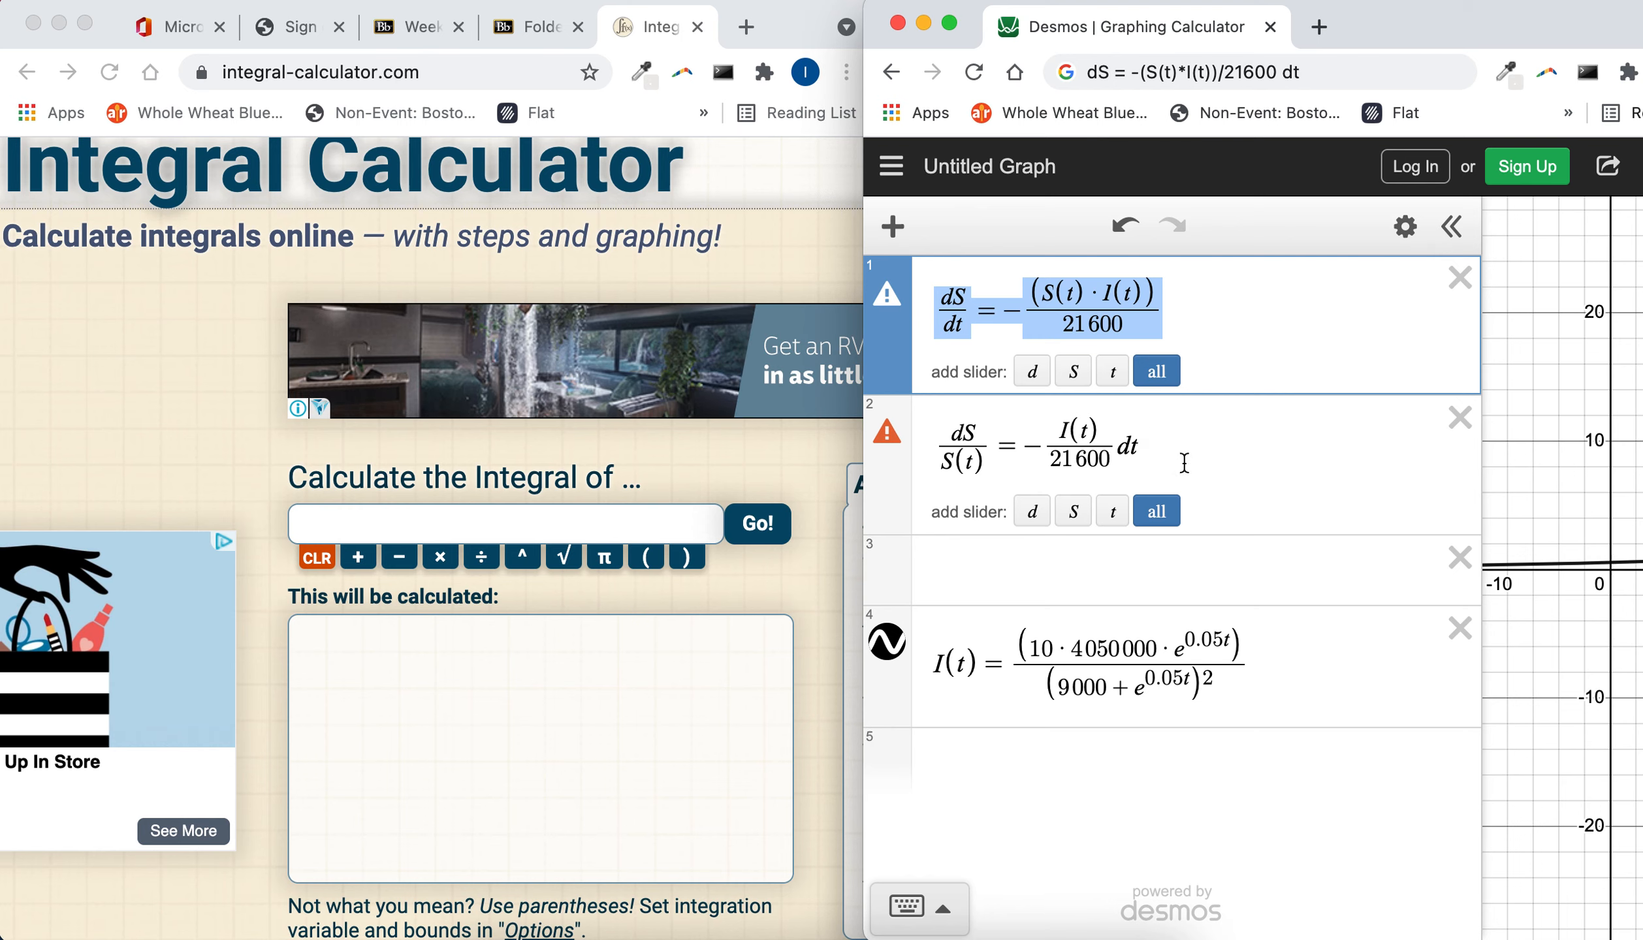
Step: Start a third expression line reading ln(S) beneath the dS/S(t) equation
{"action": "left_click", "coordinate": [1089, 446]}
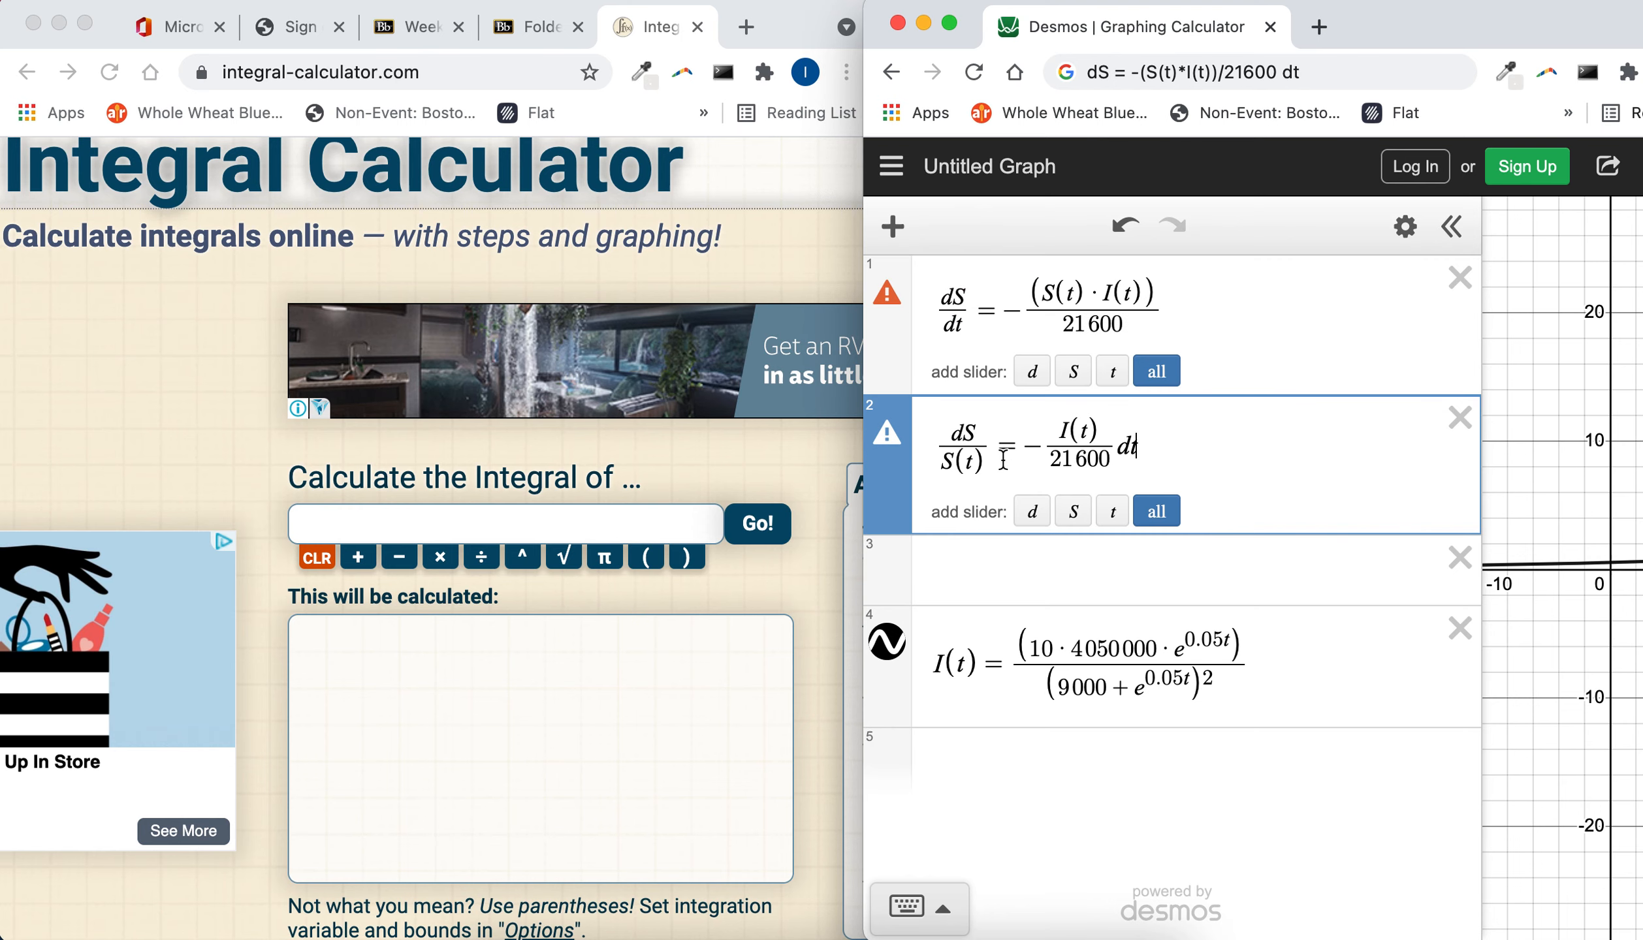
{"action": "triple_click", "coordinate": [1048, 444]}
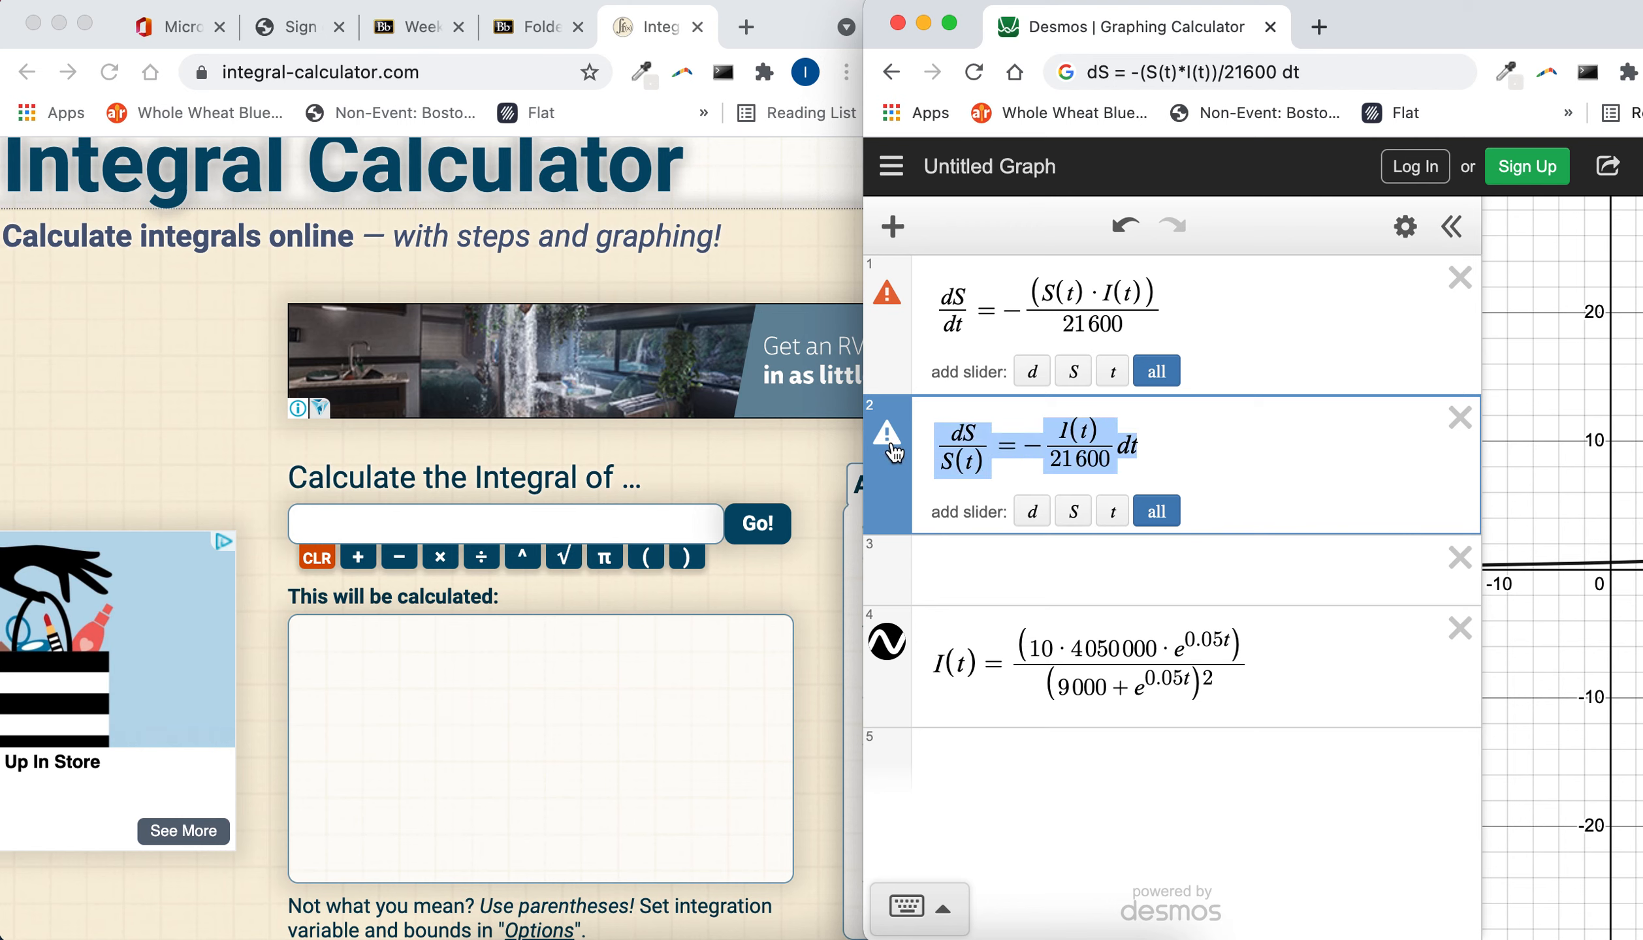
{"action": "mouse_move", "coordinate": [1031, 576]}
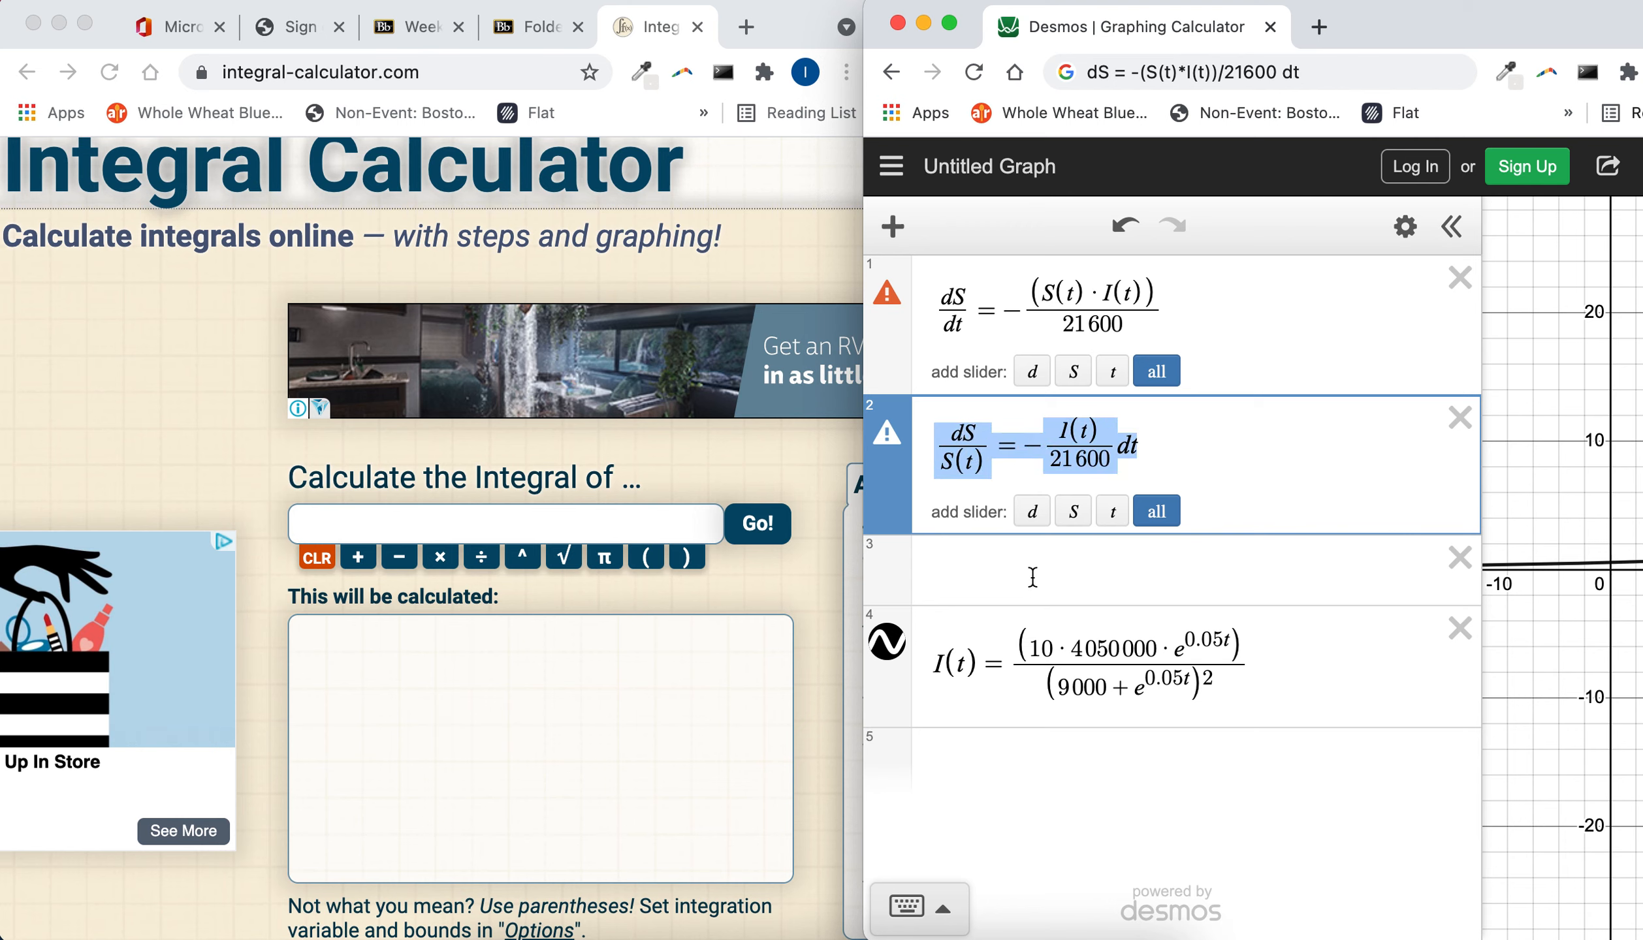
{"action": "type", "text": "ln"}
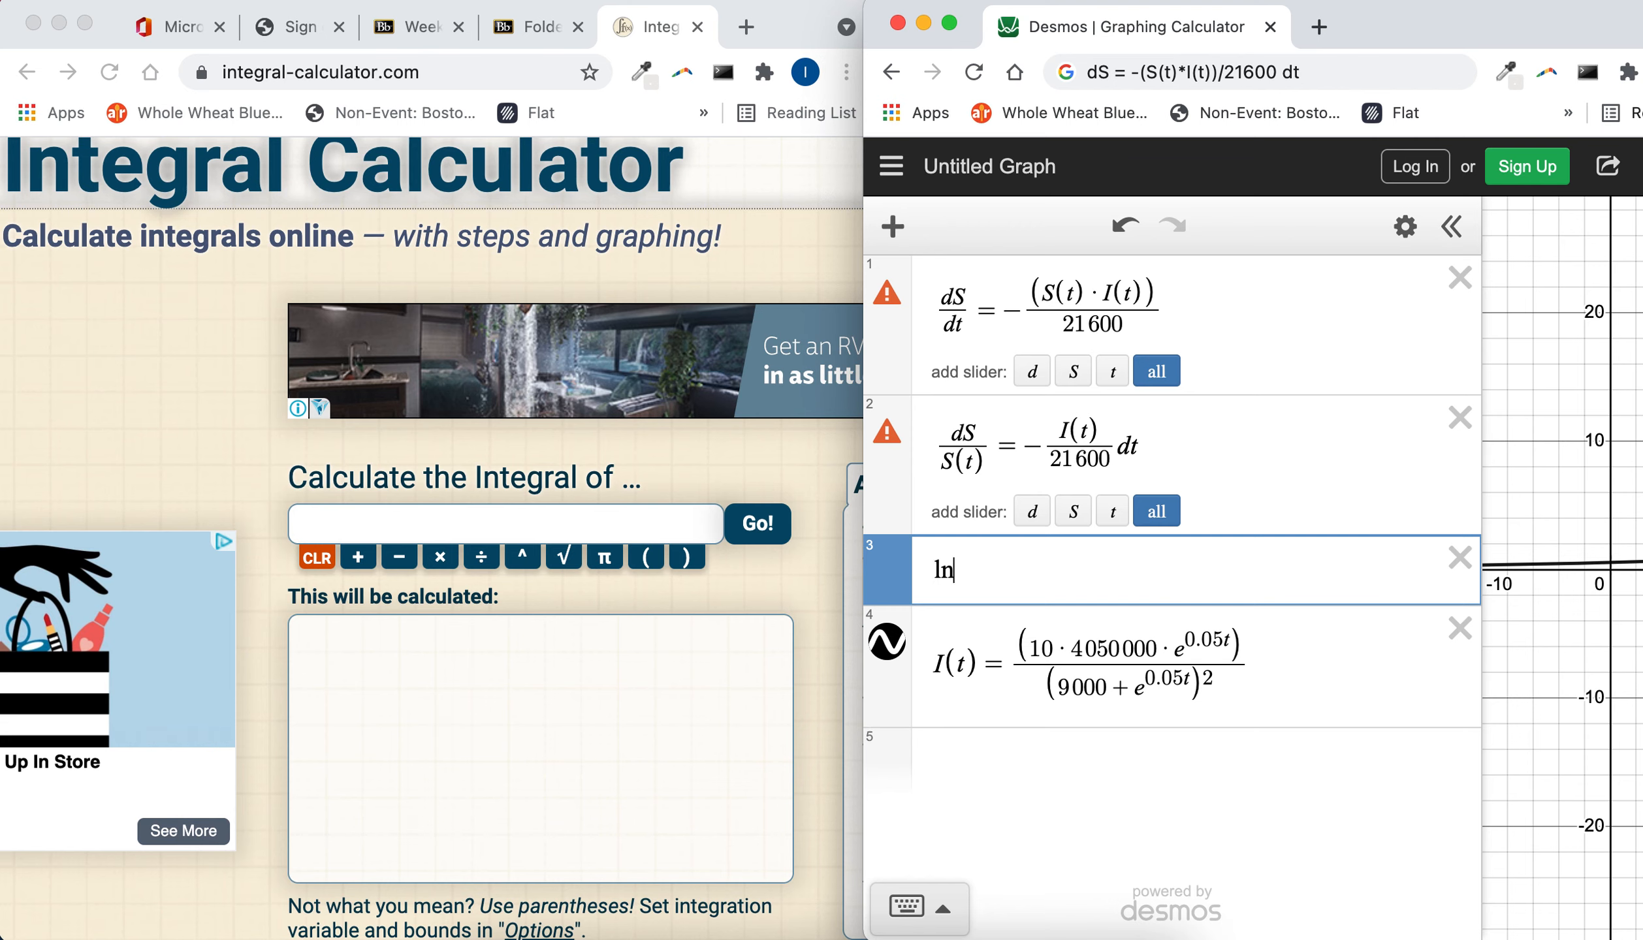
{"action": "type", "text": "(S)"}
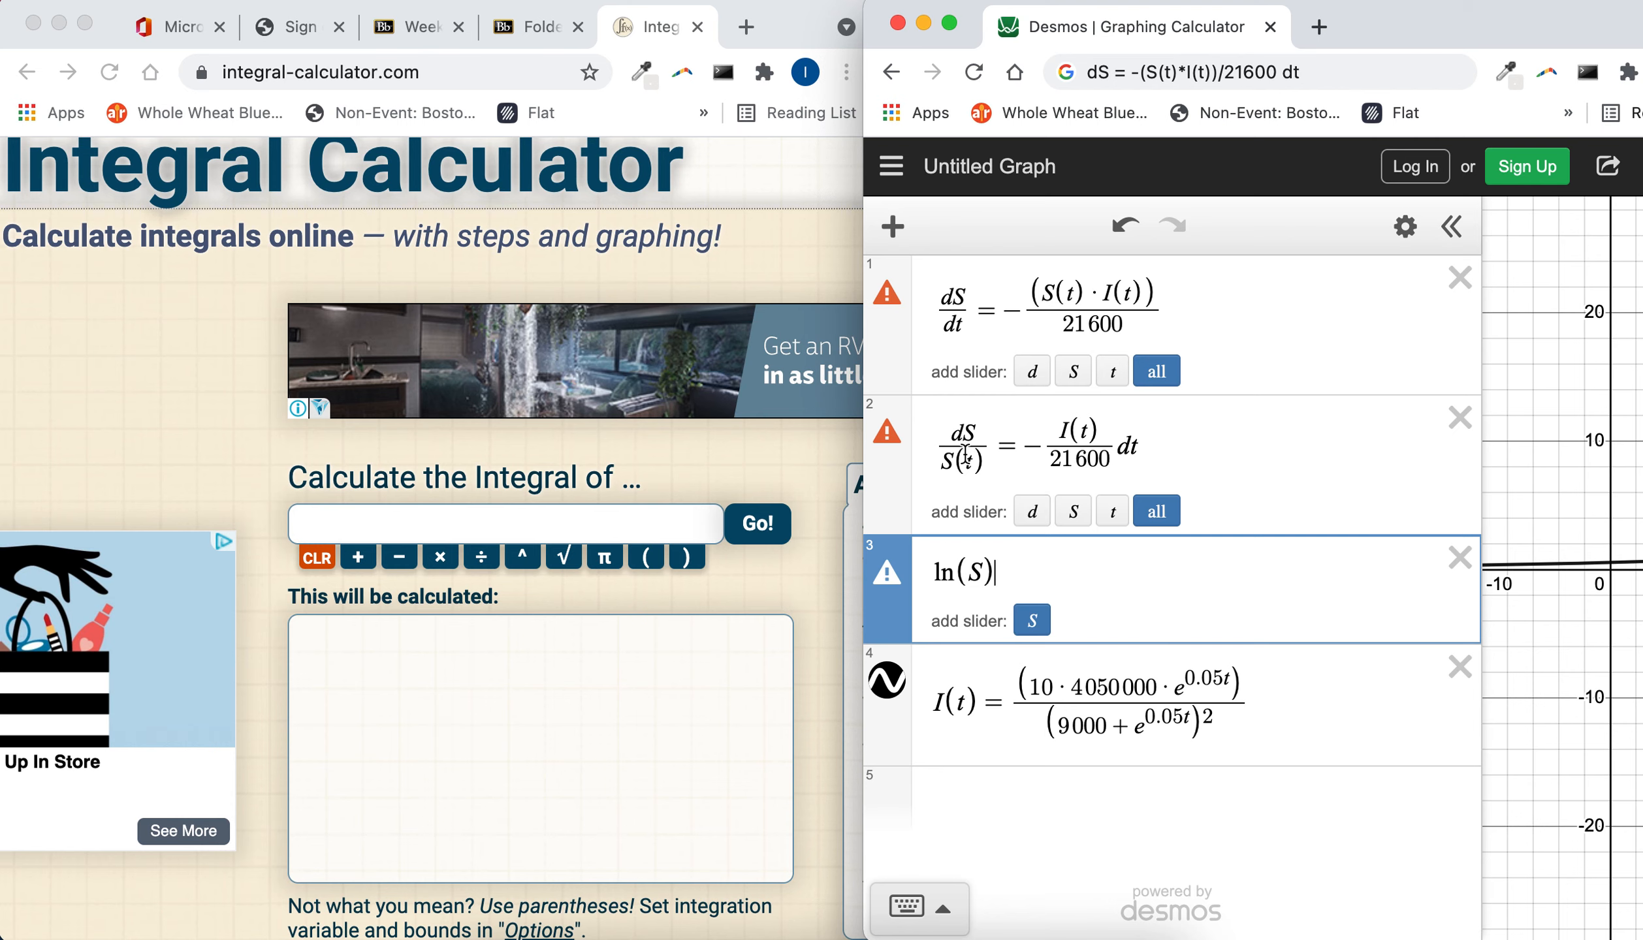
{"action": "mouse_move", "coordinate": [1074, 695]}
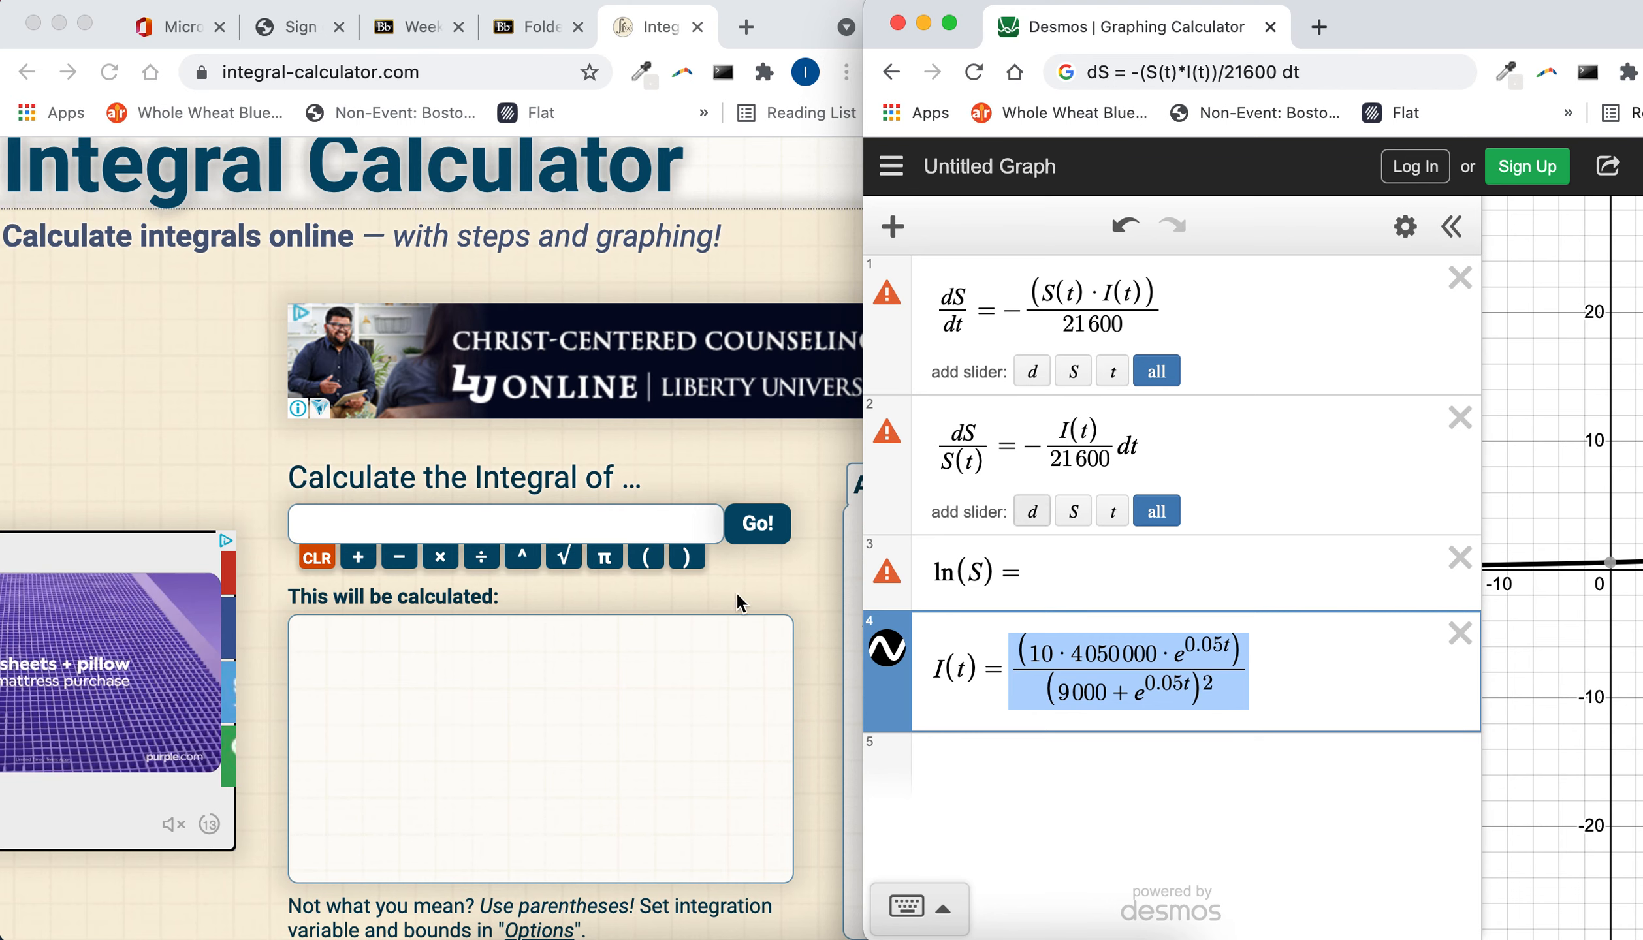
Step: Enter the integrand 10*4050000*e^(0.05x) in the integral input box
{"action": "left_click", "coordinate": [504, 524]}
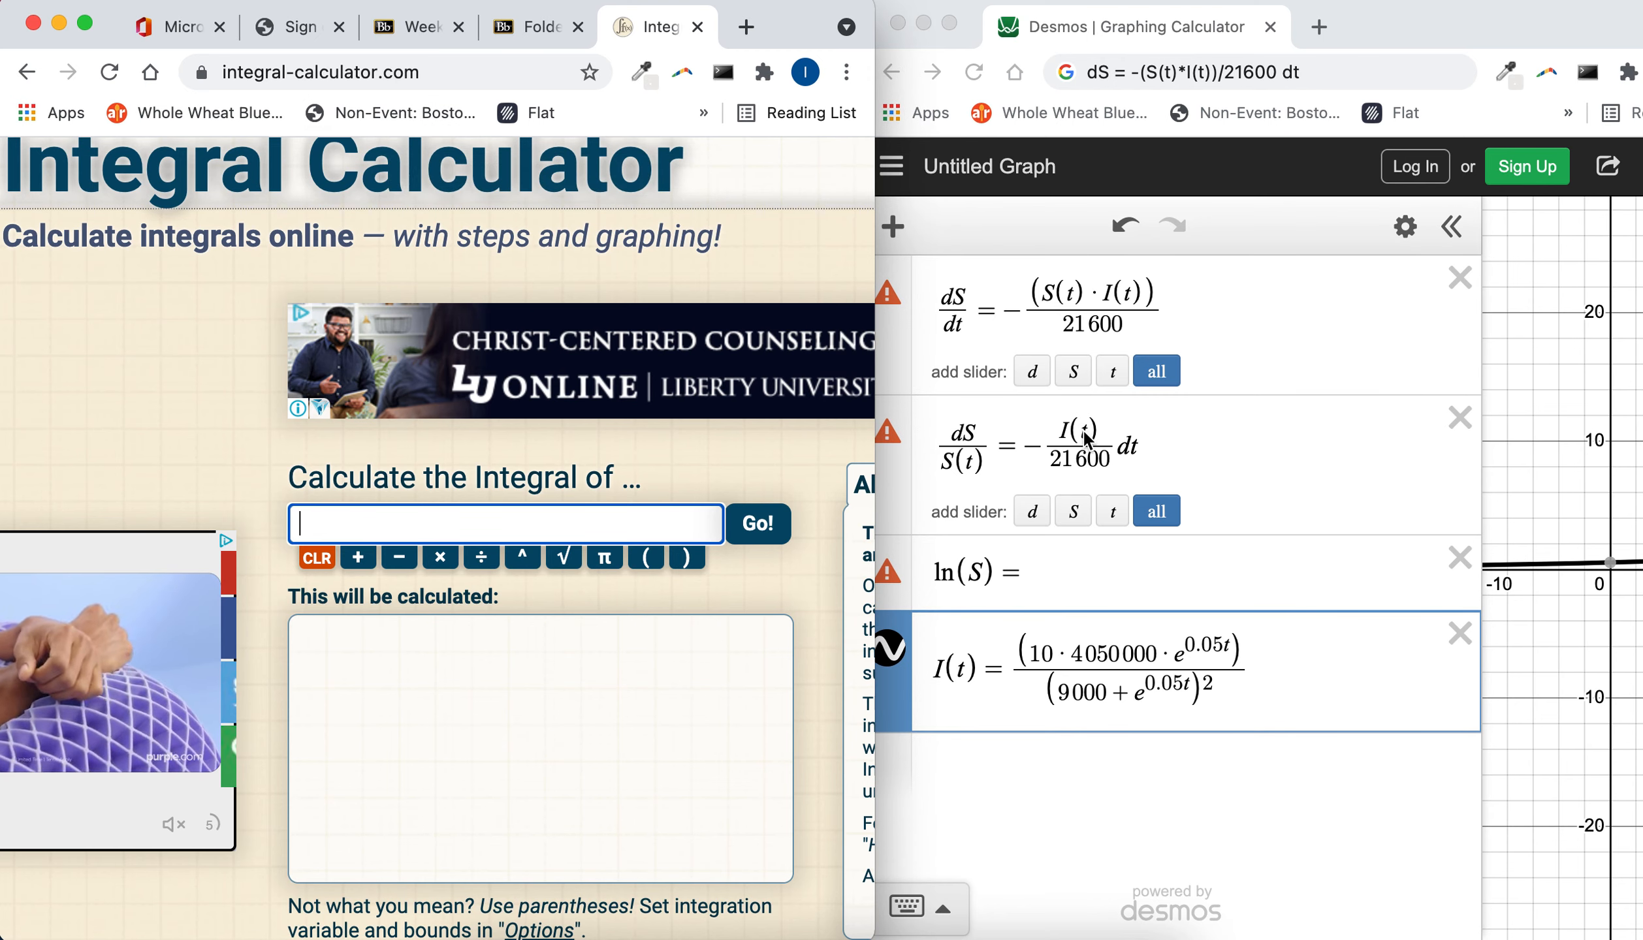
{"action": "type", "text": "10*"}
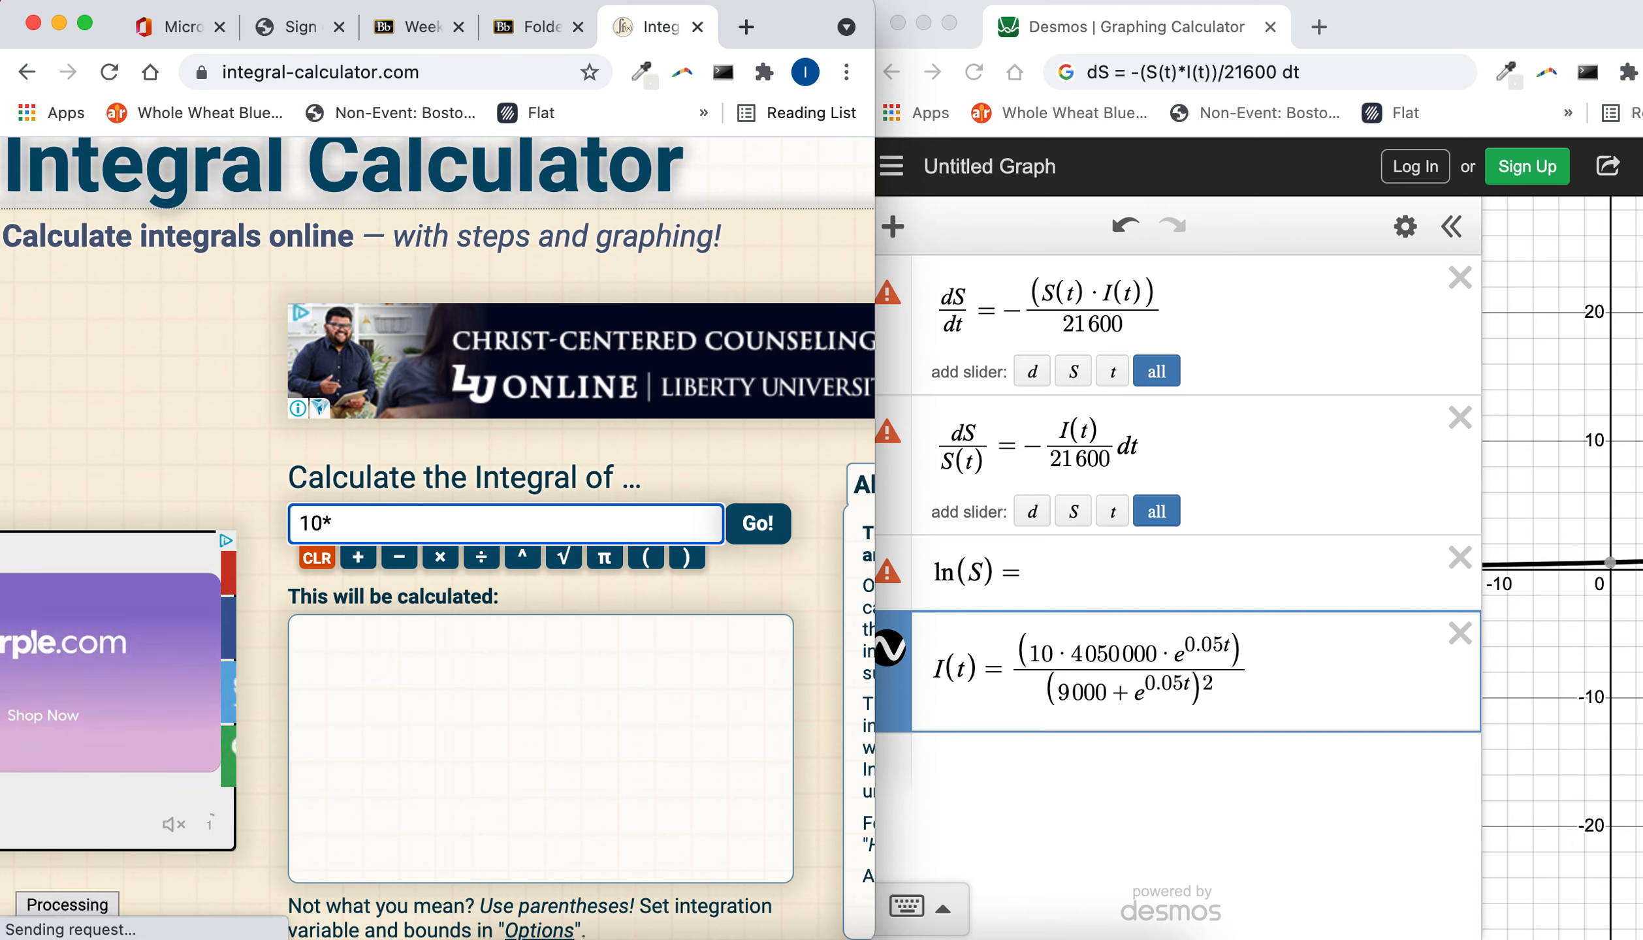
{"action": "type", "text": "4050000"}
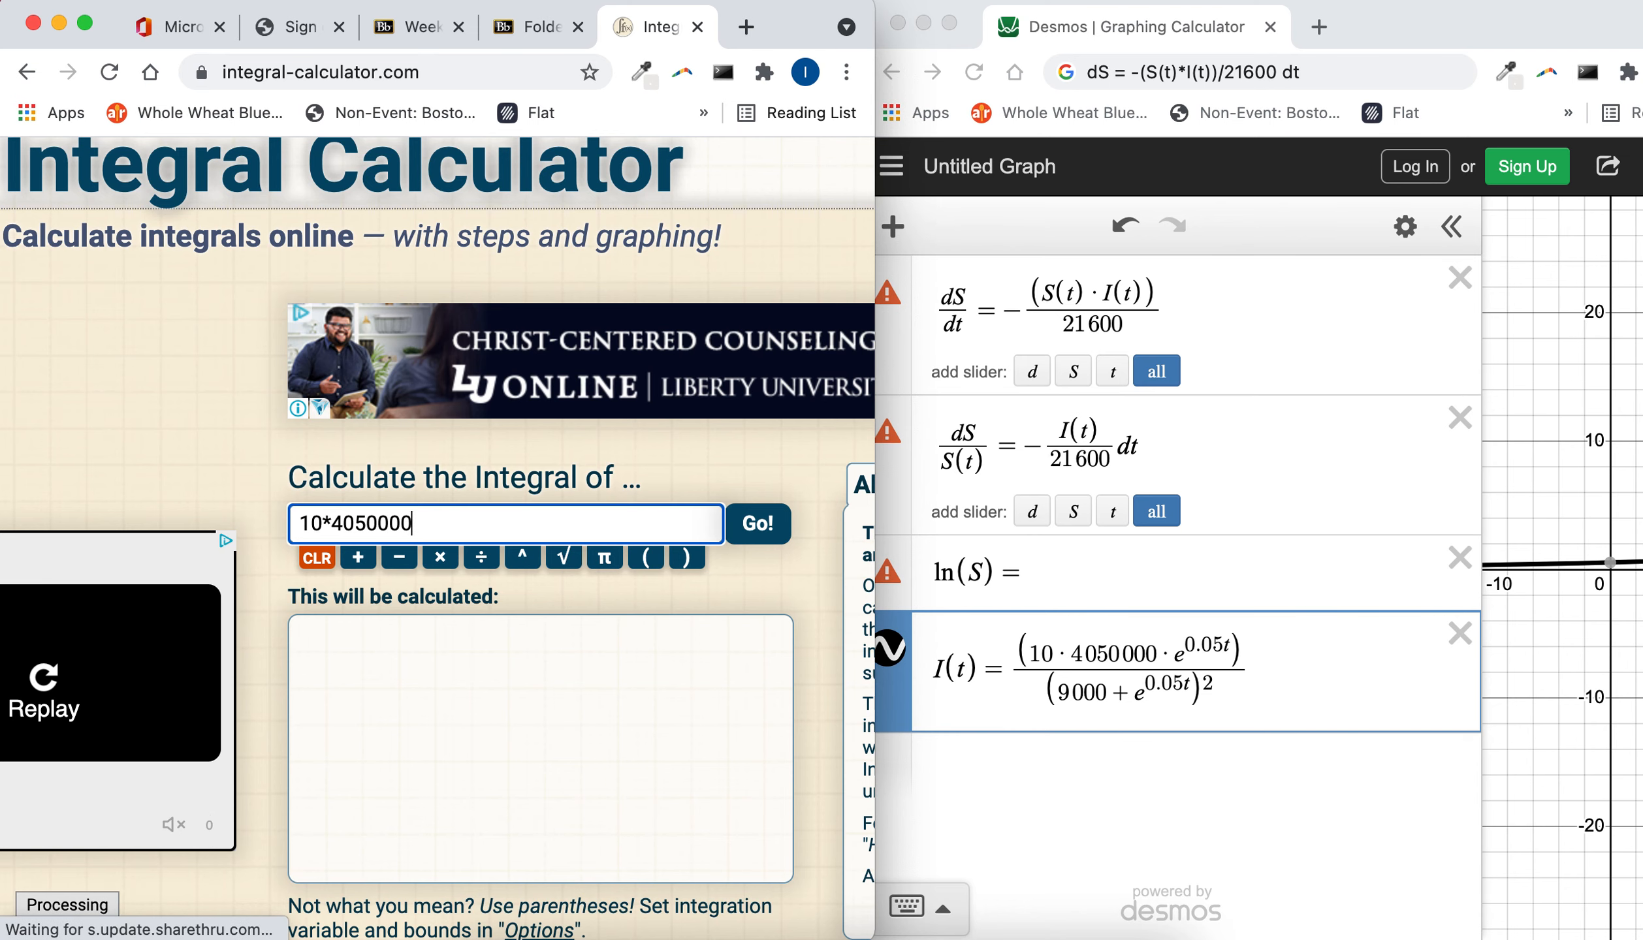
{"action": "type", "text": "*e^(0"}
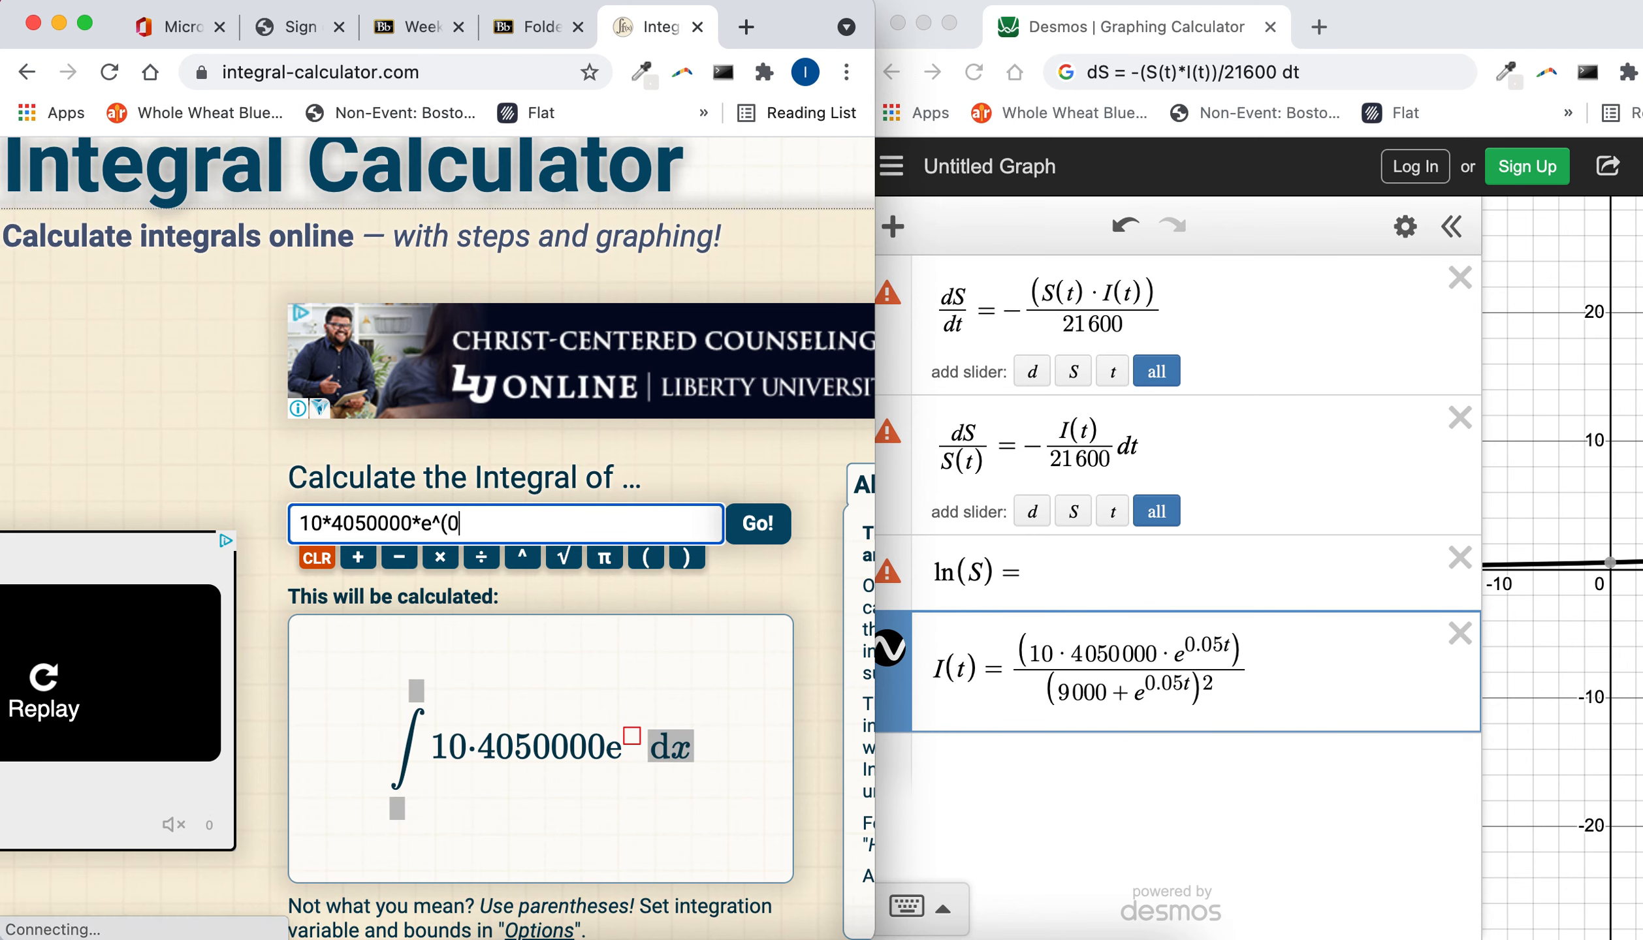
{"action": "type", "text": "0.05x)"}
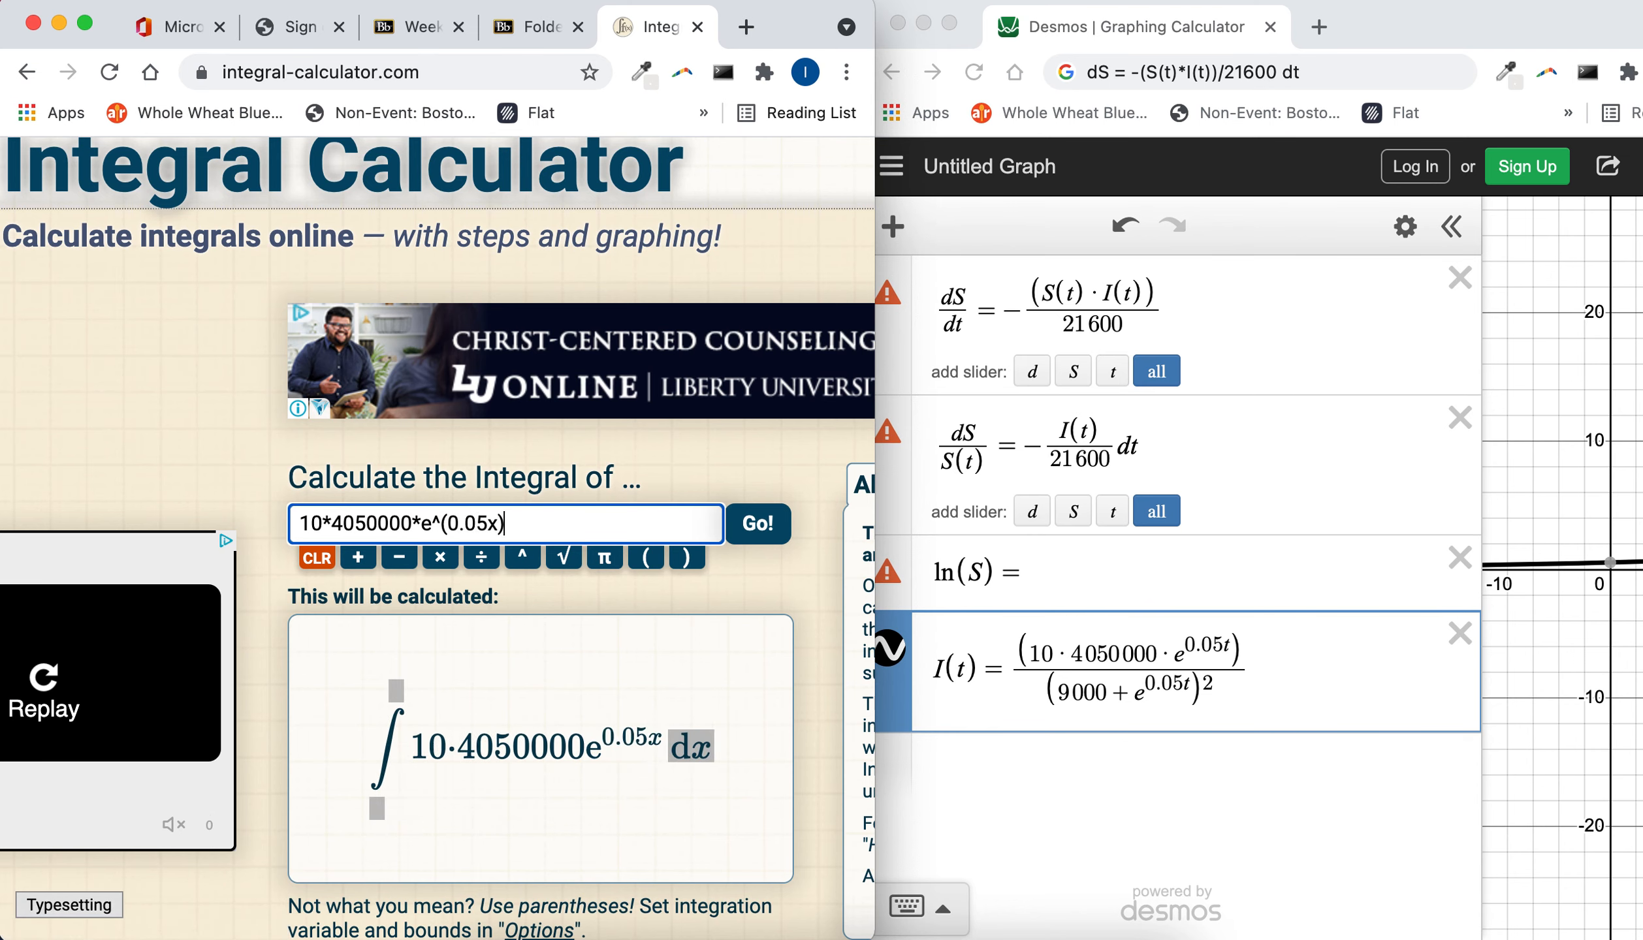
{"action": "mouse_move", "coordinate": [691, 747]}
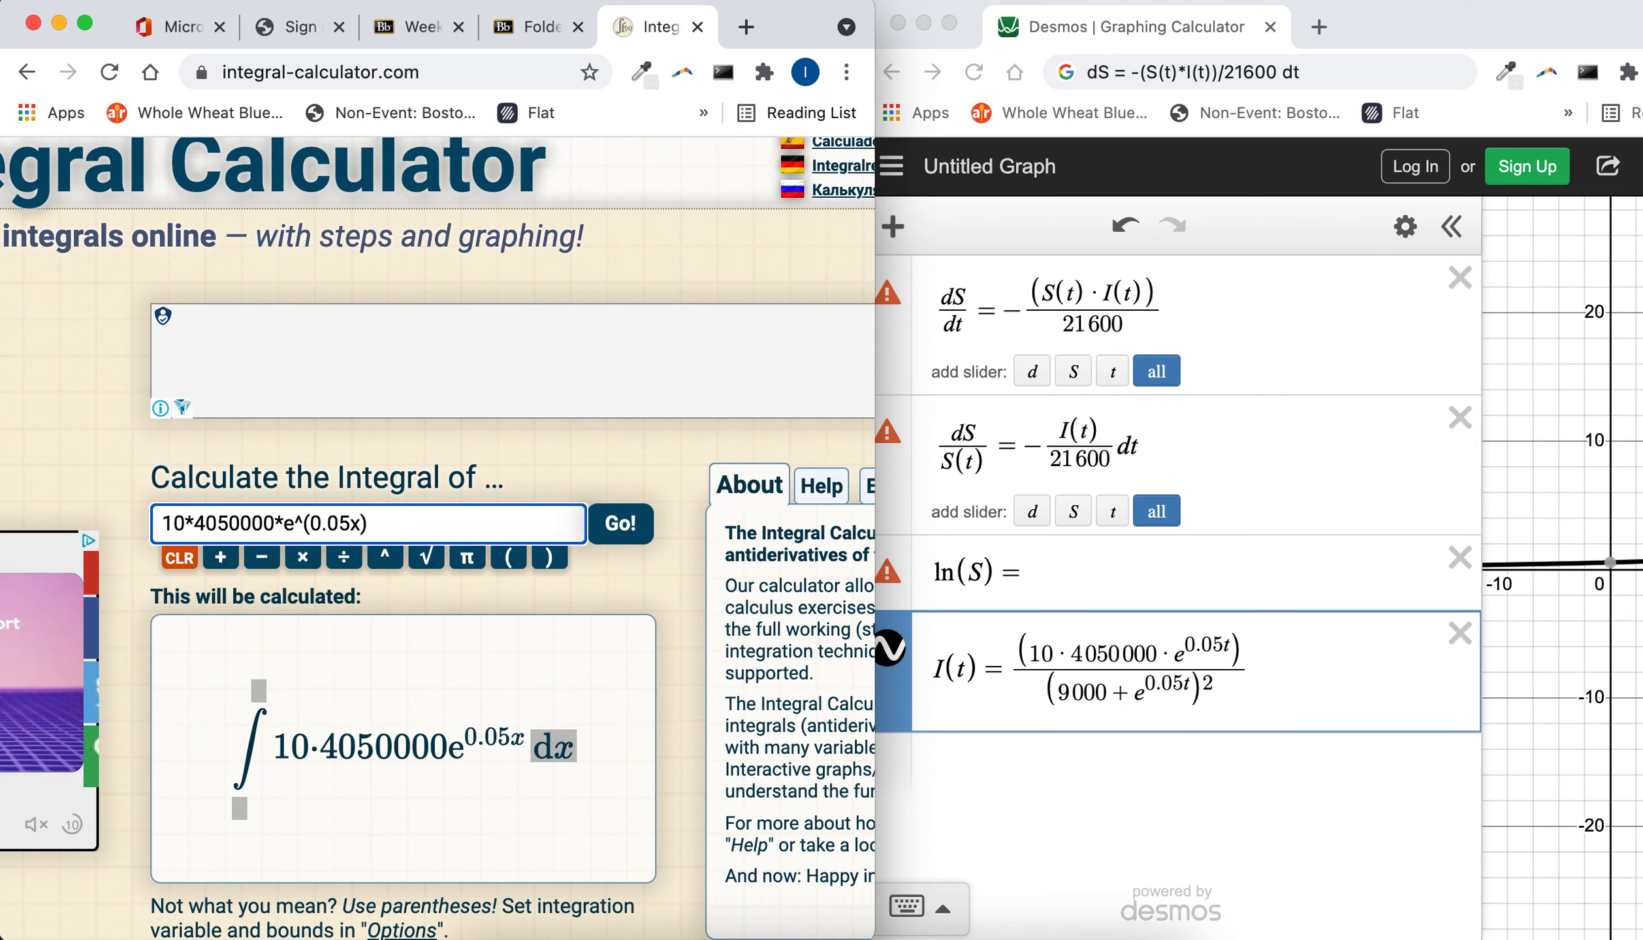
Step: Extend the integrand with /(9000+e^(0.05x))^2 and a leading minus sign
{"action": "type", "text": "/(9000+e^("}
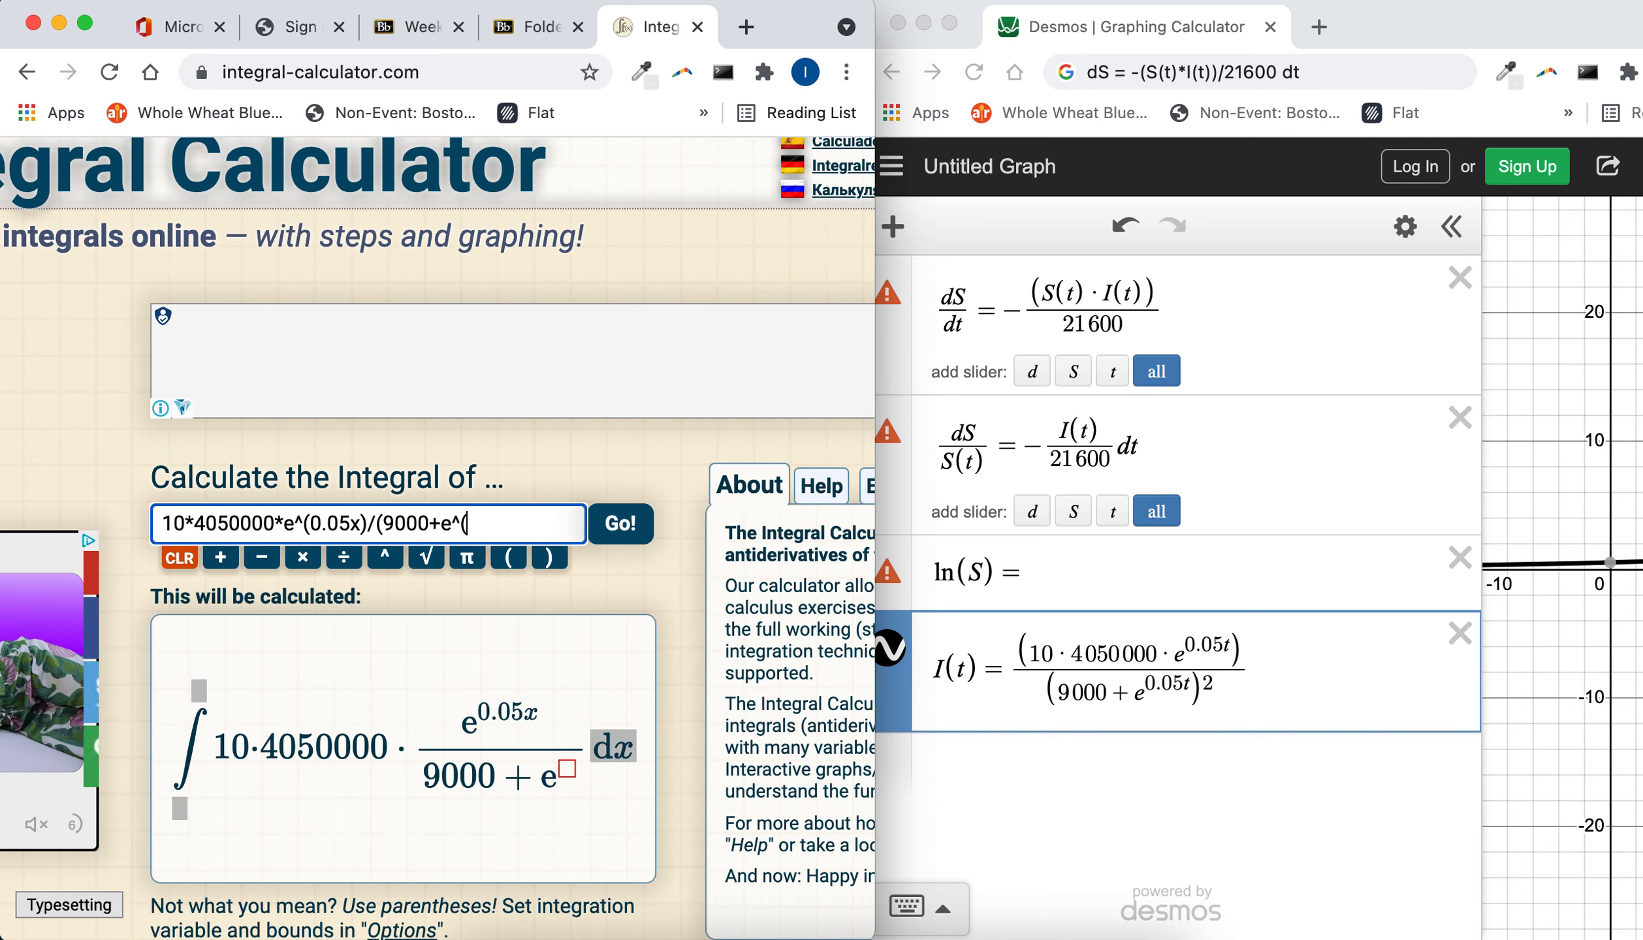
{"action": "type", "text": "0.05x))^"}
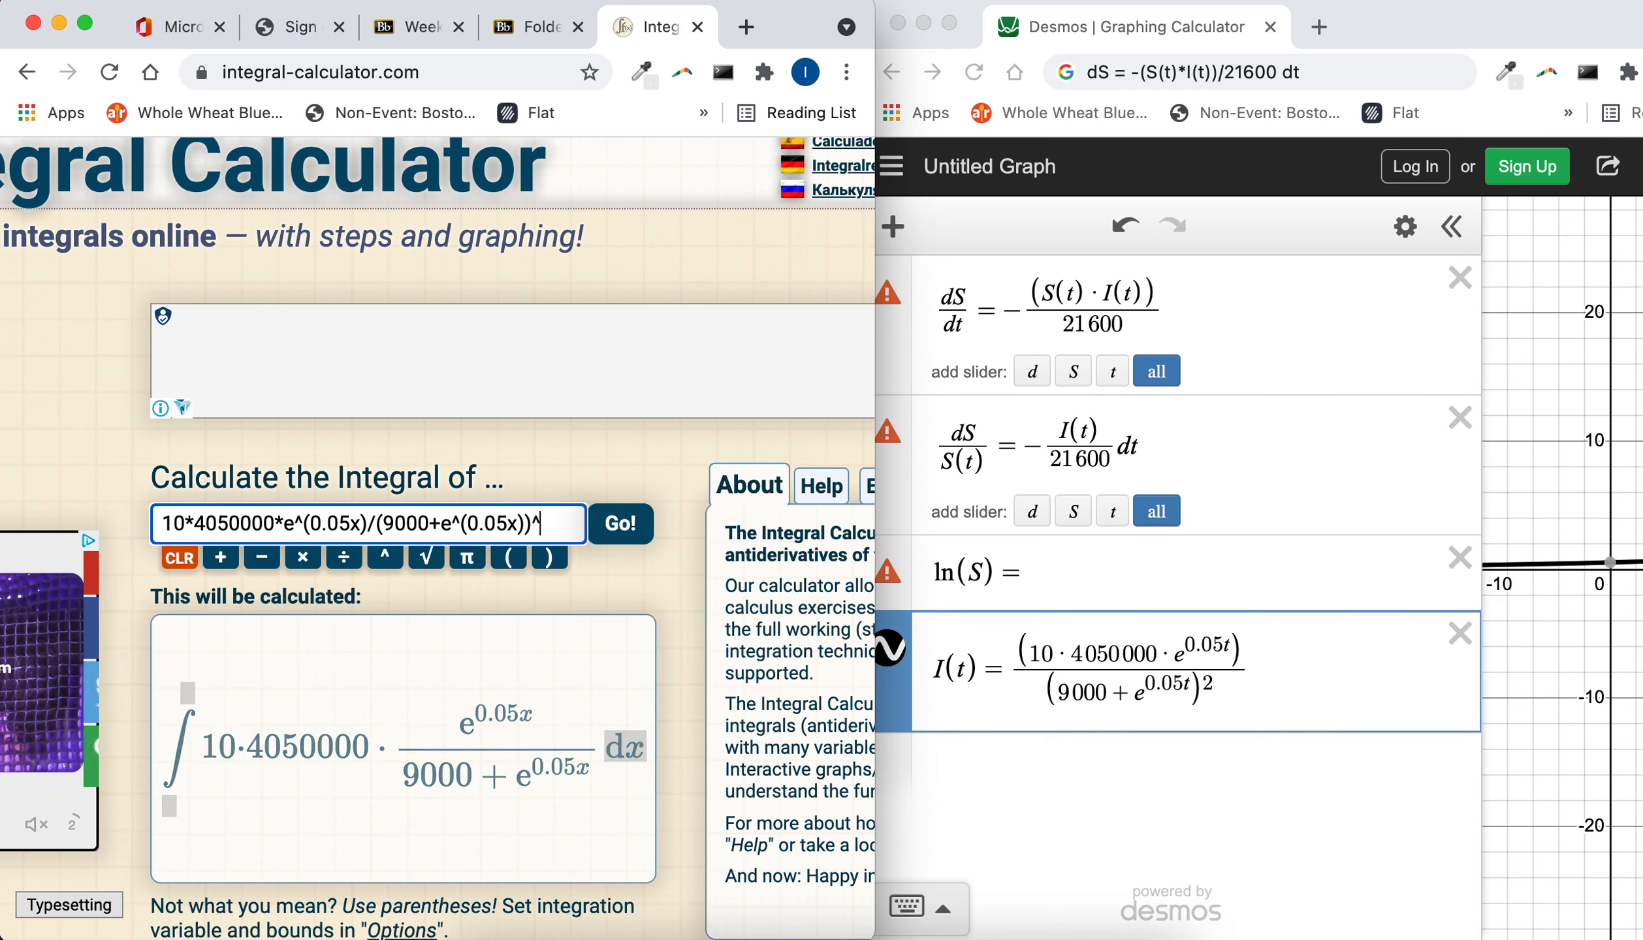
{"action": "type", "text": "2"}
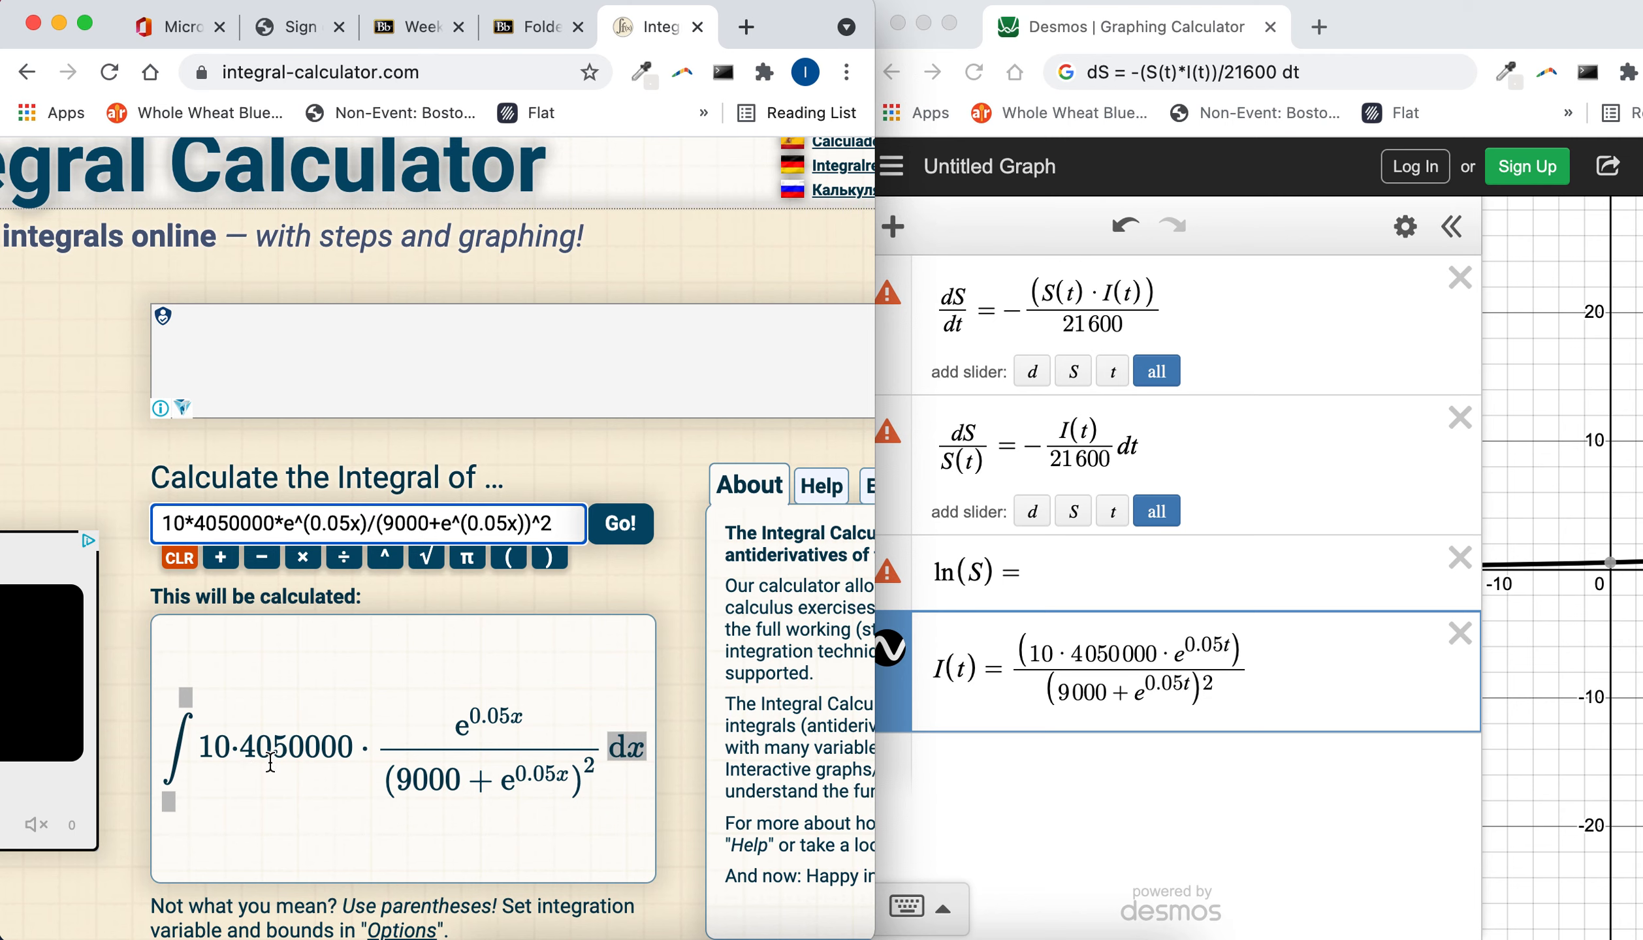
{"action": "mouse_move", "coordinate": [992, 636]}
{"action": "type", "text": "-"}
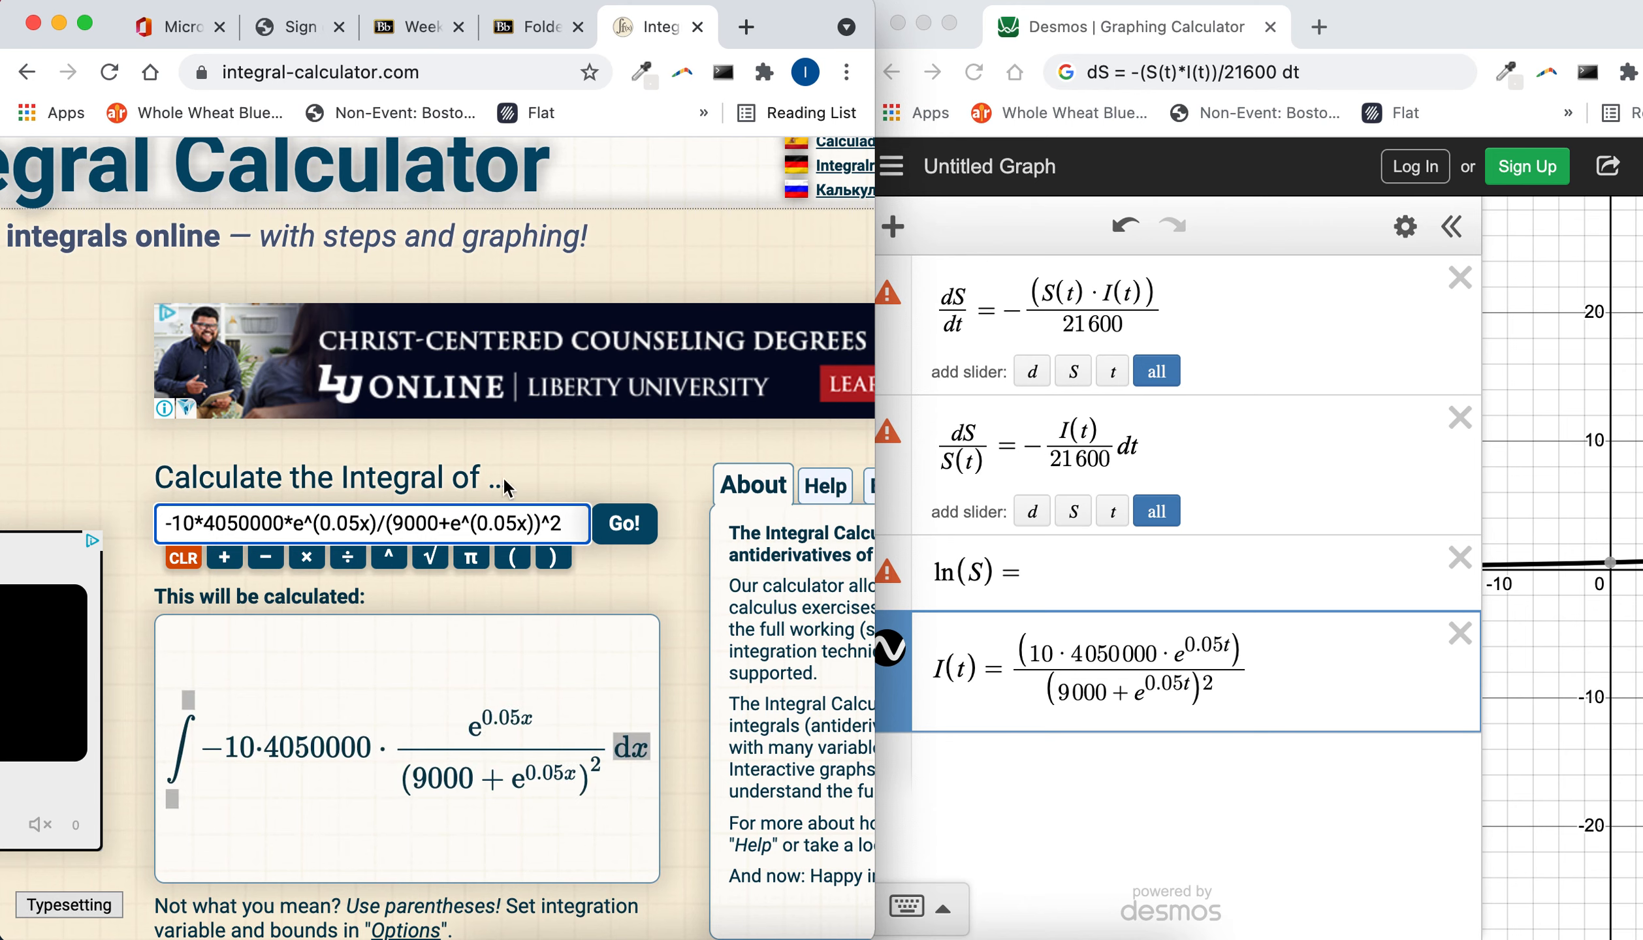
{"action": "mouse_move", "coordinate": [1058, 437]}
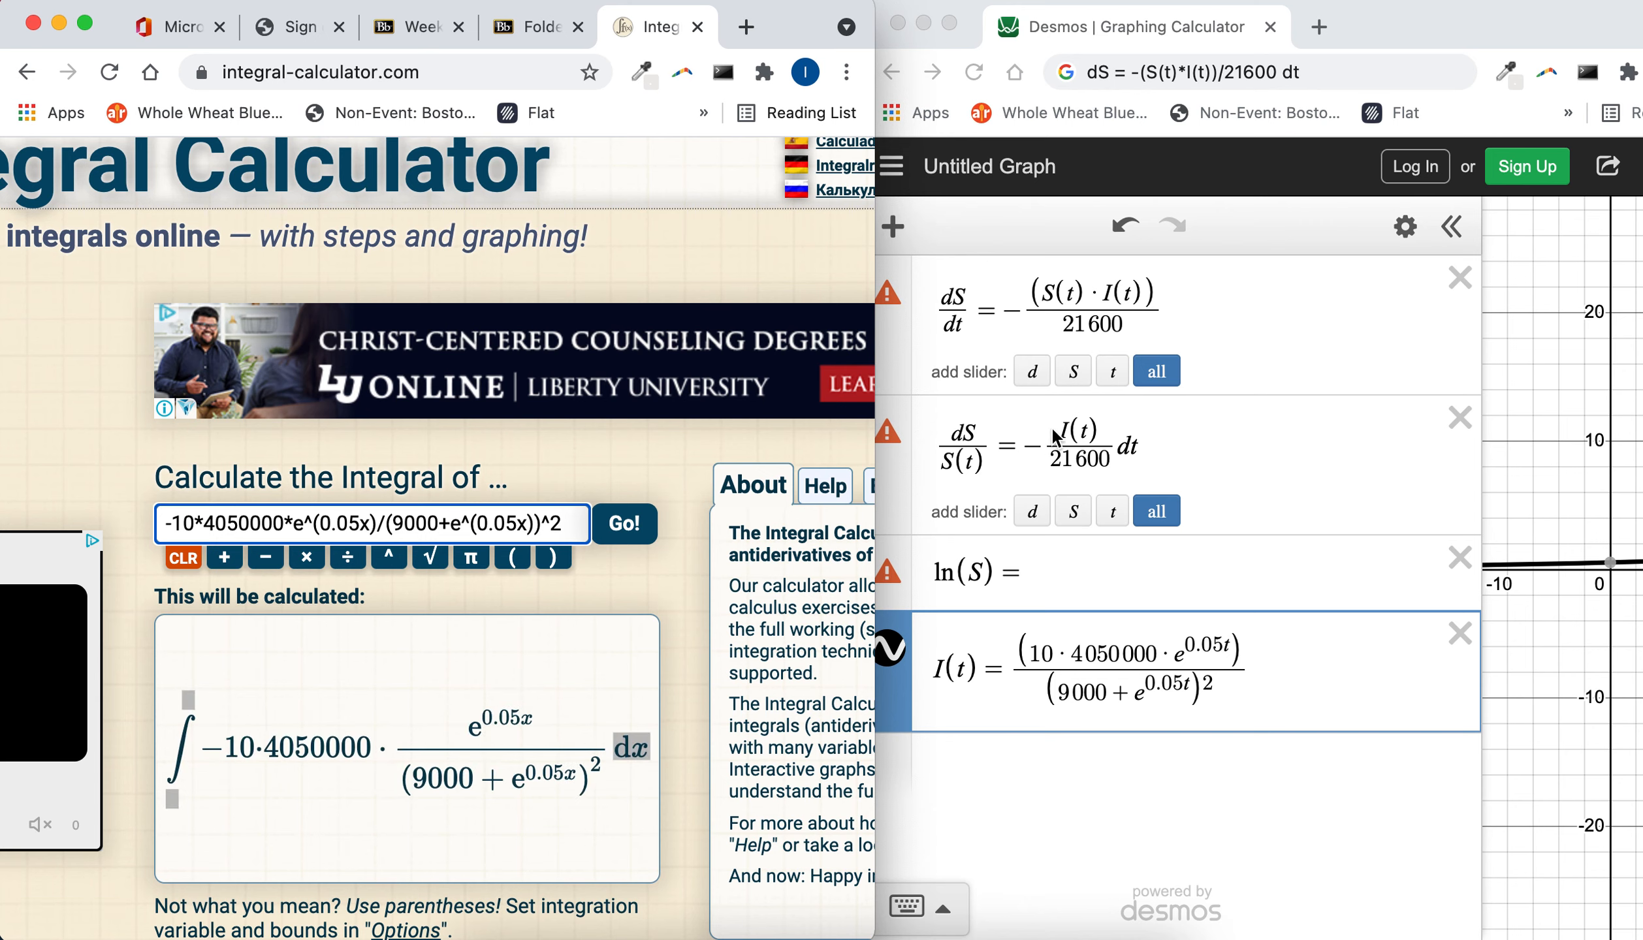
{"action": "mouse_move", "coordinate": [877, 480]}
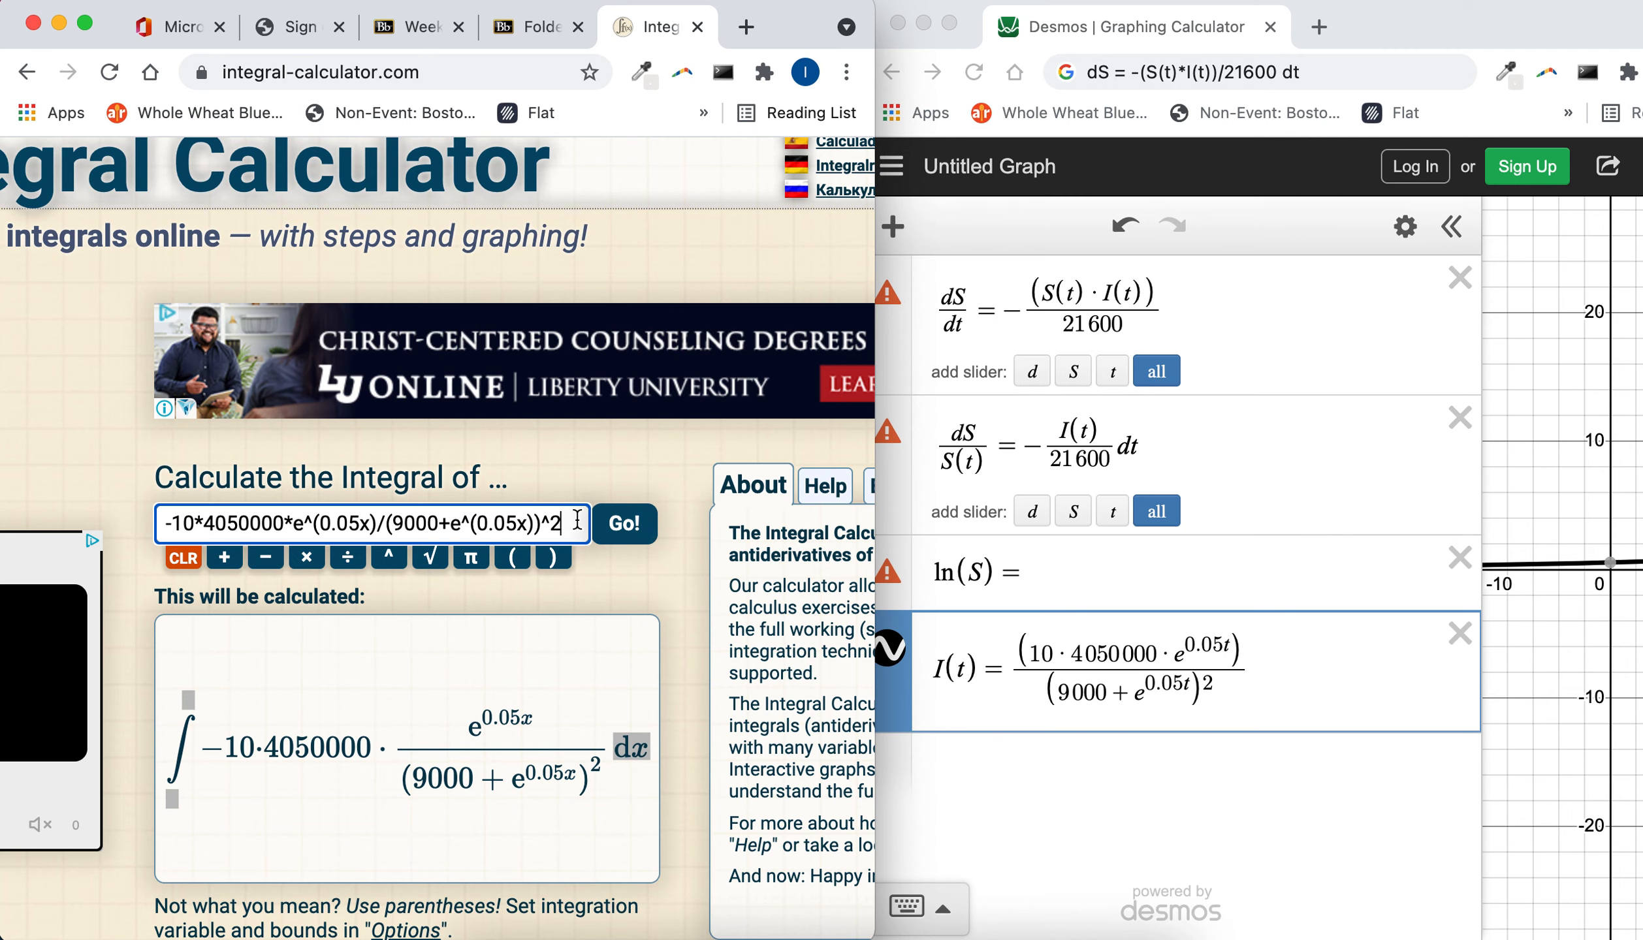
Step: Divide the integrand by 21600 and compute the integral with Go!
{"action": "type", "text": "/21600"}
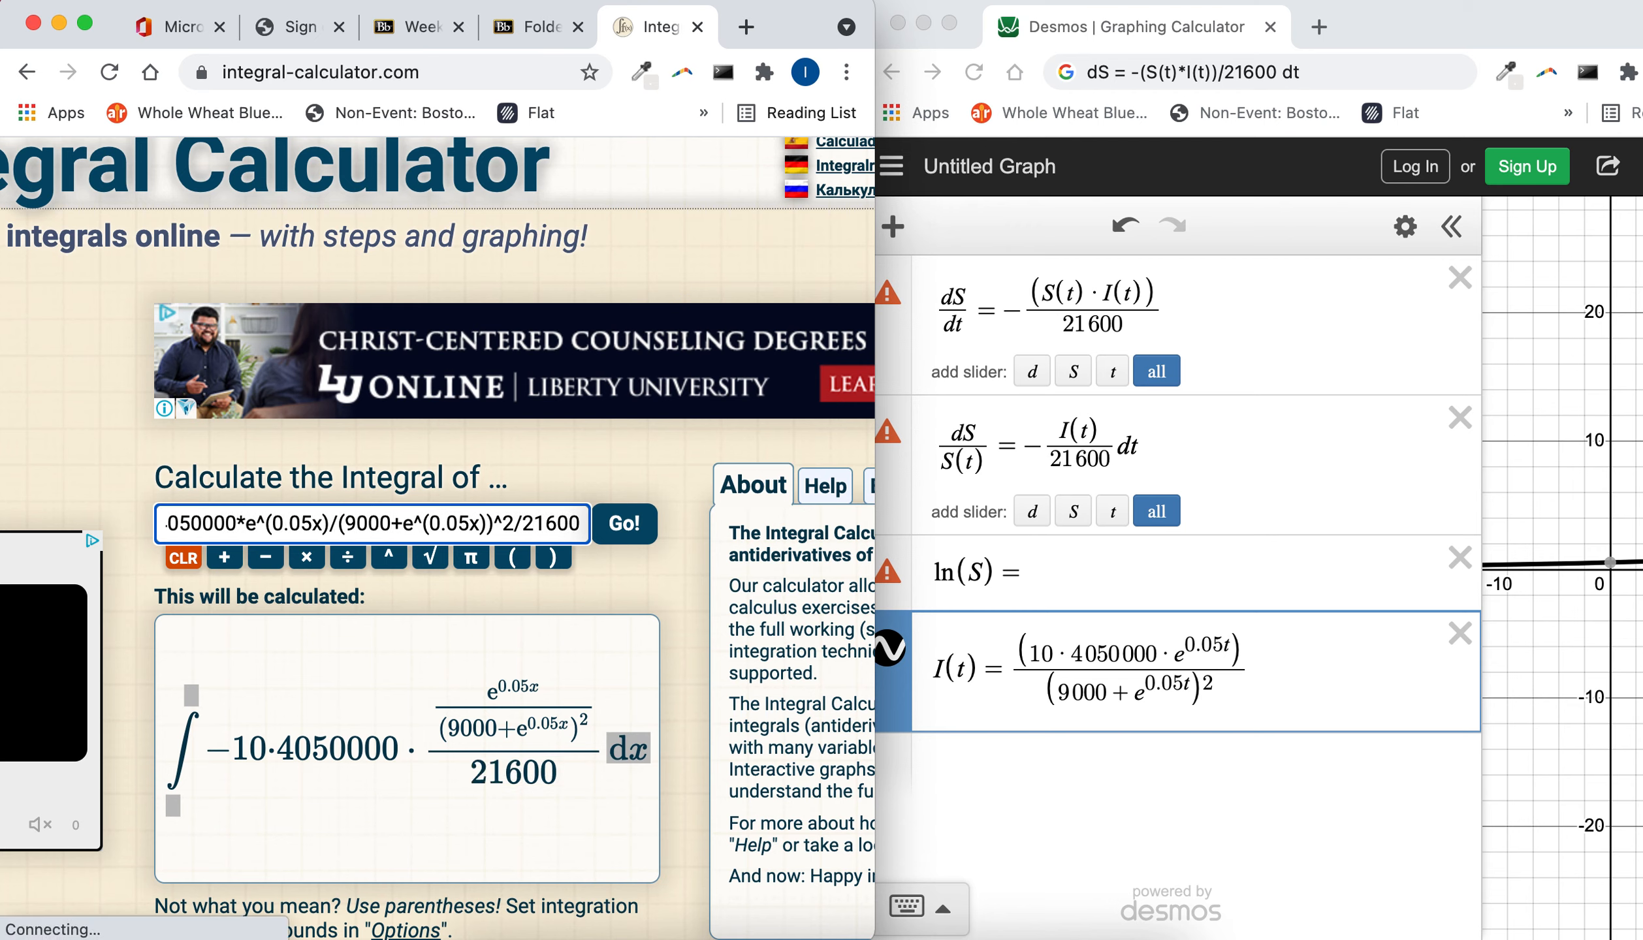
{"action": "left_click", "coordinate": [623, 523]}
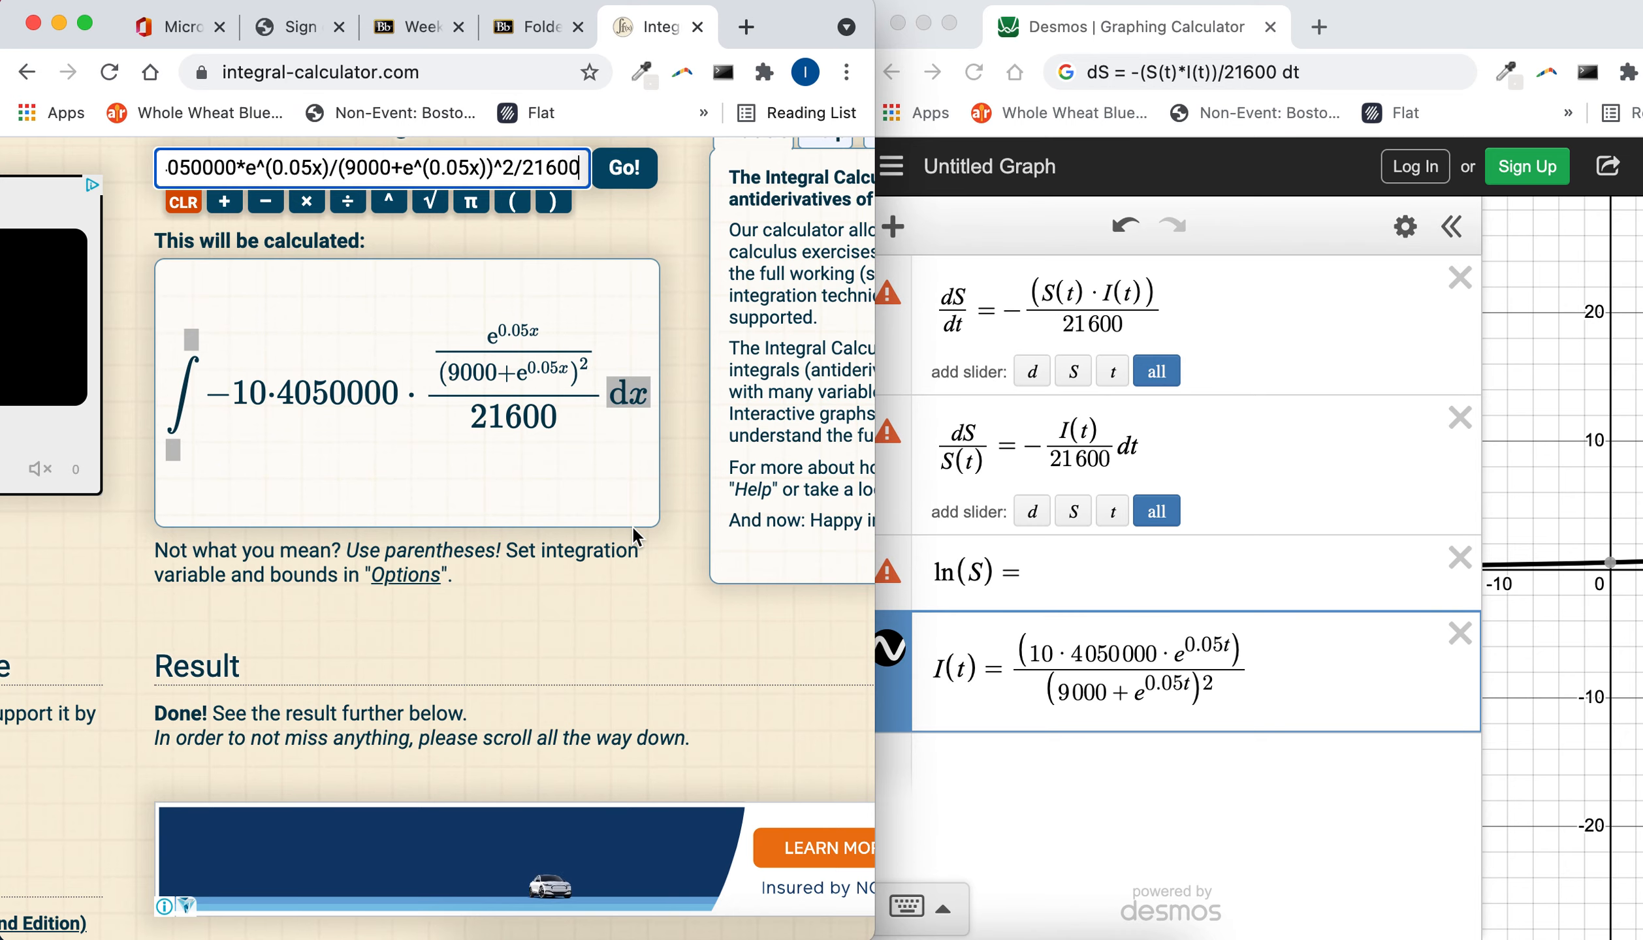
Step: Scroll down to the antiderivative result 37500/(e^(x/20)+9000) + C
{"action": "scroll", "scroll_direction": "down", "scroll_amount": 3}
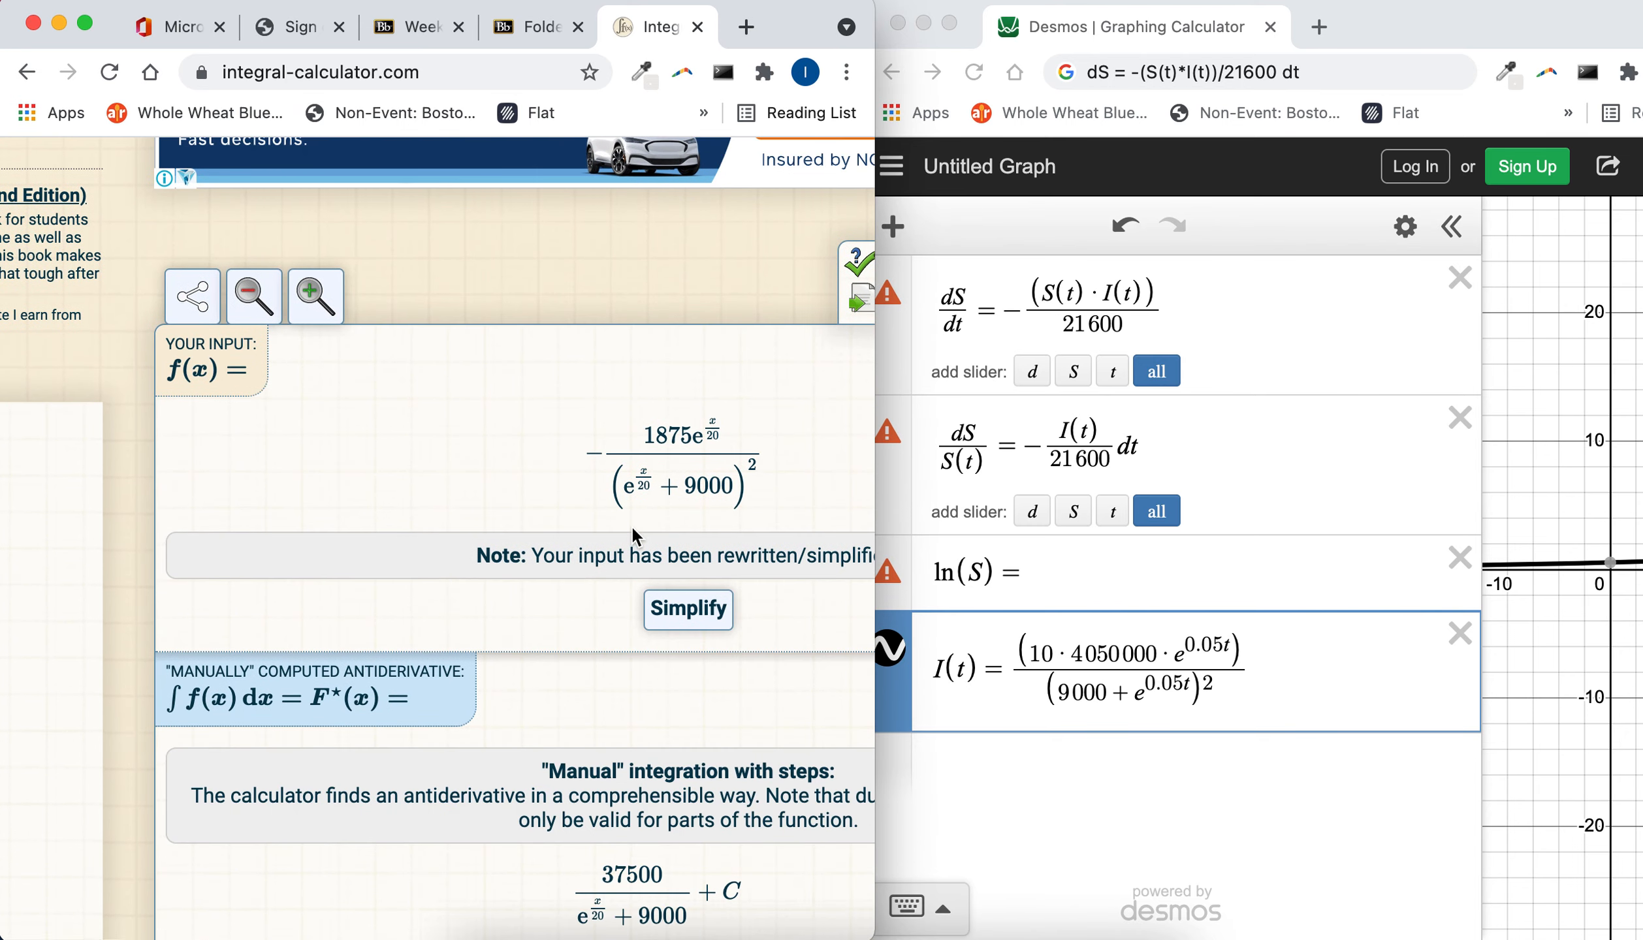
{"action": "scroll", "scroll_direction": "down", "scroll_amount": 3}
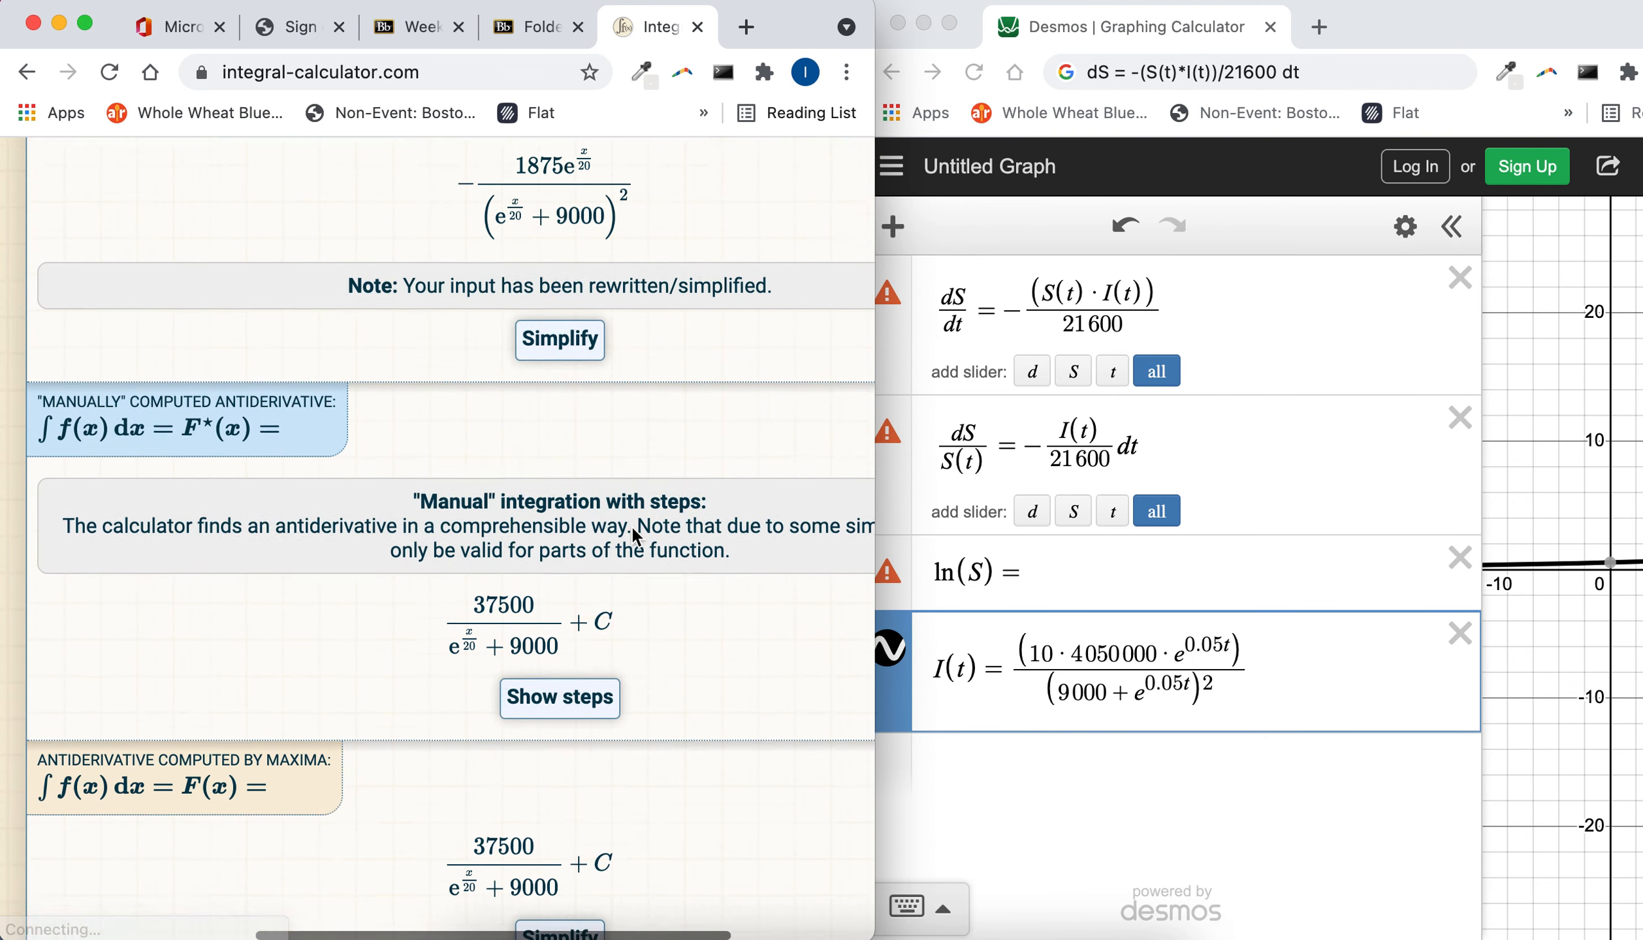
{"action": "scroll", "scroll_direction": "down", "scroll_amount": 3}
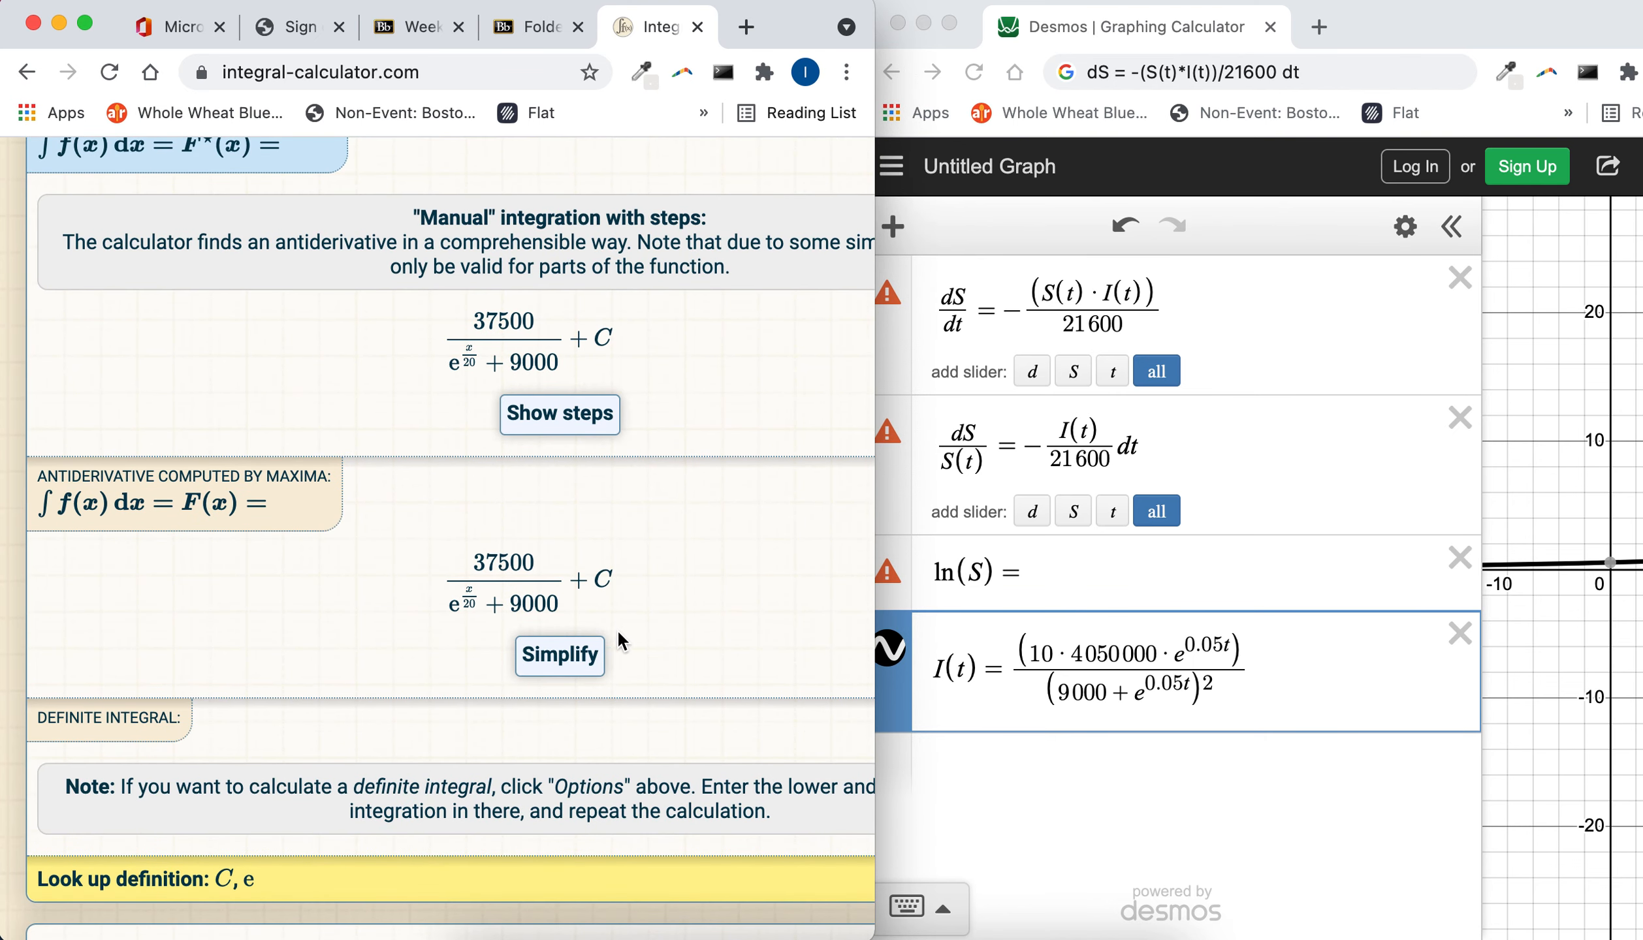
{"action": "mouse_move", "coordinate": [522, 593]}
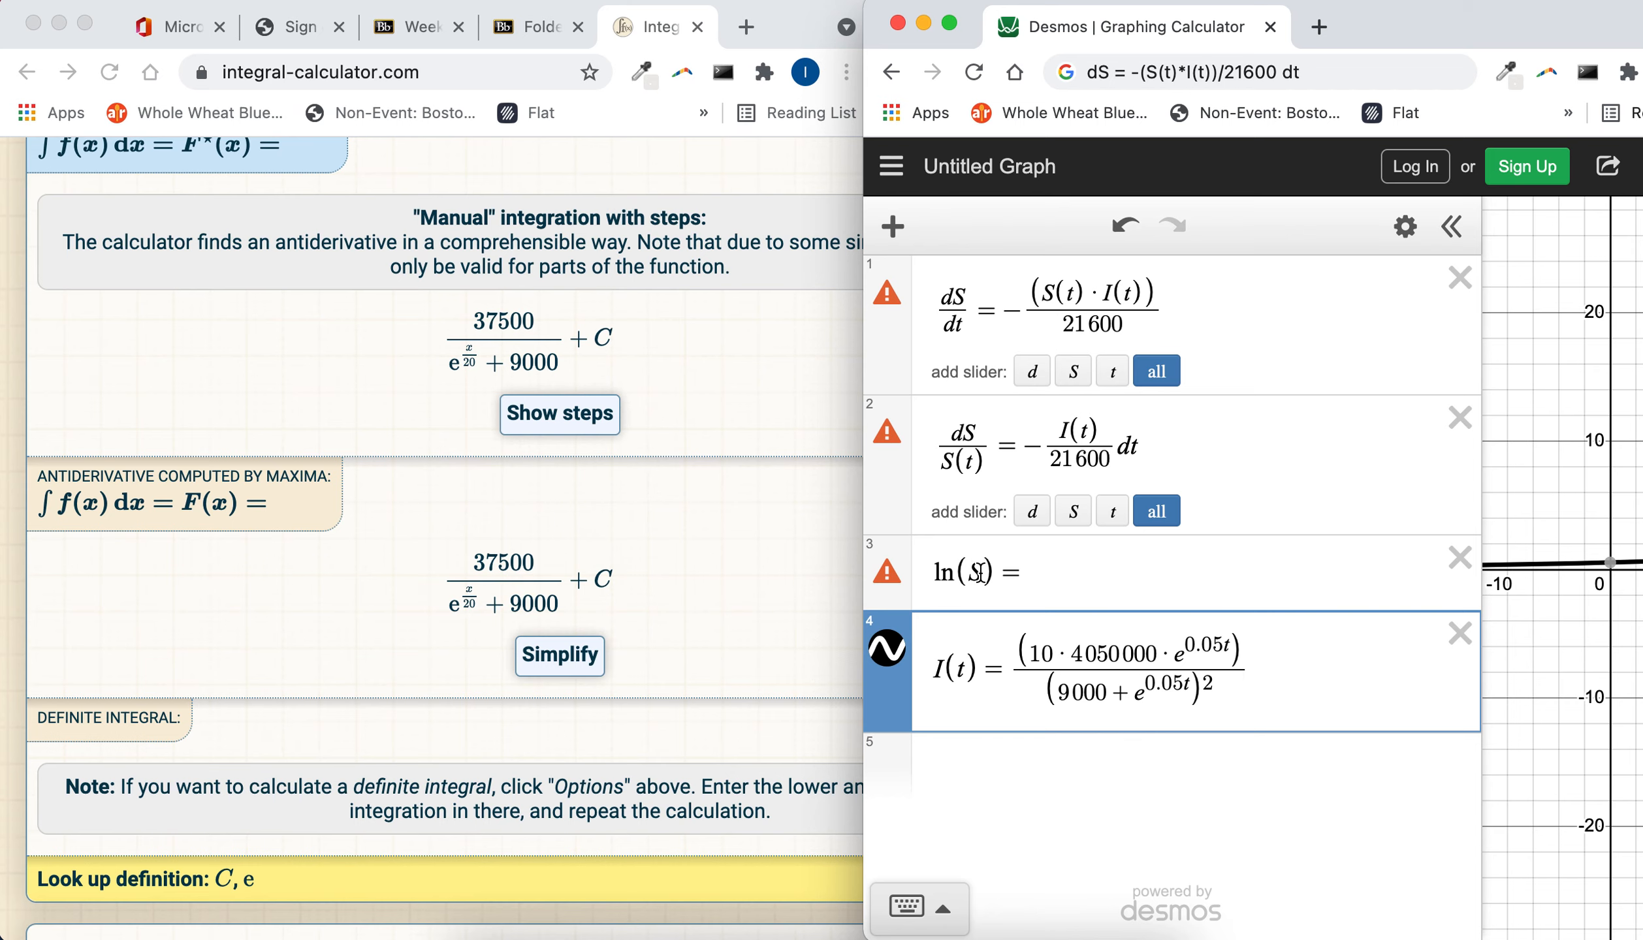
{"action": "mouse_move", "coordinate": [1005, 583]}
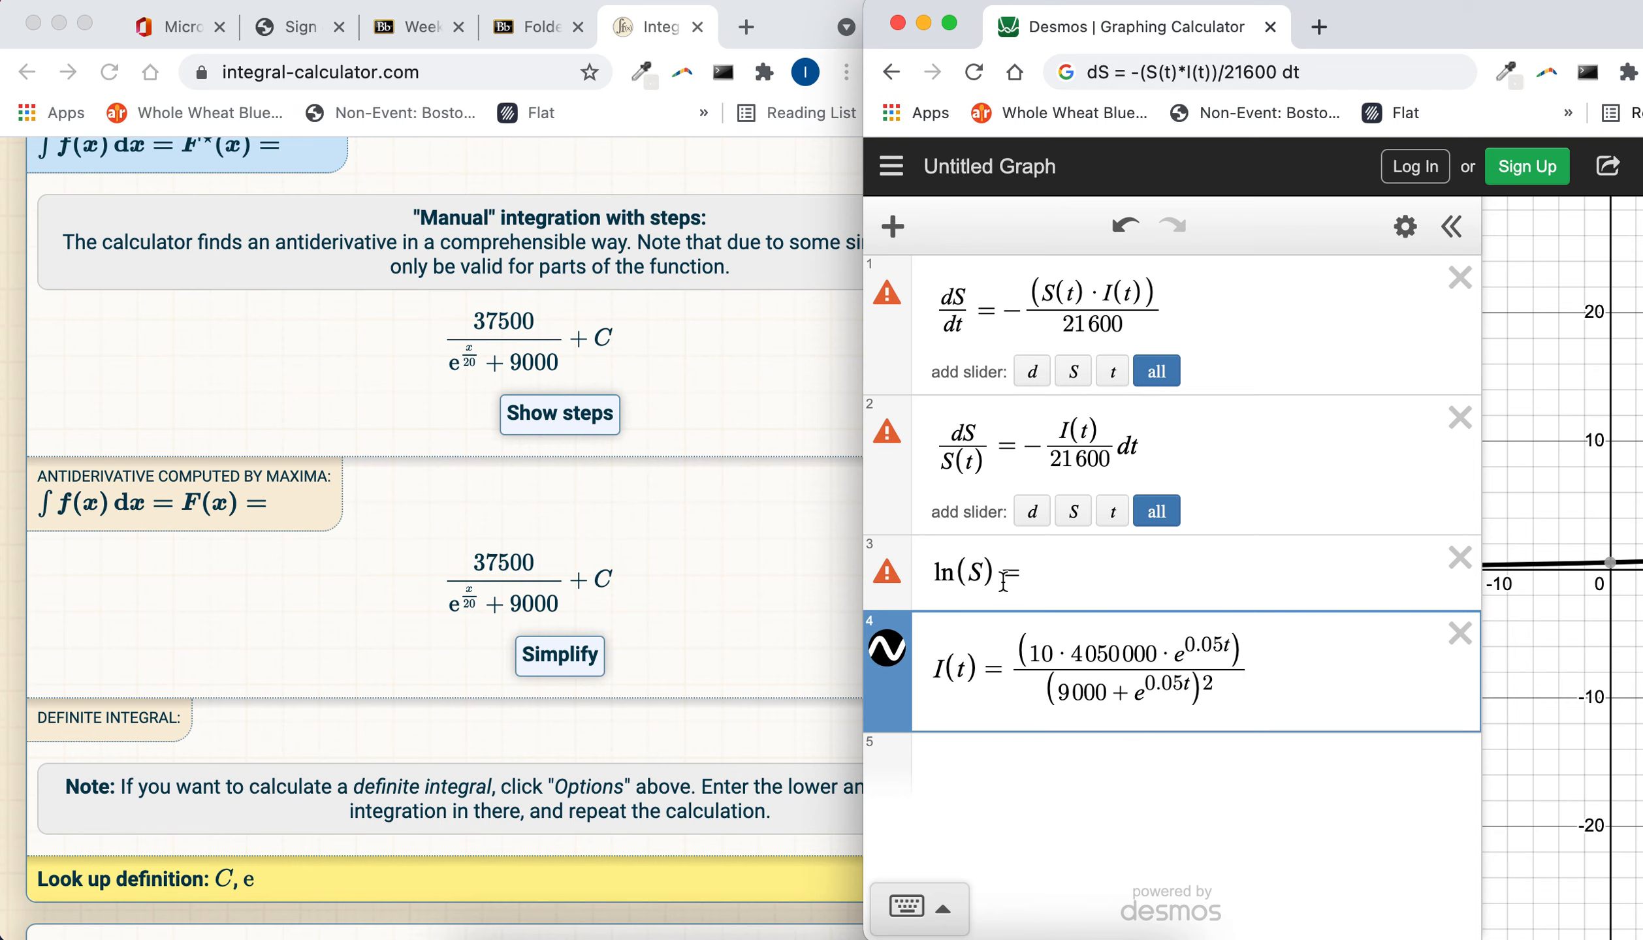
Step: Complete line 3 as ln(S) = 37500/(e^(t/20)+9000) + C
{"action": "left_click", "coordinate": [1016, 572]}
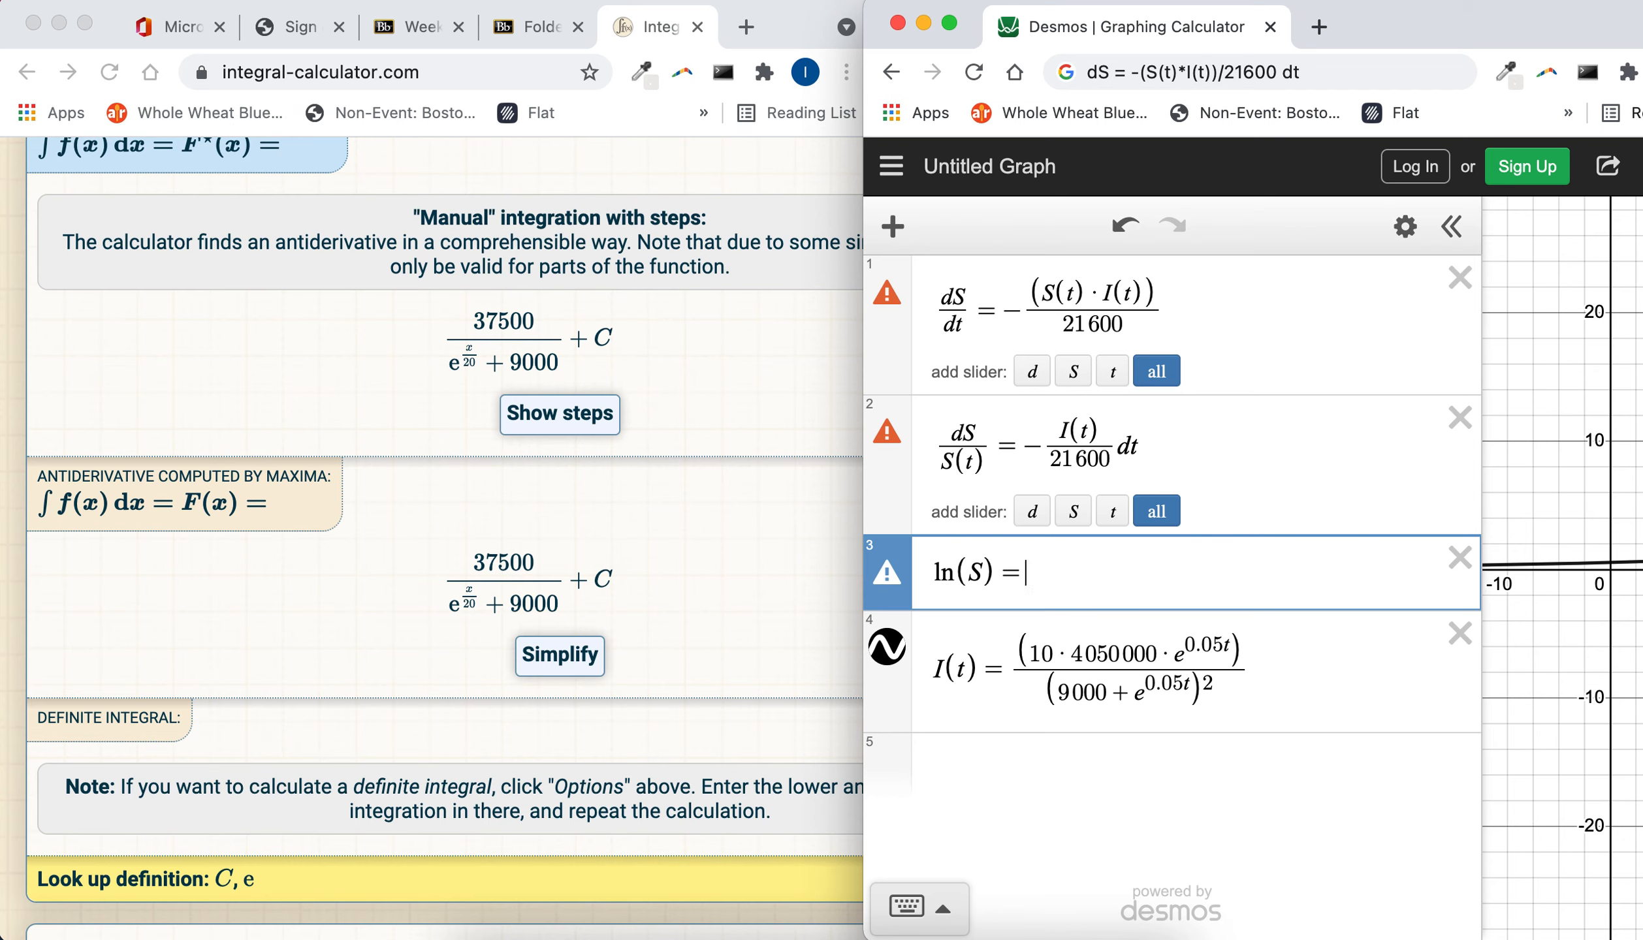
{"action": "type", "text": "37500"}
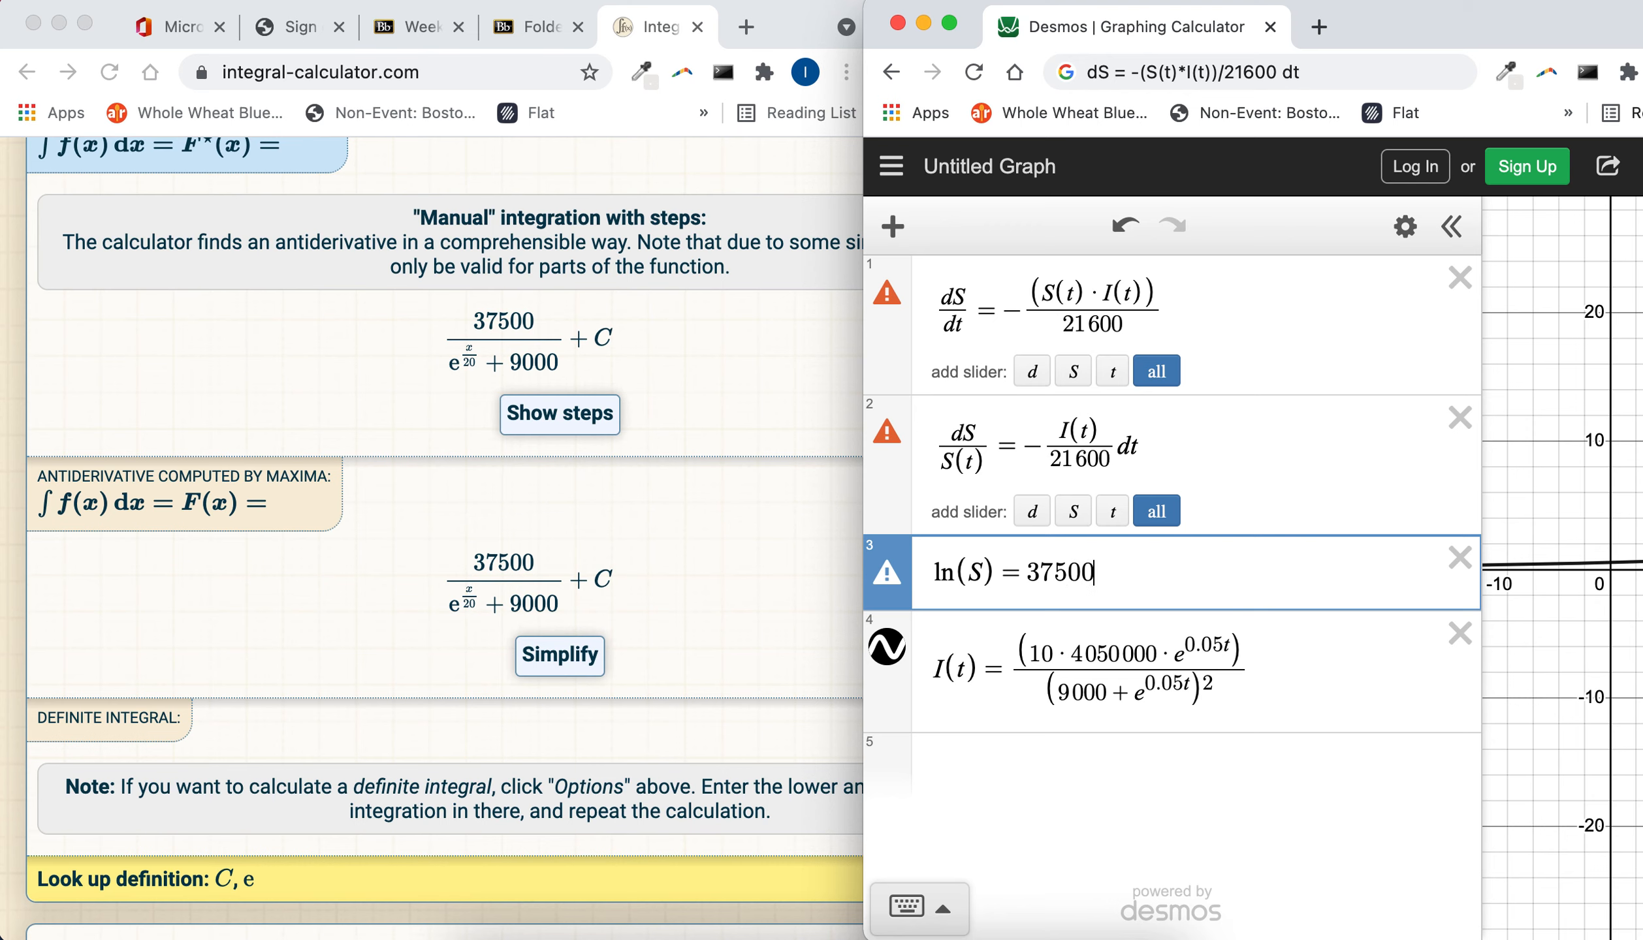
{"action": "type", "text": "/e^(t/20"}
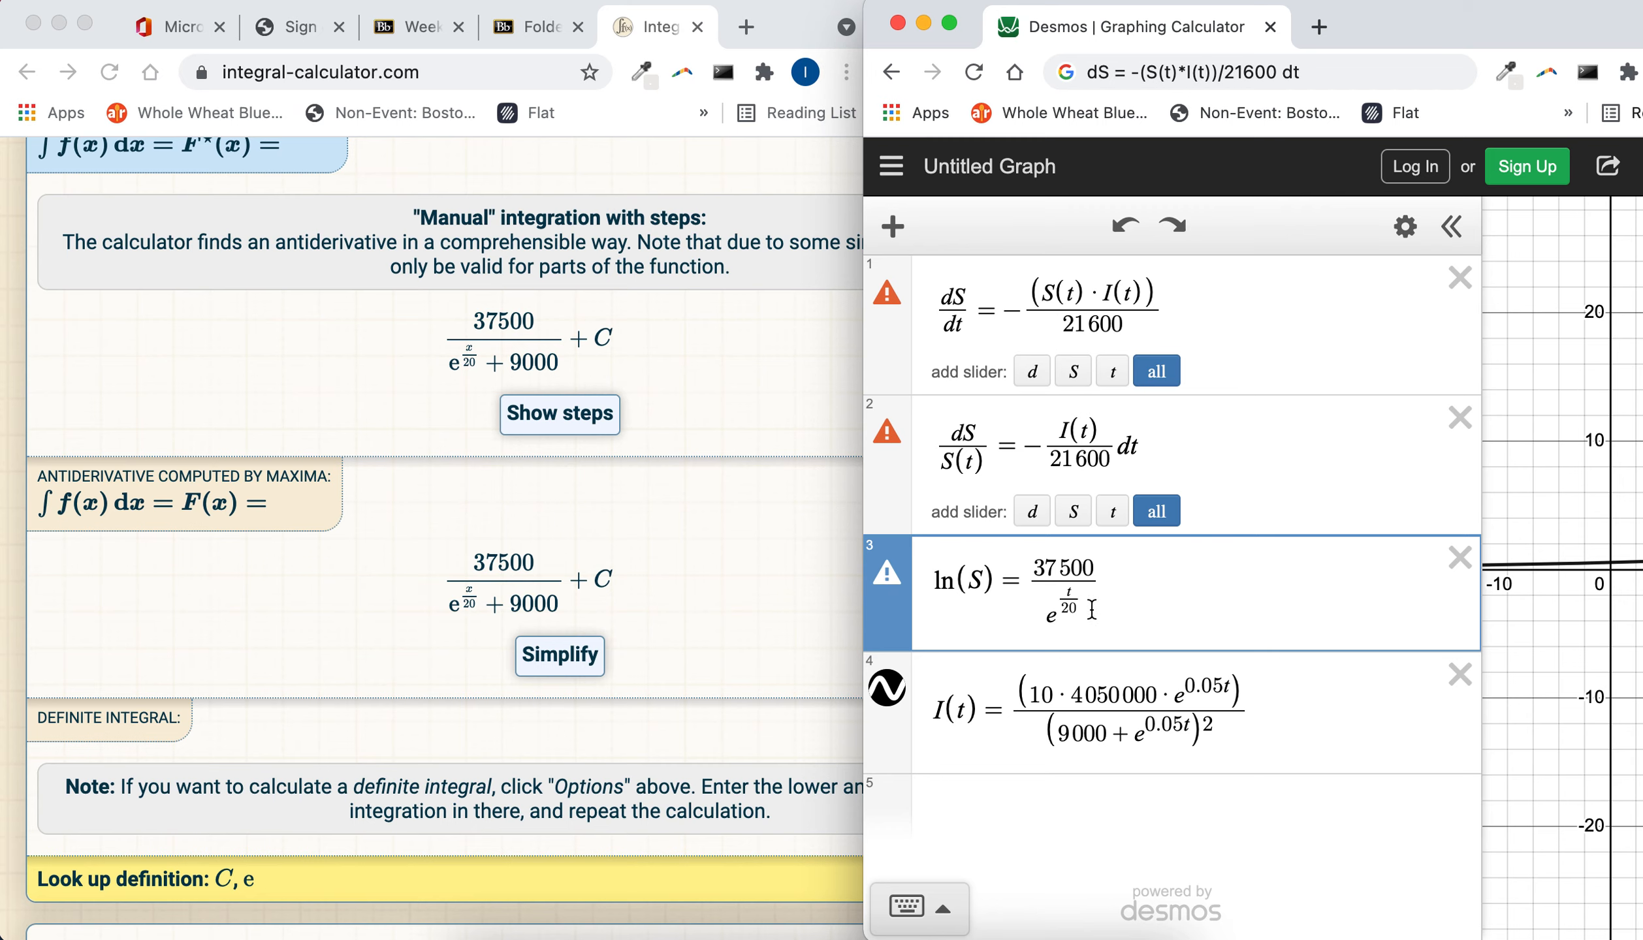
{"action": "type", "text": "+9000)"}
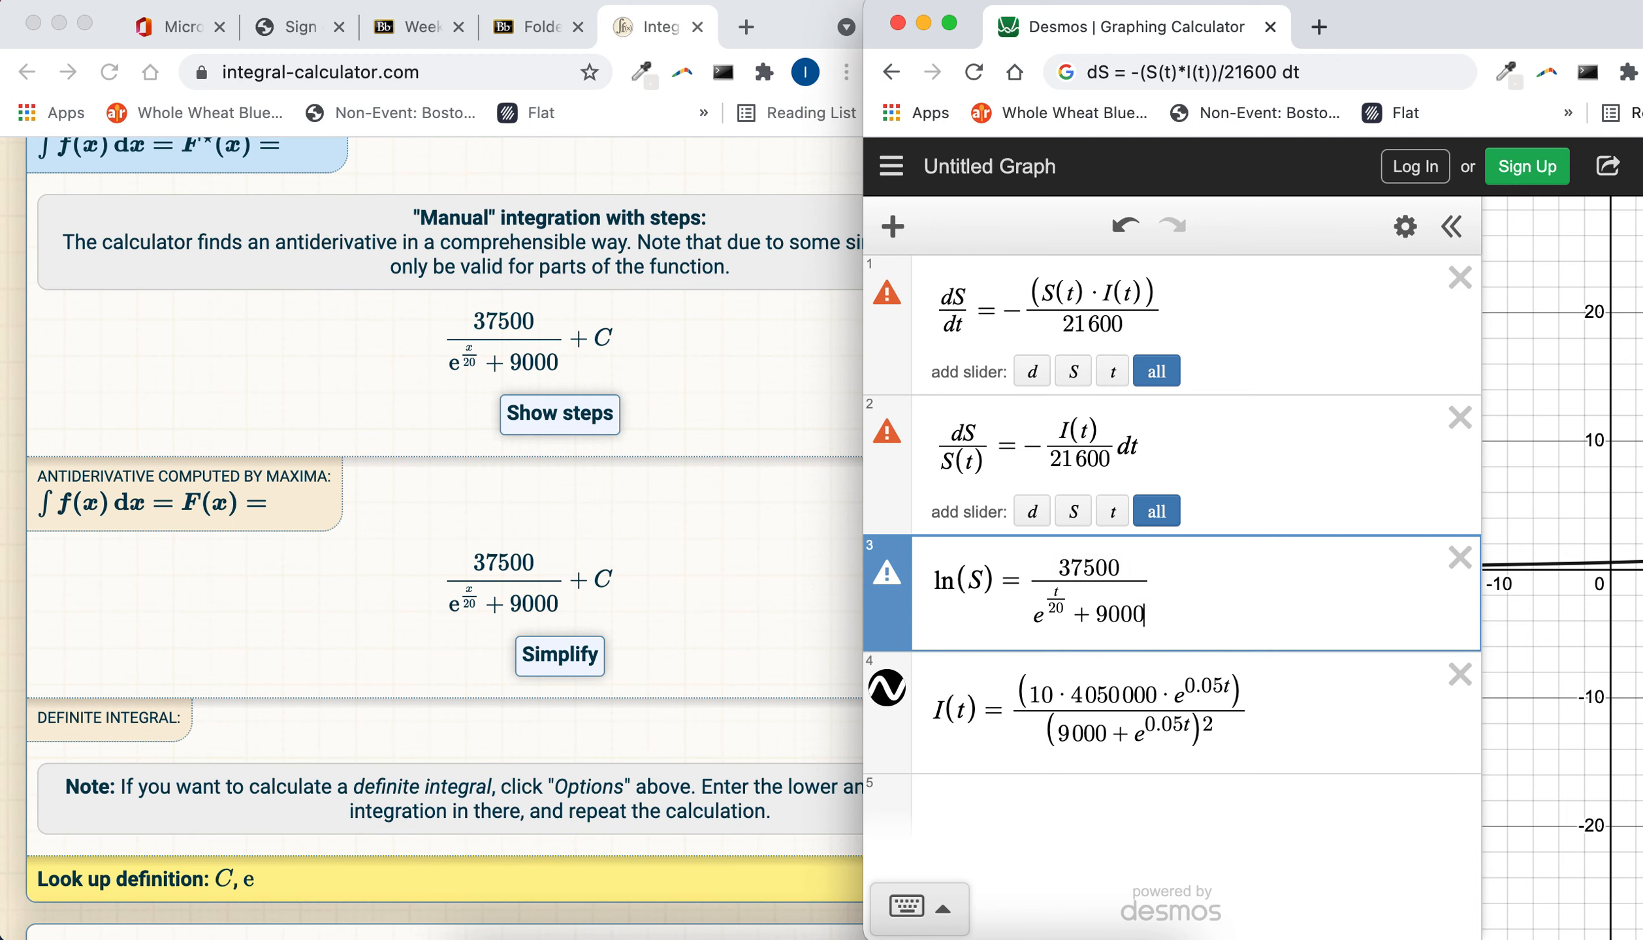
{"action": "type", "text": "+C"}
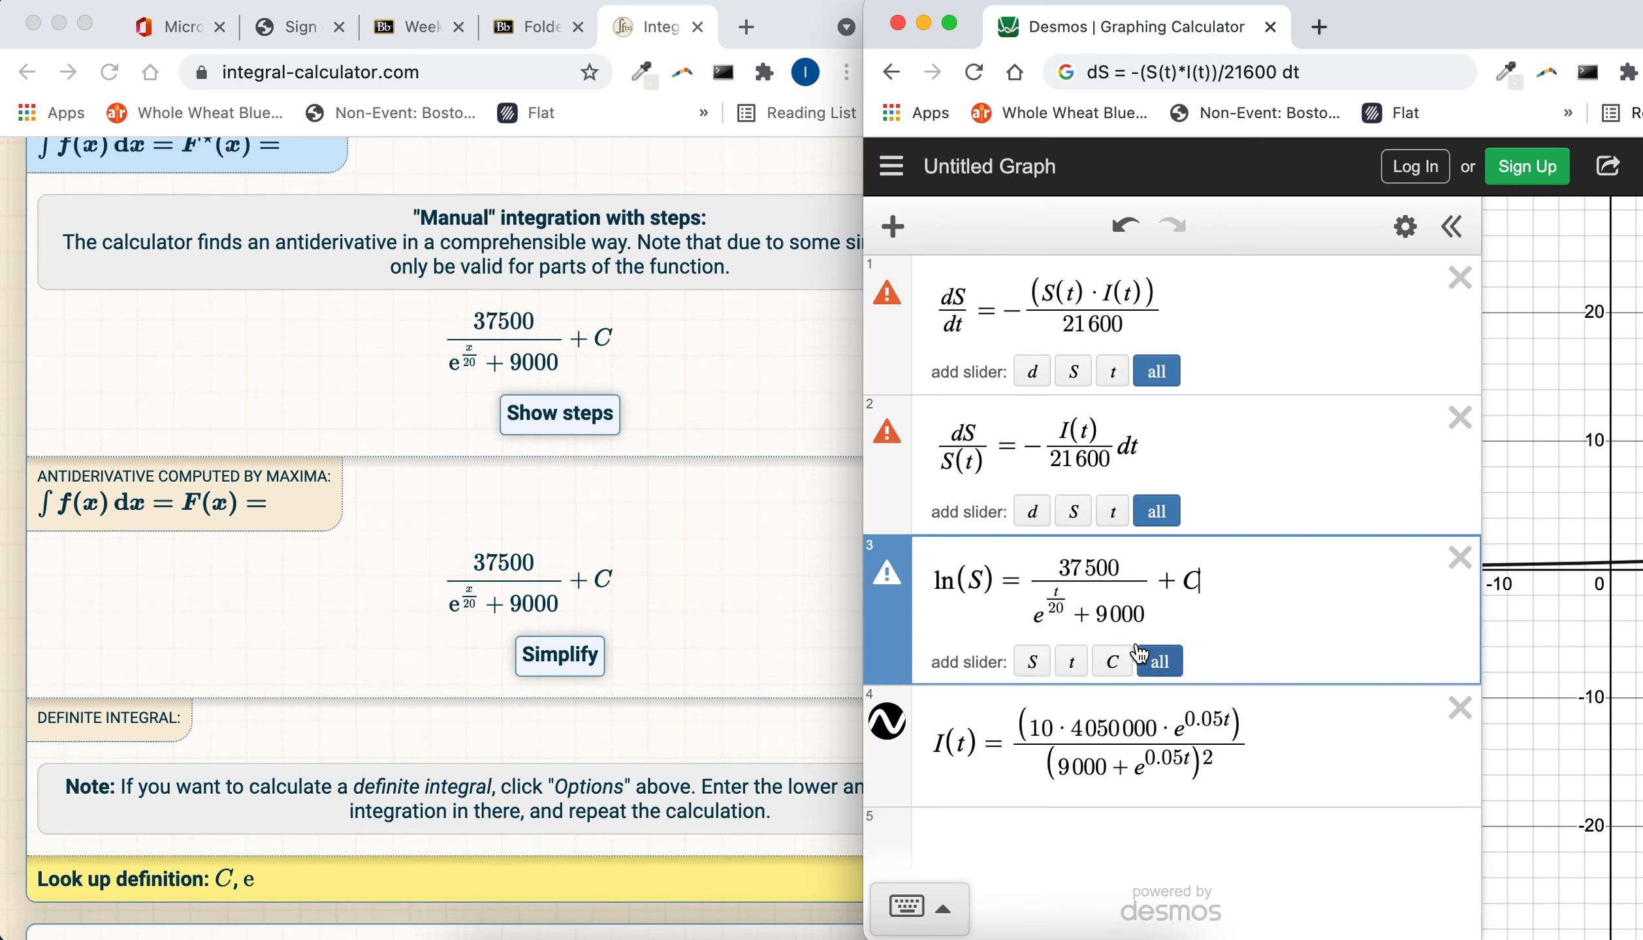
{"action": "left_click", "coordinate": [1456, 708]}
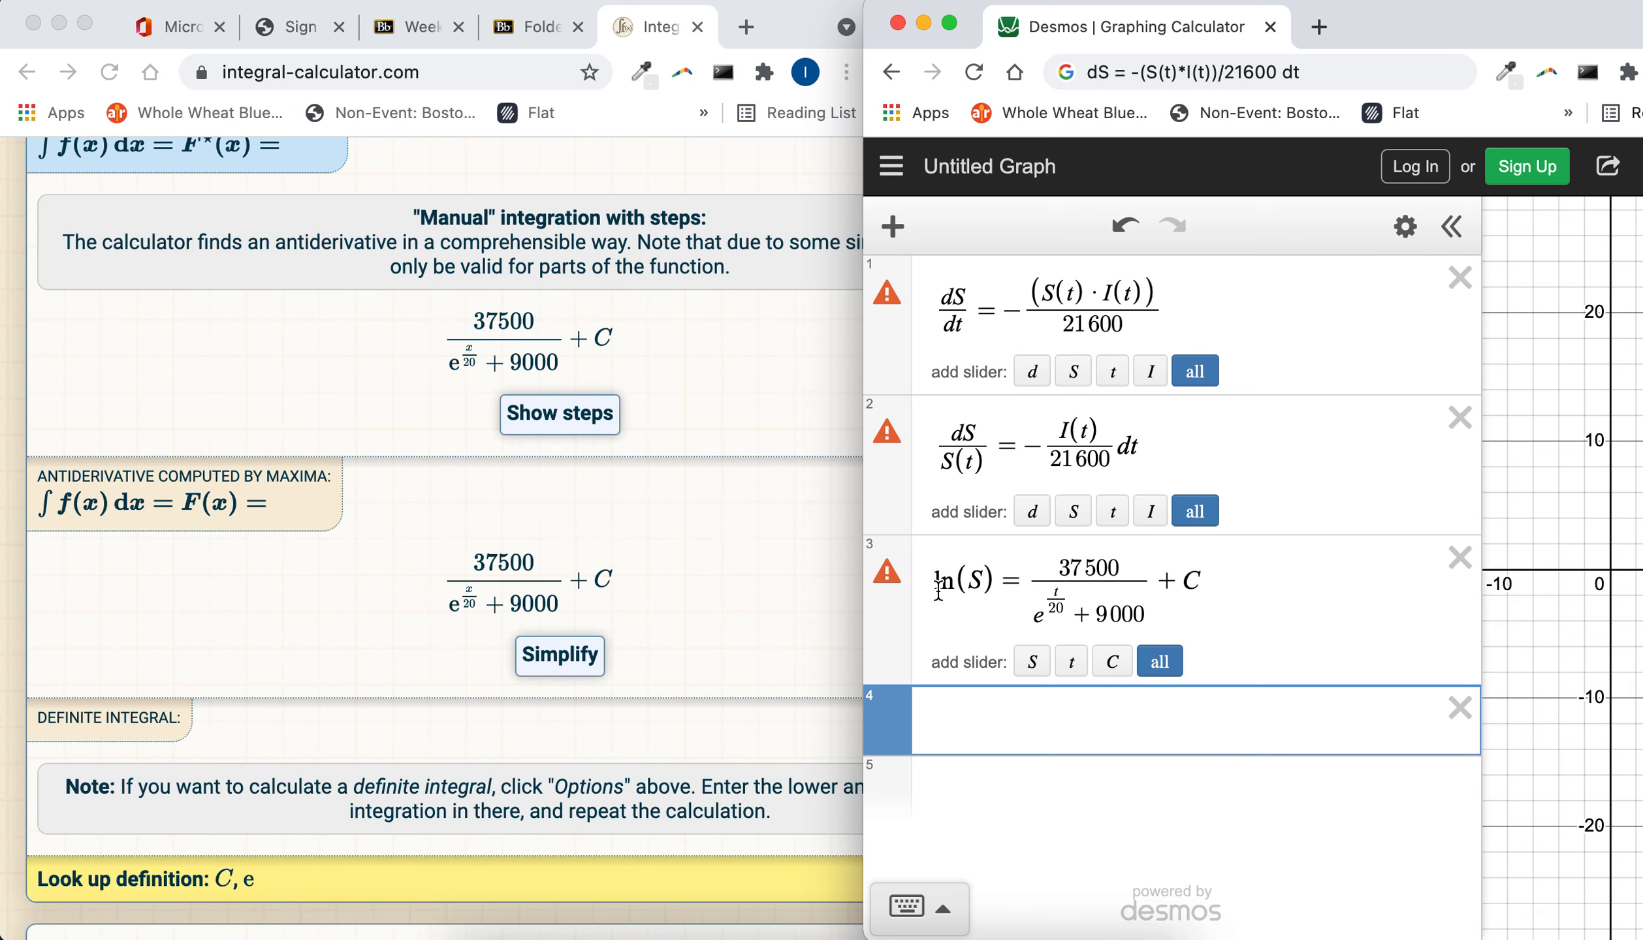
{"action": "mouse_move", "coordinate": [930, 606]}
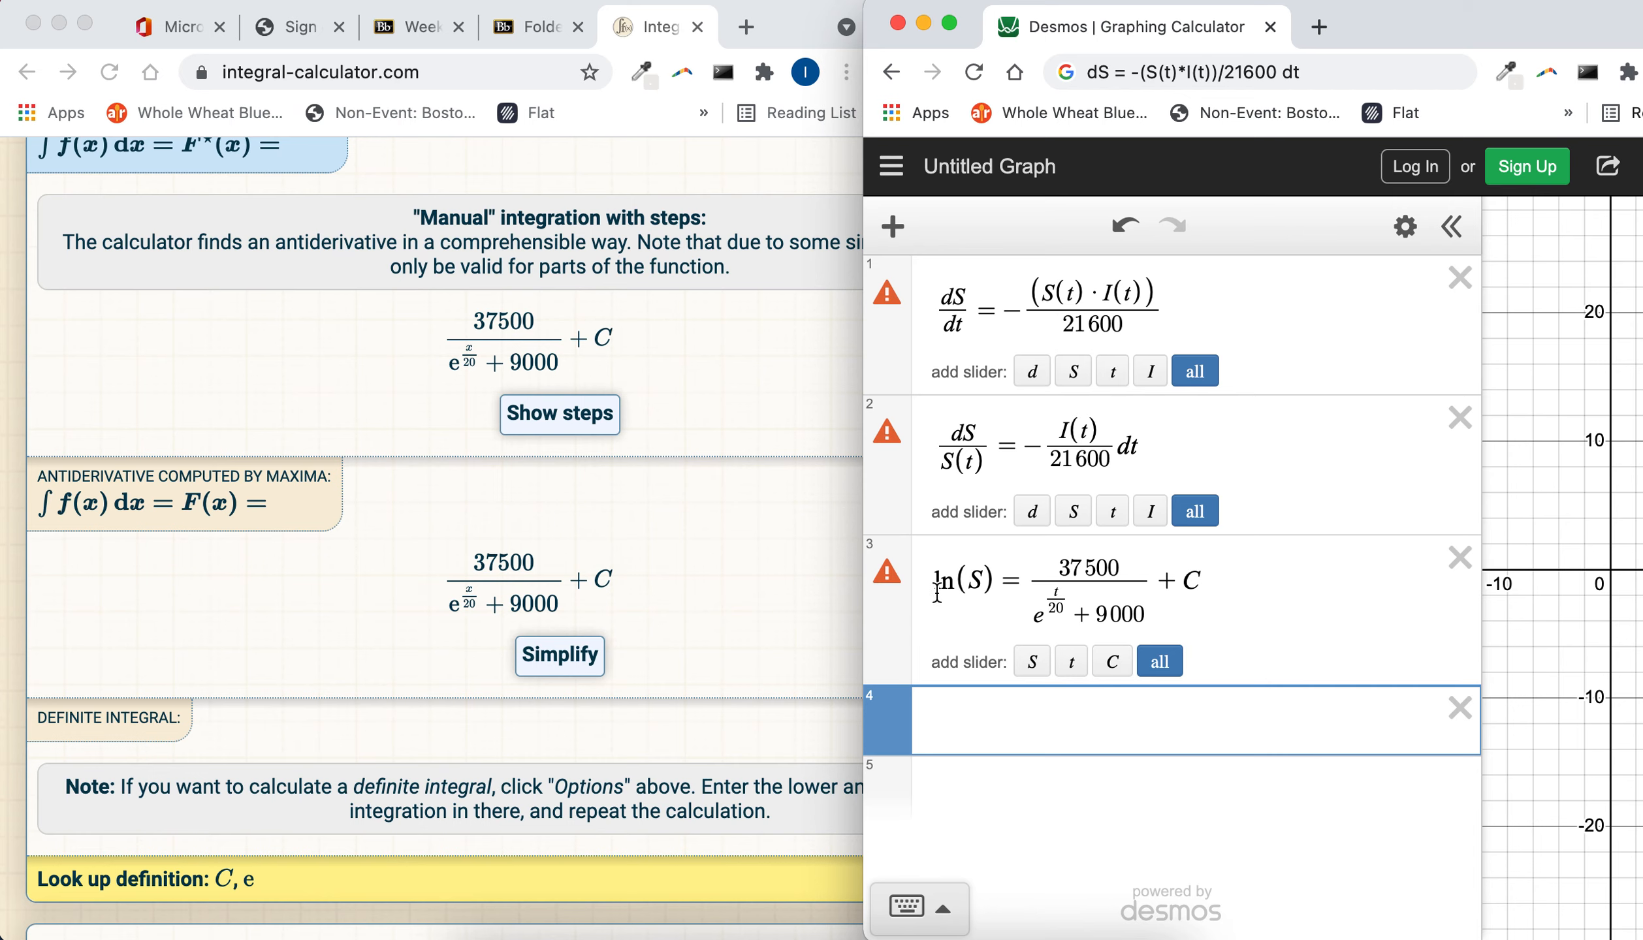
Step: Enter a fourth line S = e^(37500/(e^(t/20)+9000) + C)
{"action": "type", "text": "S="}
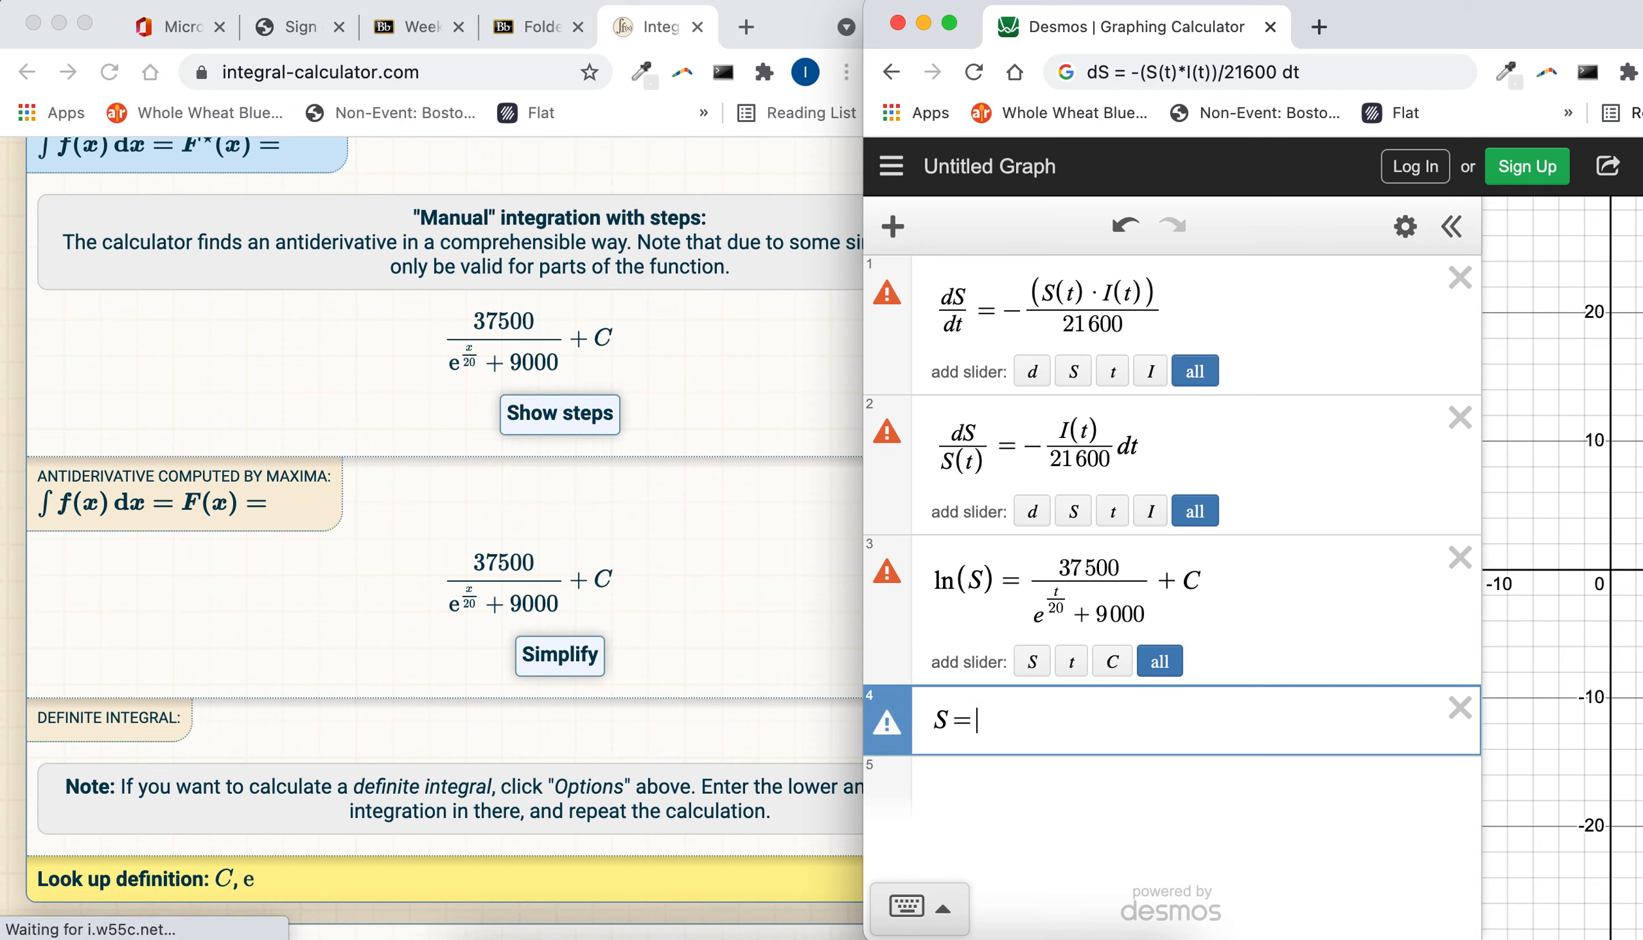
{"action": "mouse_move", "coordinate": [1212, 584]}
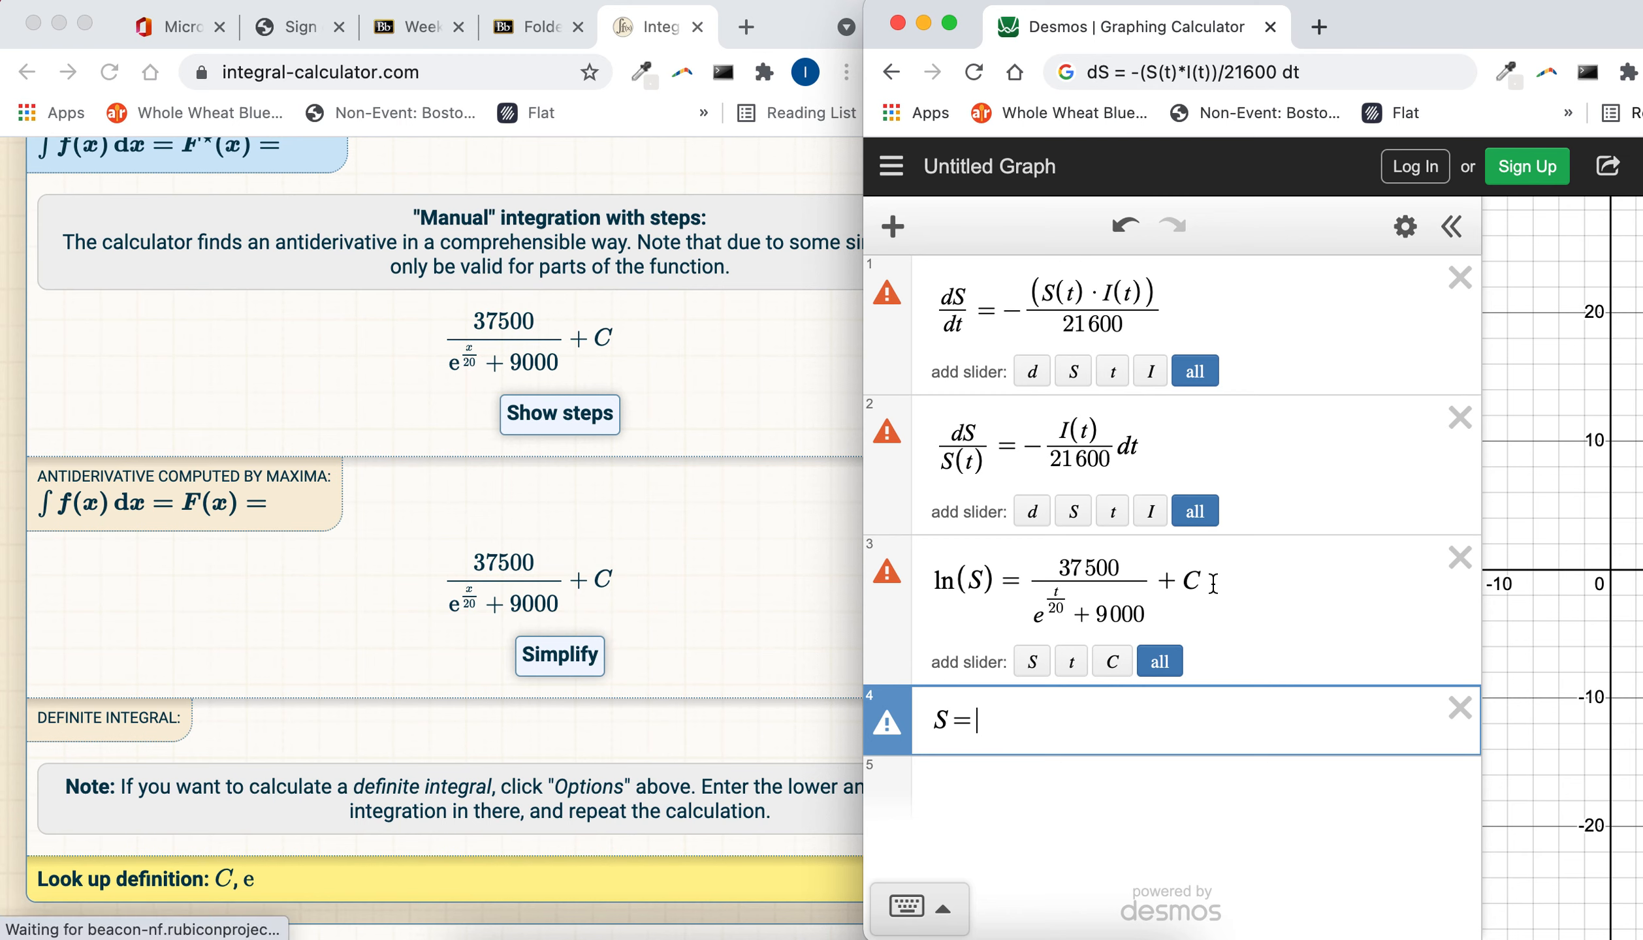
{"action": "type", "text": "e"}
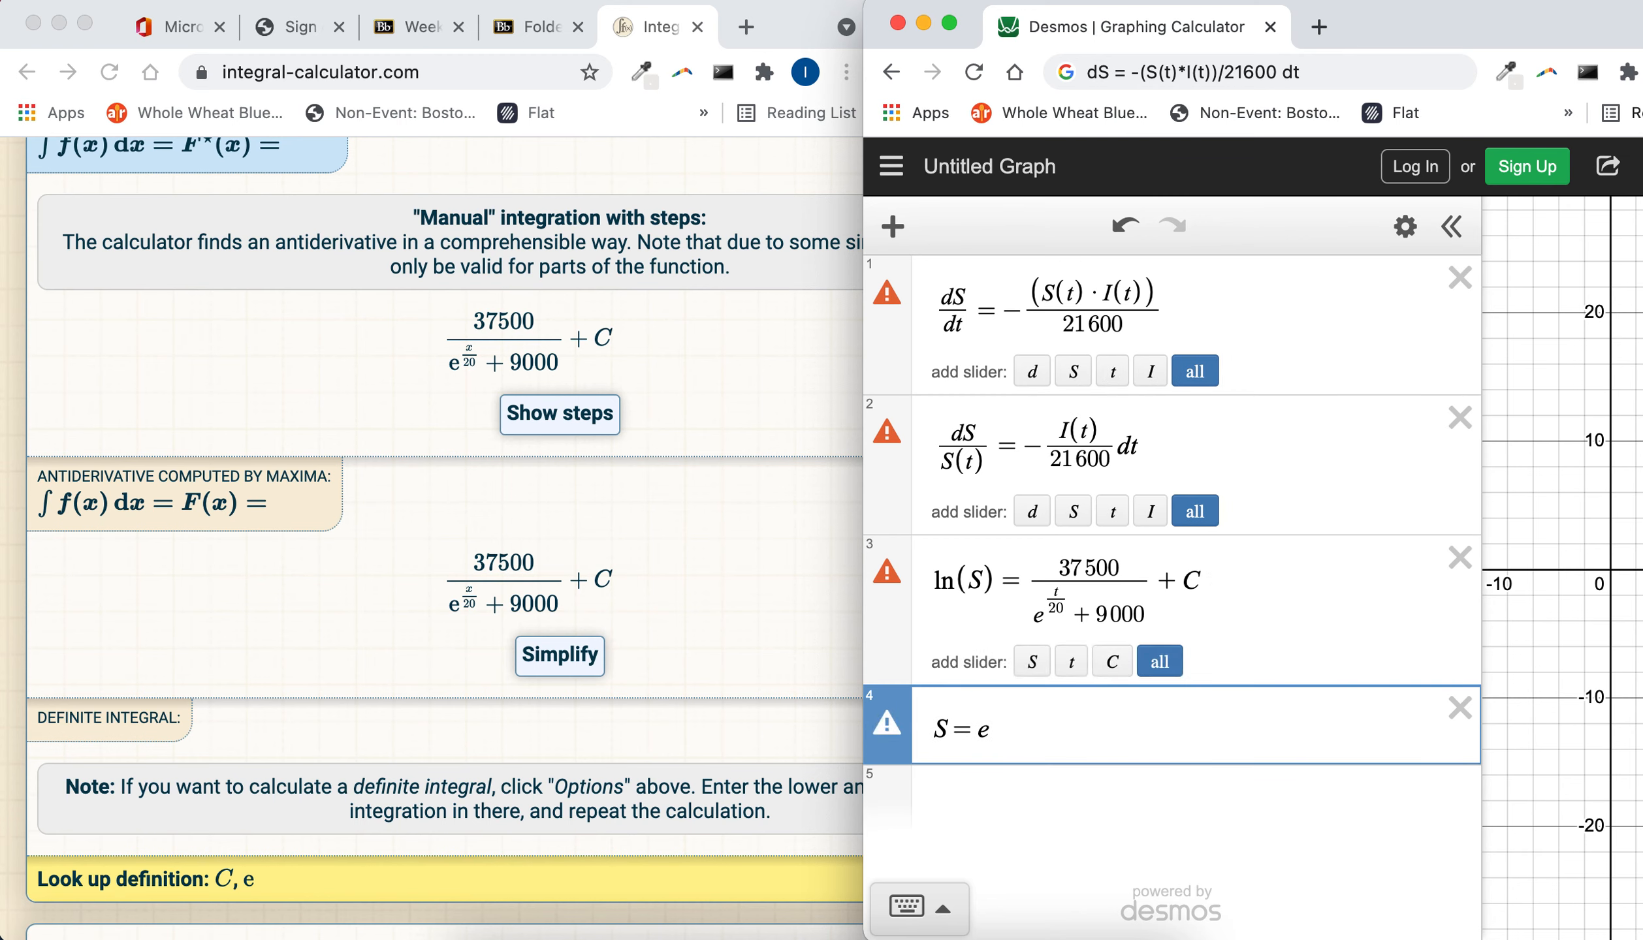
{"action": "type", "text": "37500/e^(t/20))"}
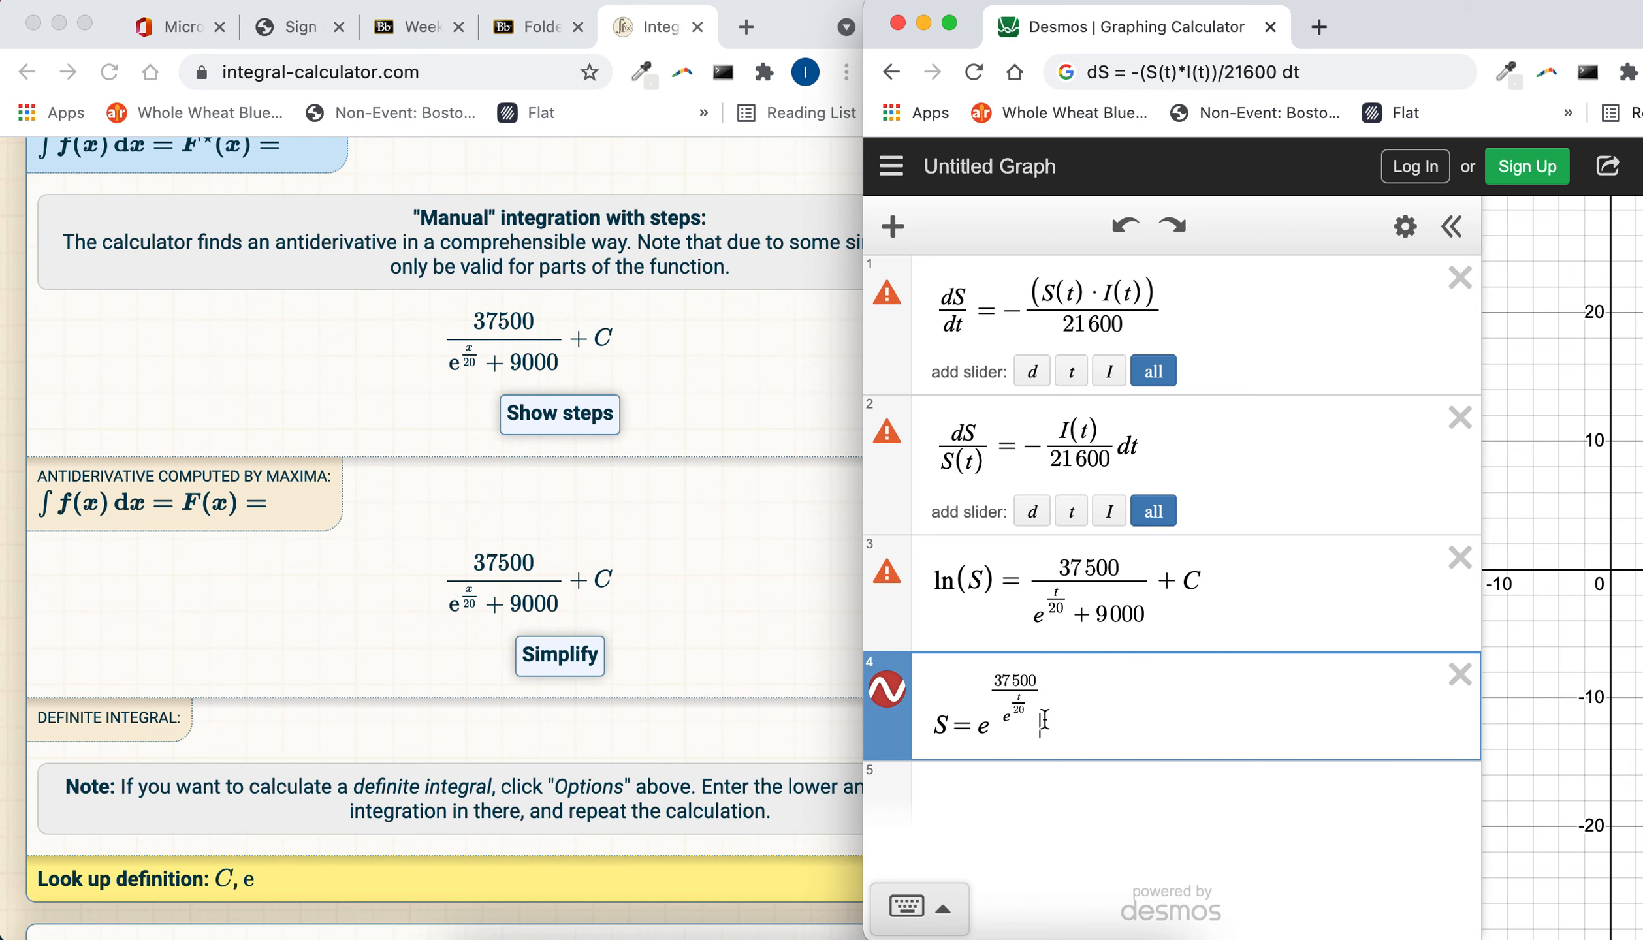
{"action": "type", "text": "+9000"}
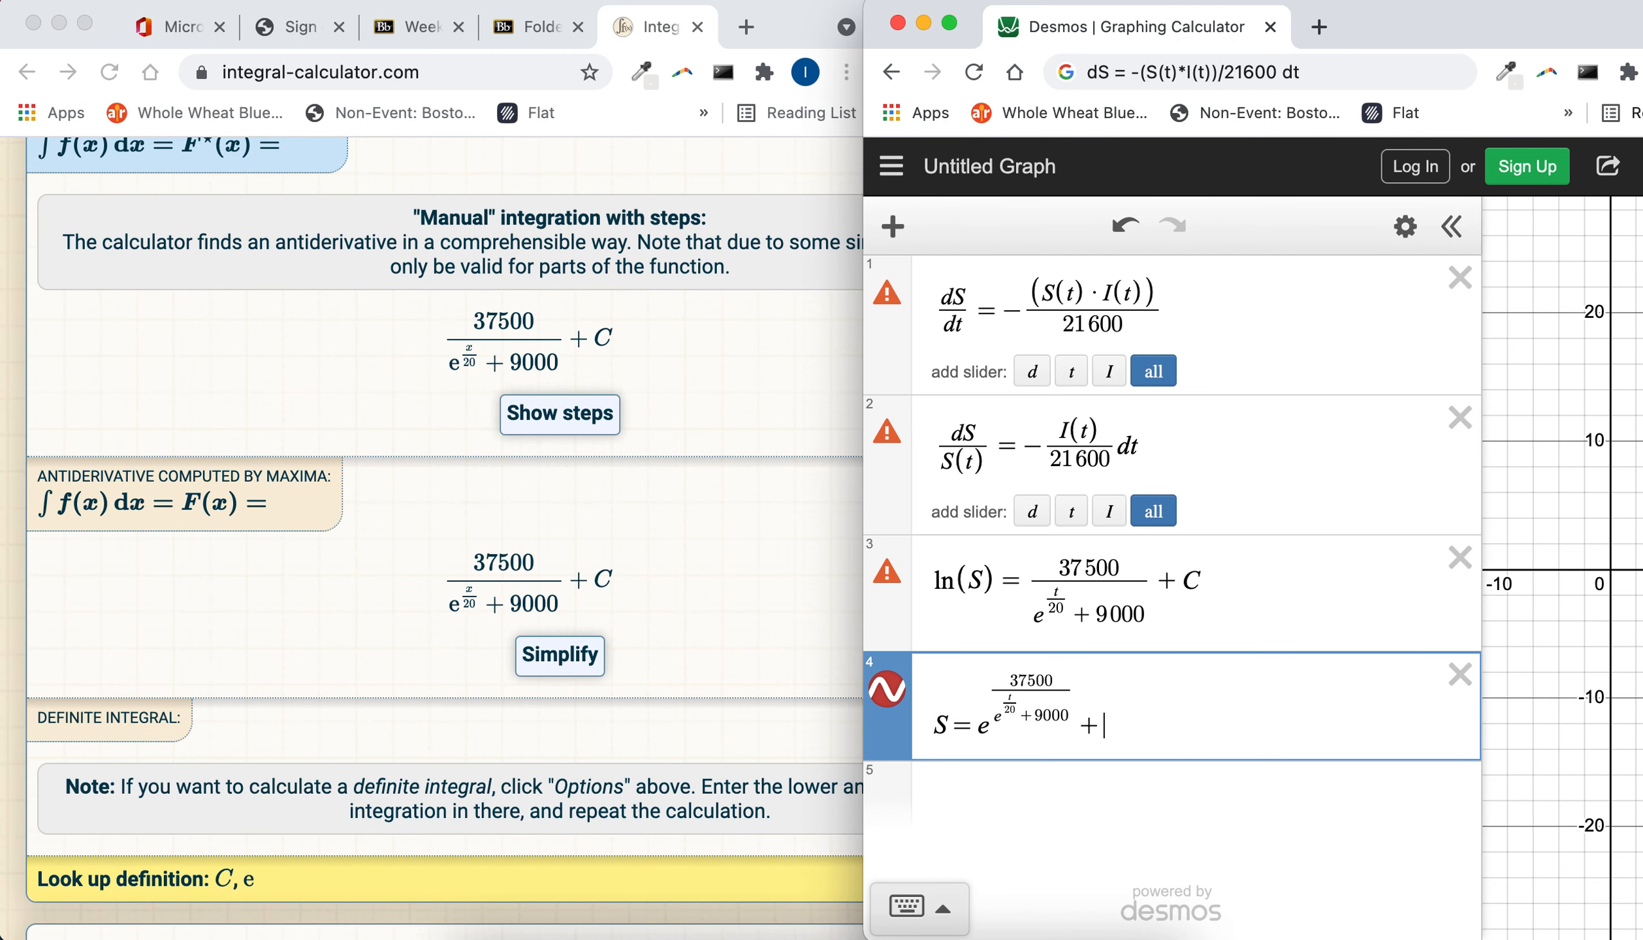
{"action": "type", "text": "C"}
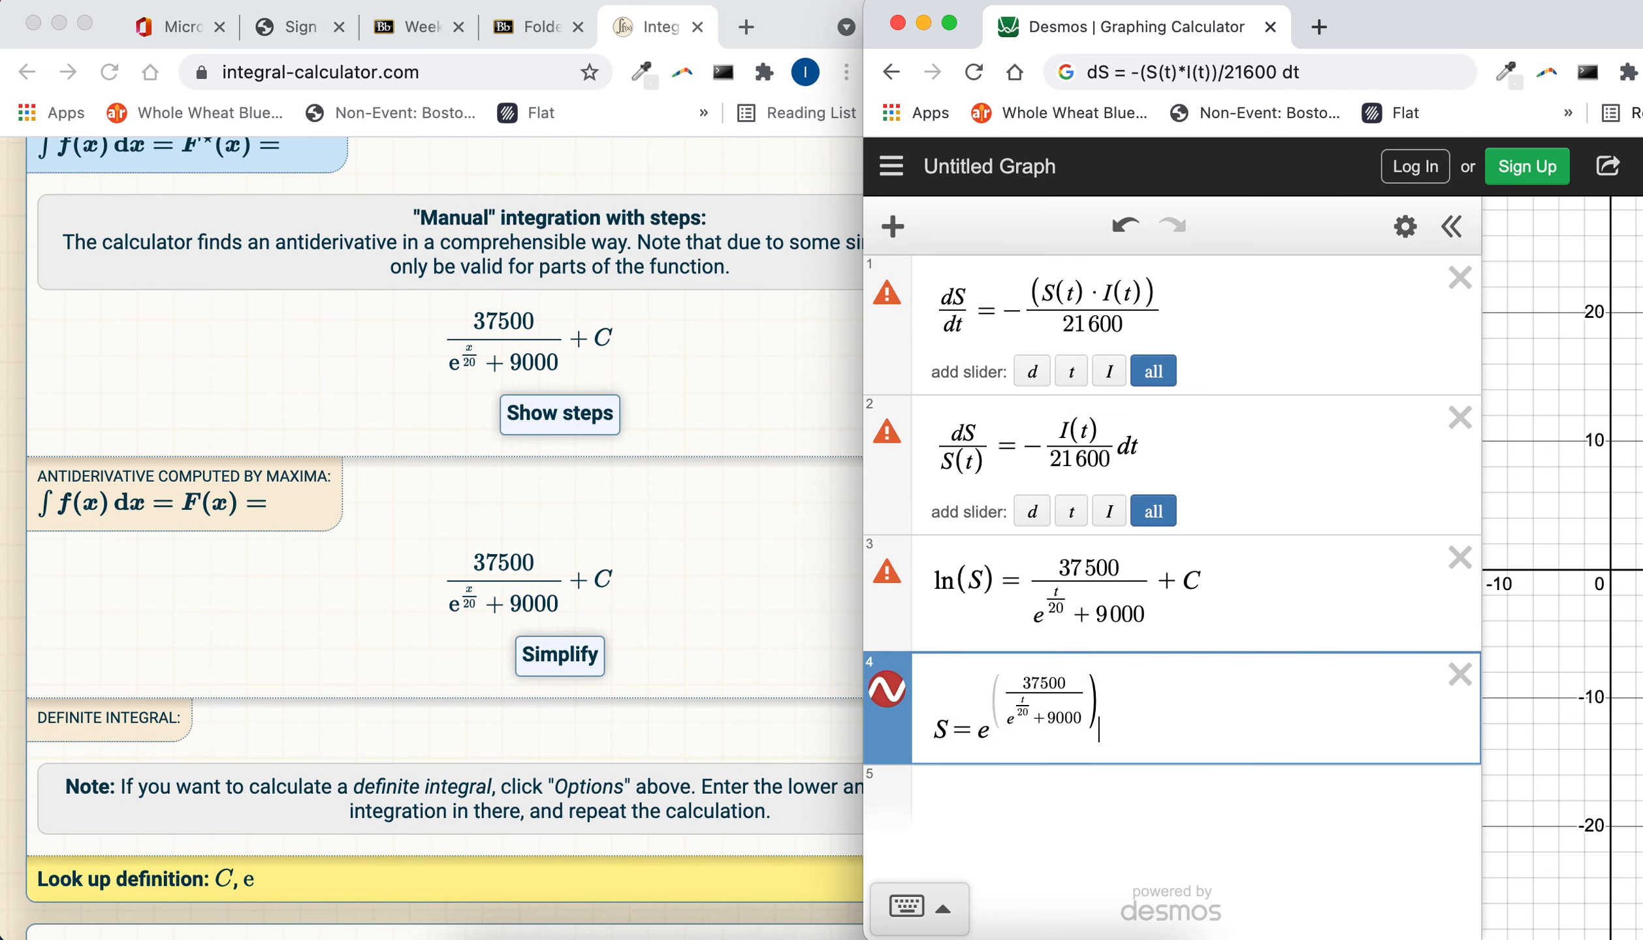
{"action": "type", "text": "+C"}
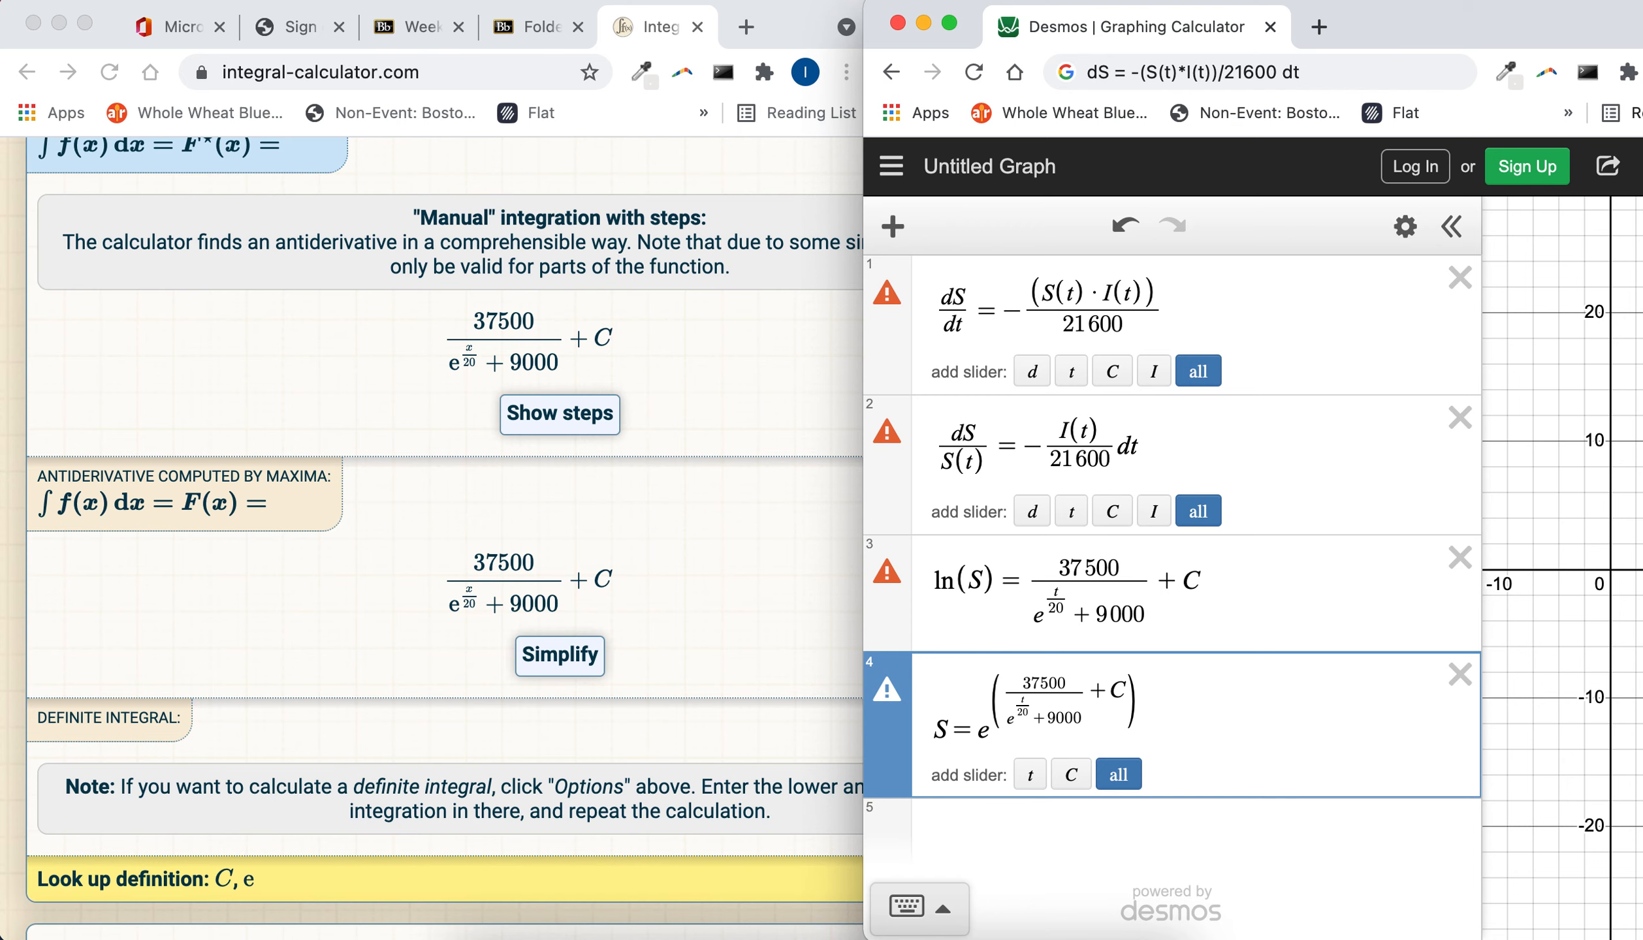
{"action": "left_click", "coordinate": [1216, 713]}
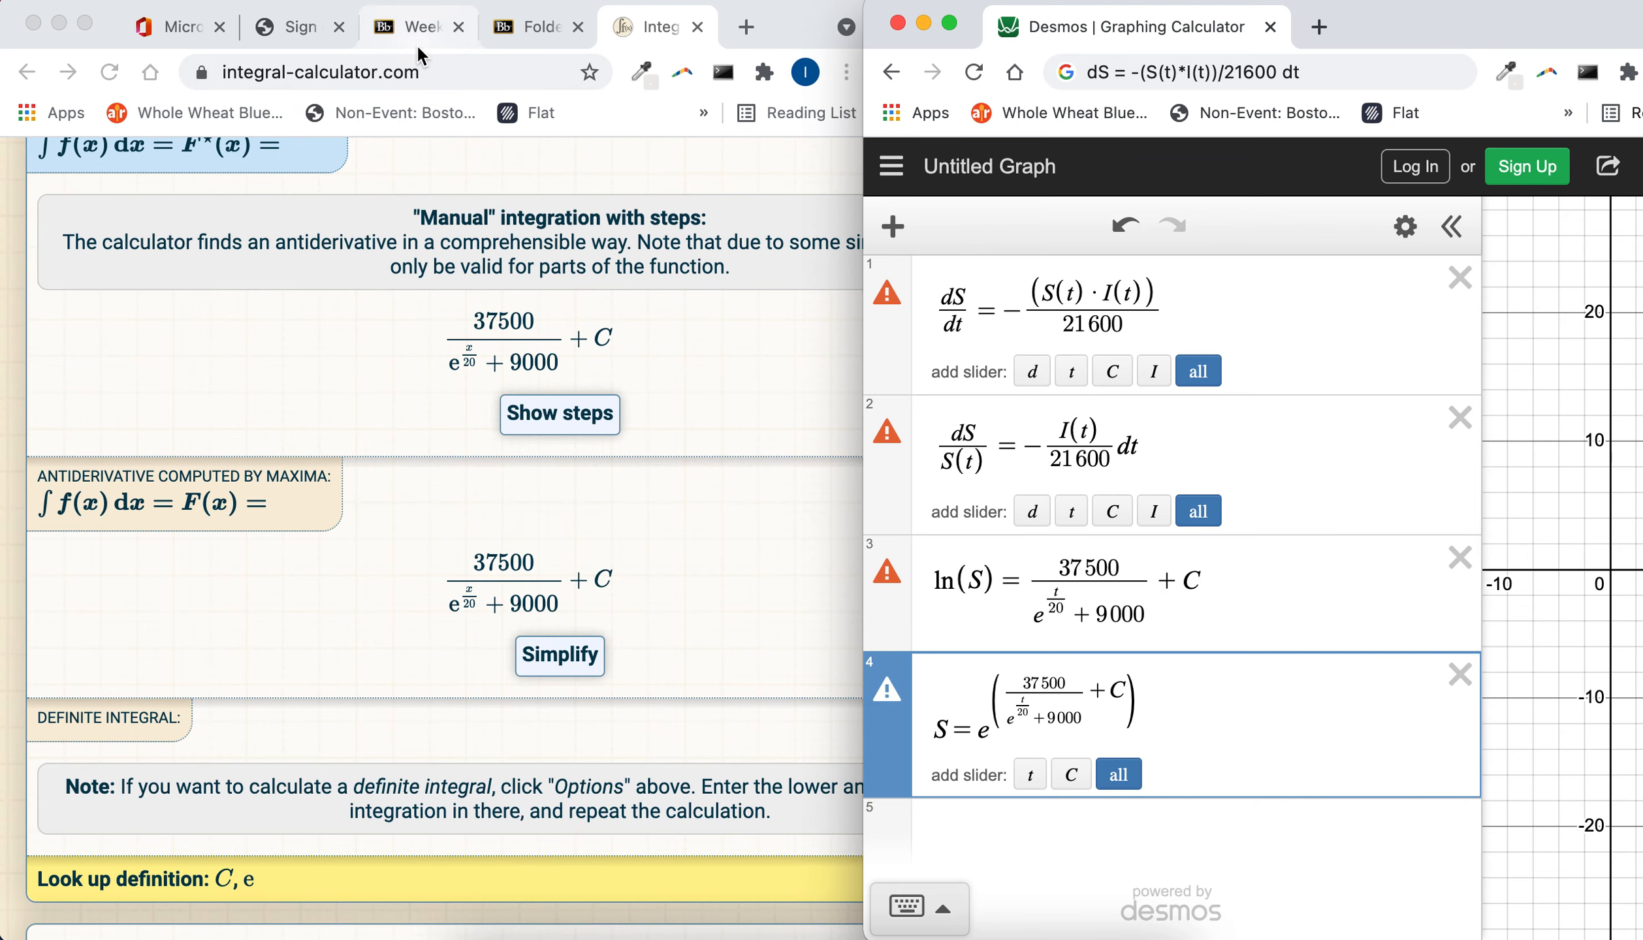
Step: Navigate Blackboard tabs to the project page and launch the example slideshow
{"action": "left_click", "coordinate": [533, 24]}
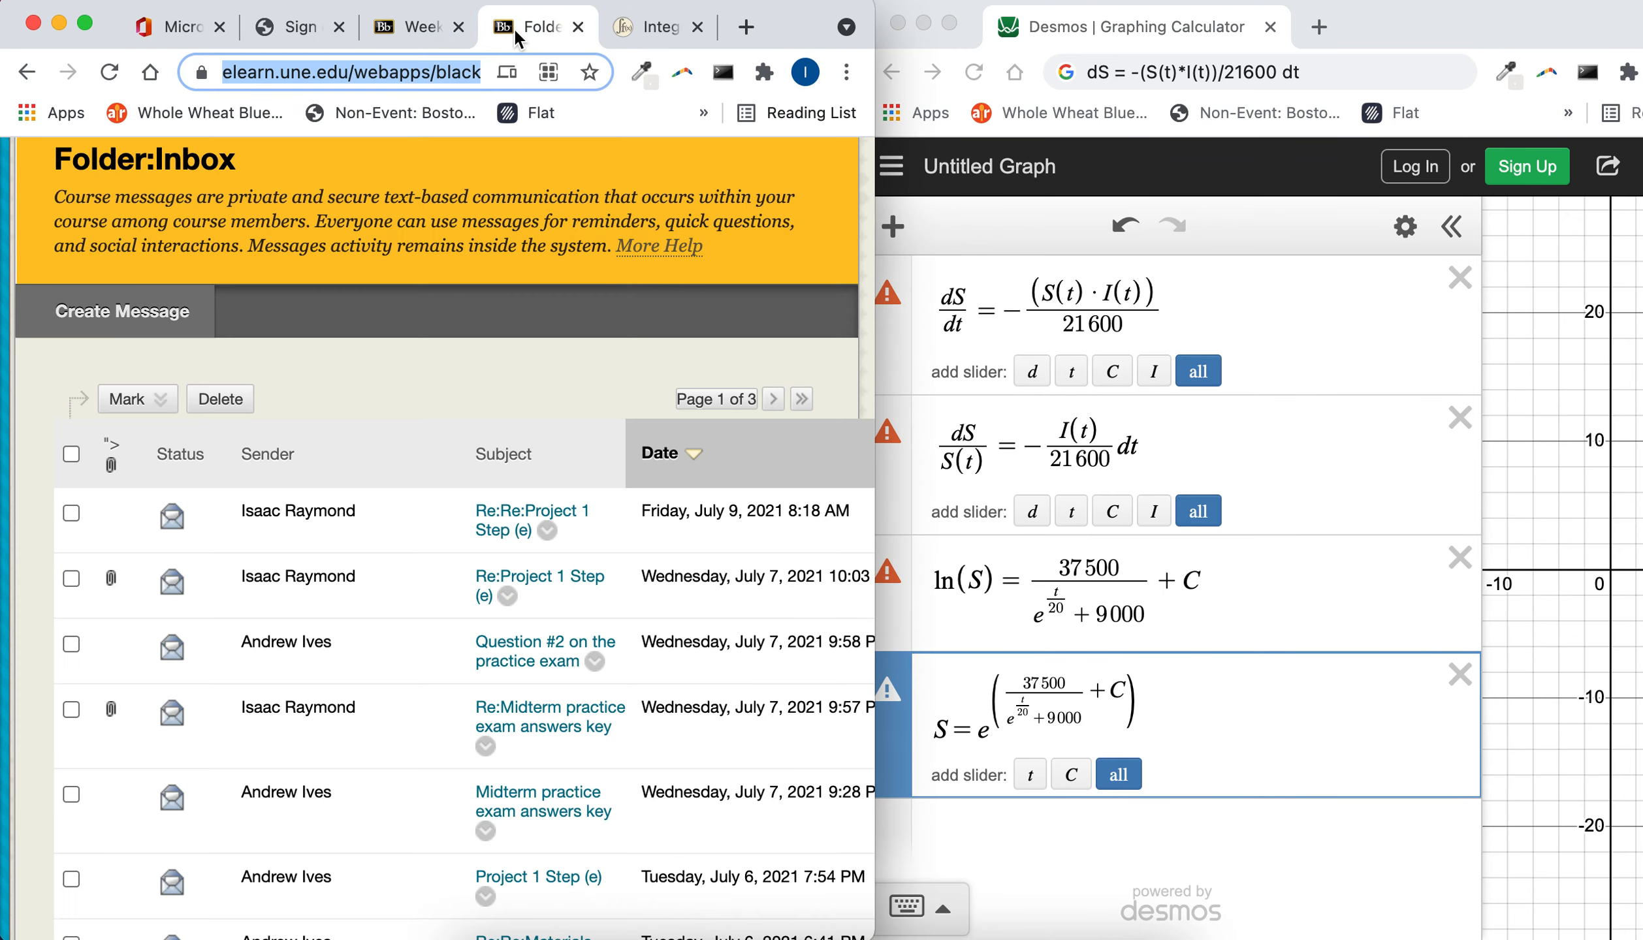
{"action": "left_click", "coordinate": [409, 26]}
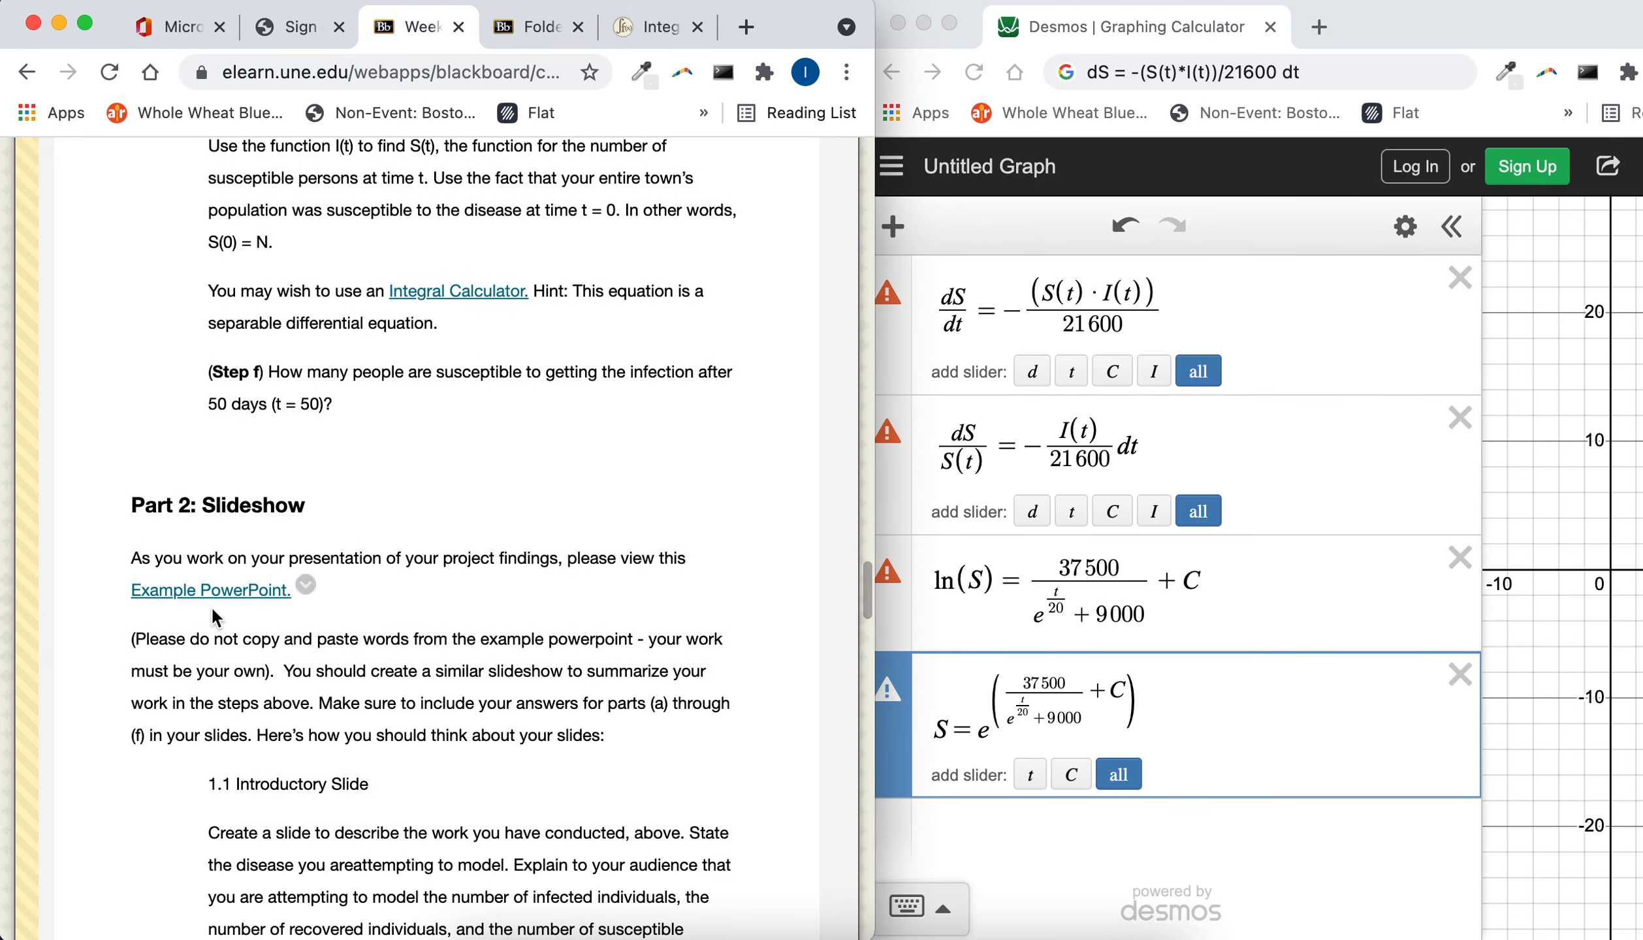
{"action": "left_click", "coordinate": [538, 26]}
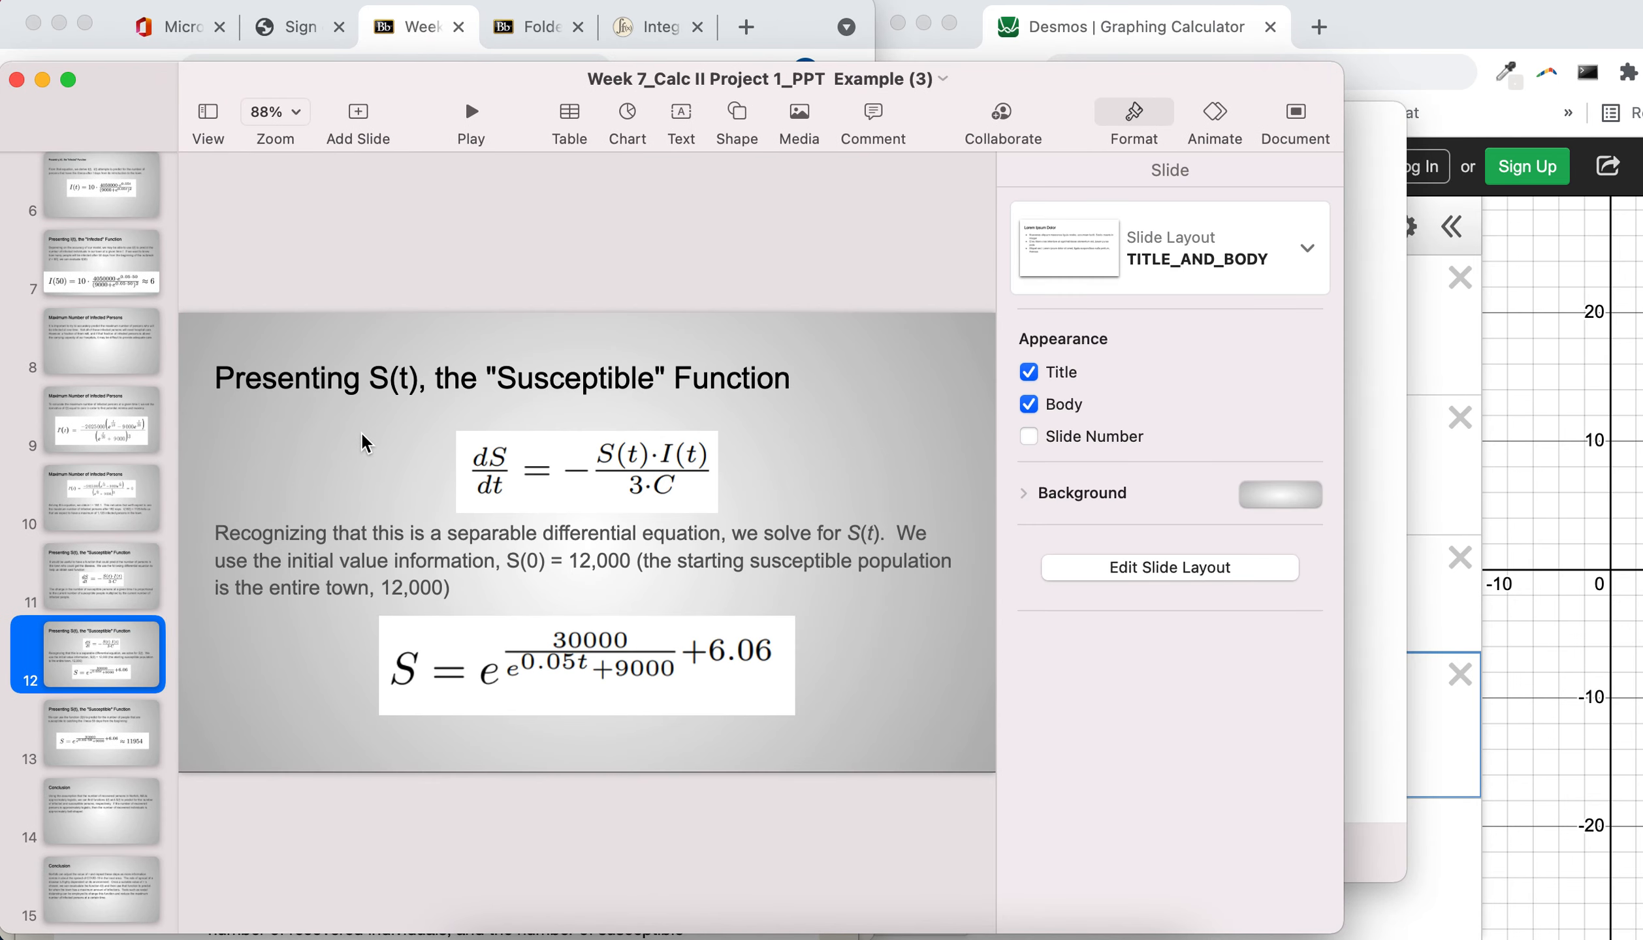
{"action": "mouse_move", "coordinate": [580, 478]}
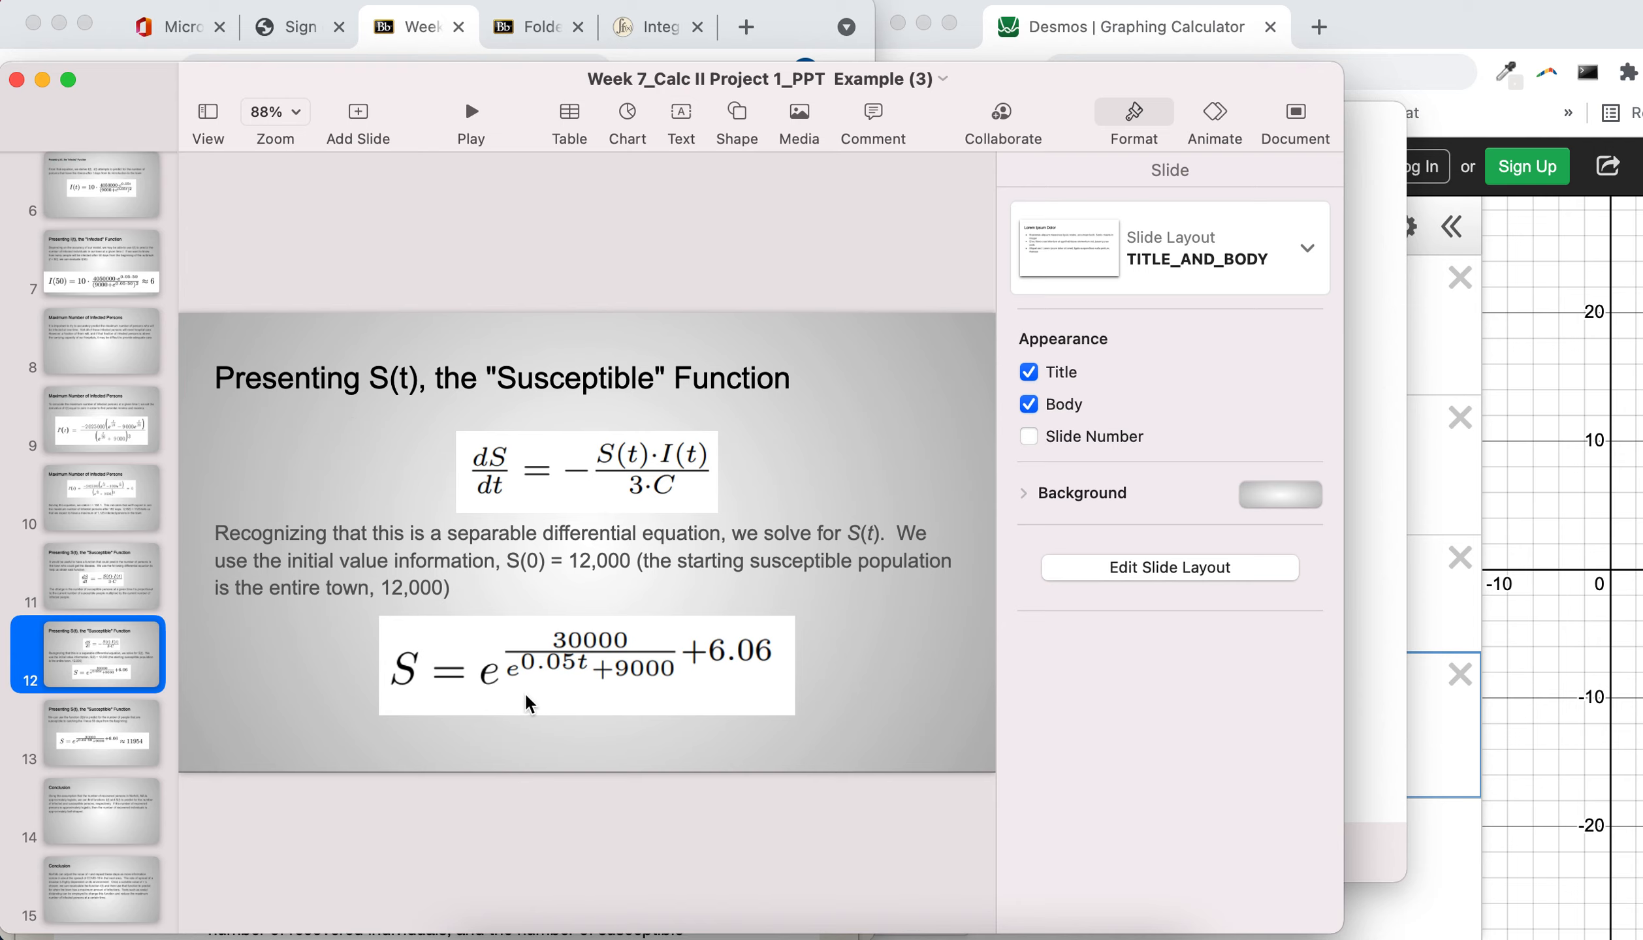
{"action": "mouse_move", "coordinate": [803, 565]}
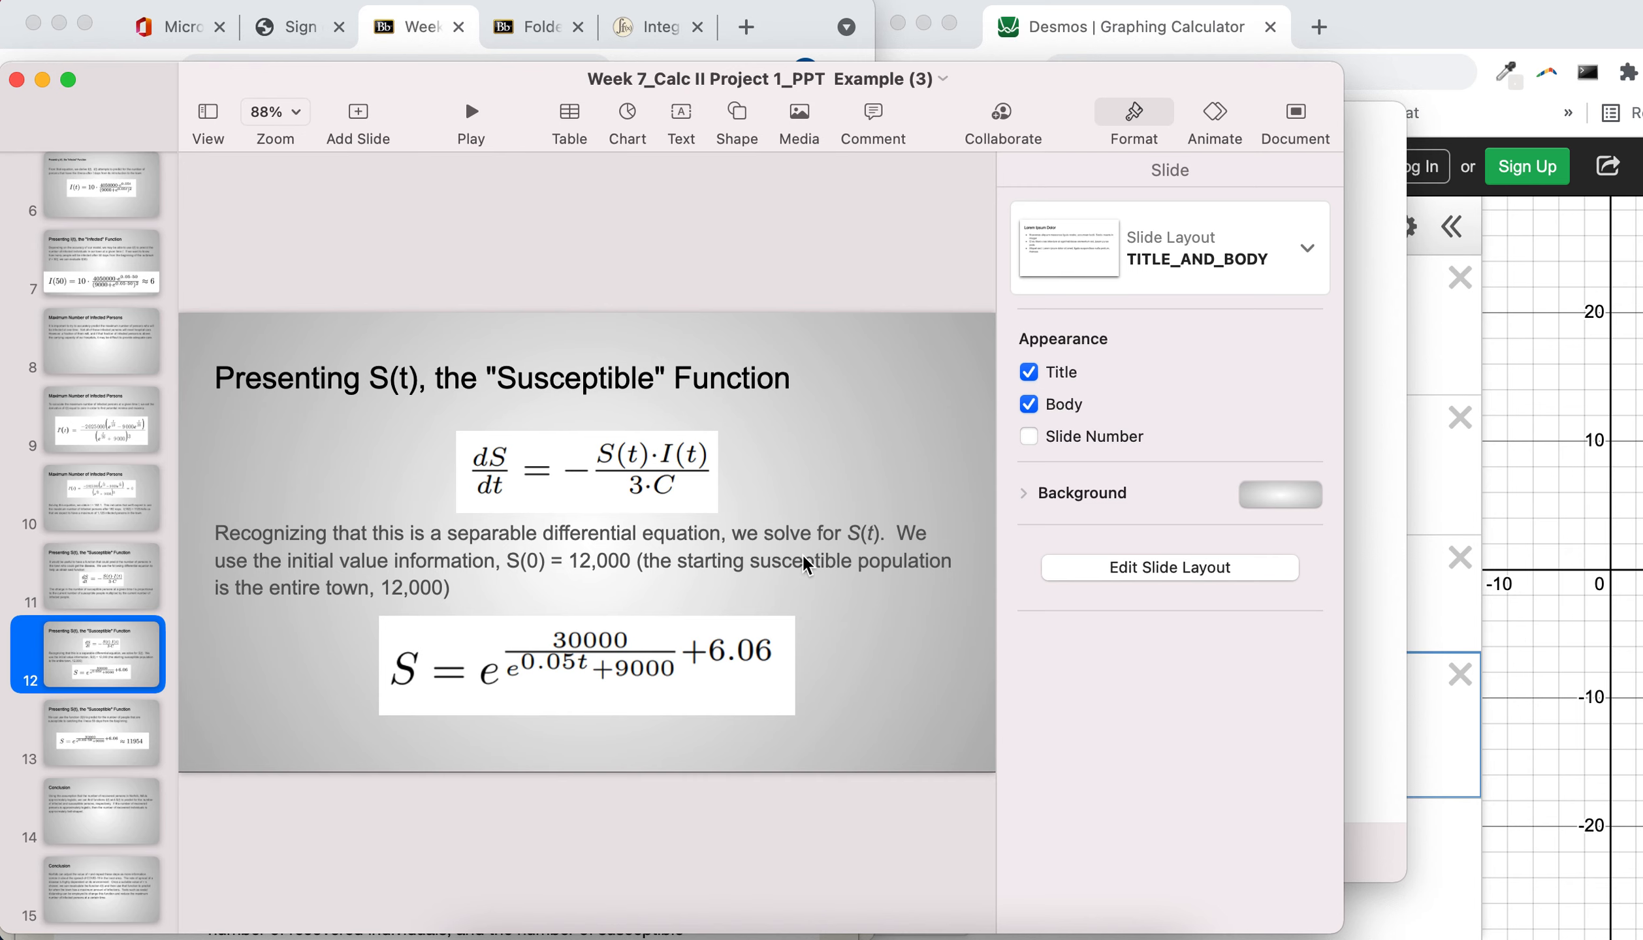
{"action": "mouse_move", "coordinate": [1397, 683]}
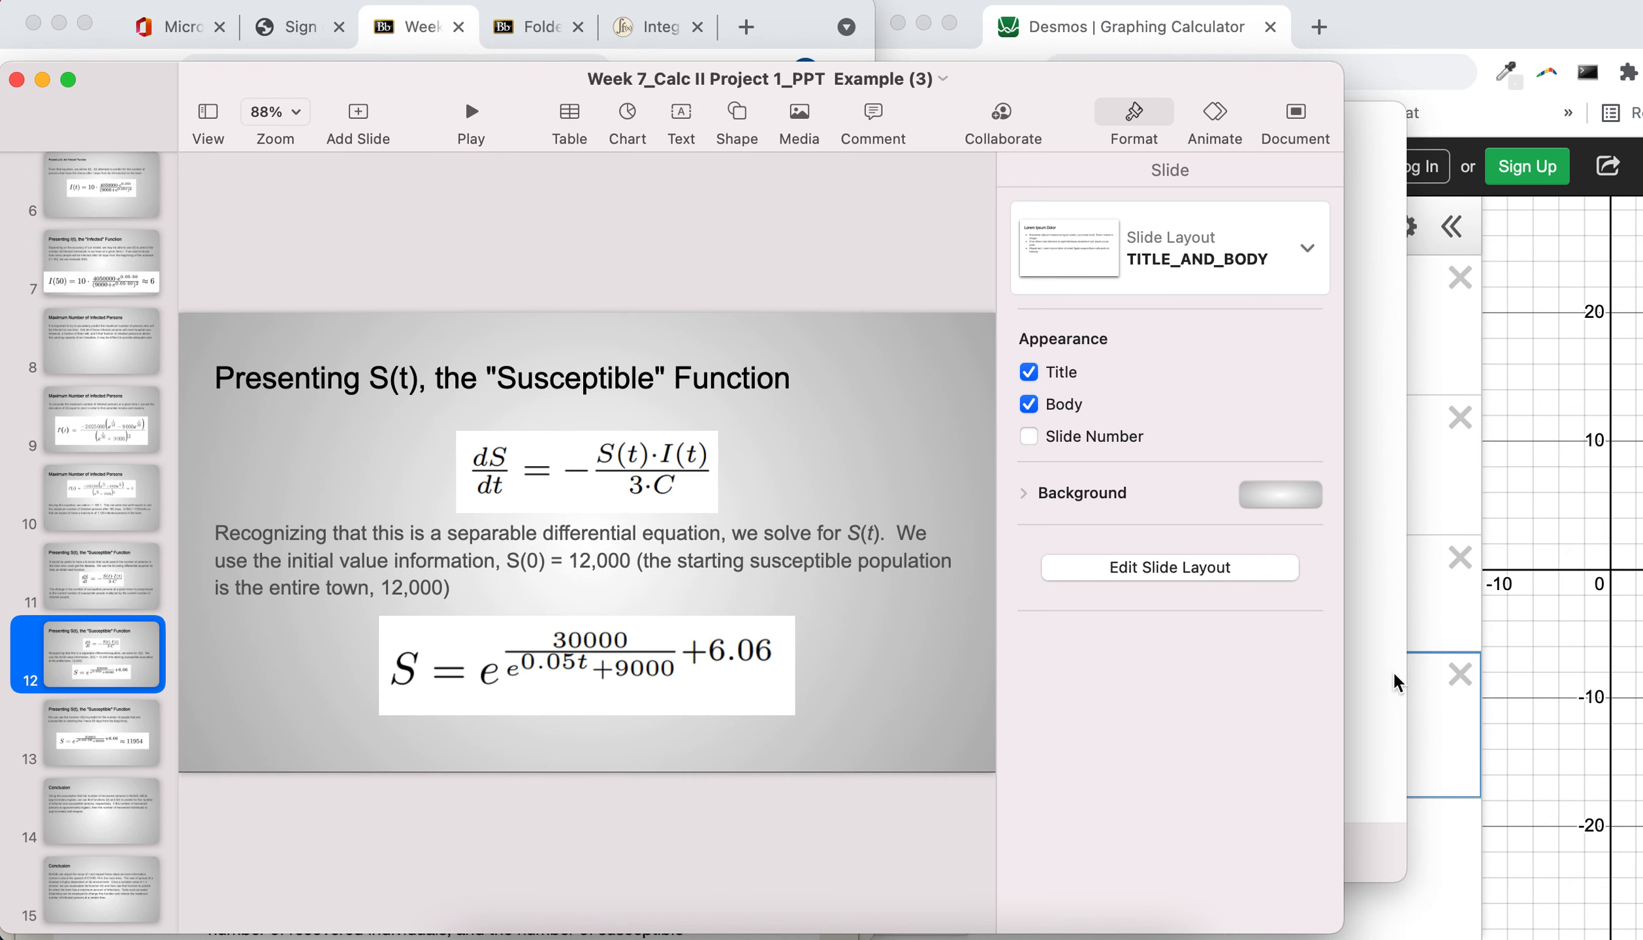
Step: Compare the example slide's S formula with Desmos, then return to Integral Calculator
{"action": "left_click", "coordinate": [1137, 26]}
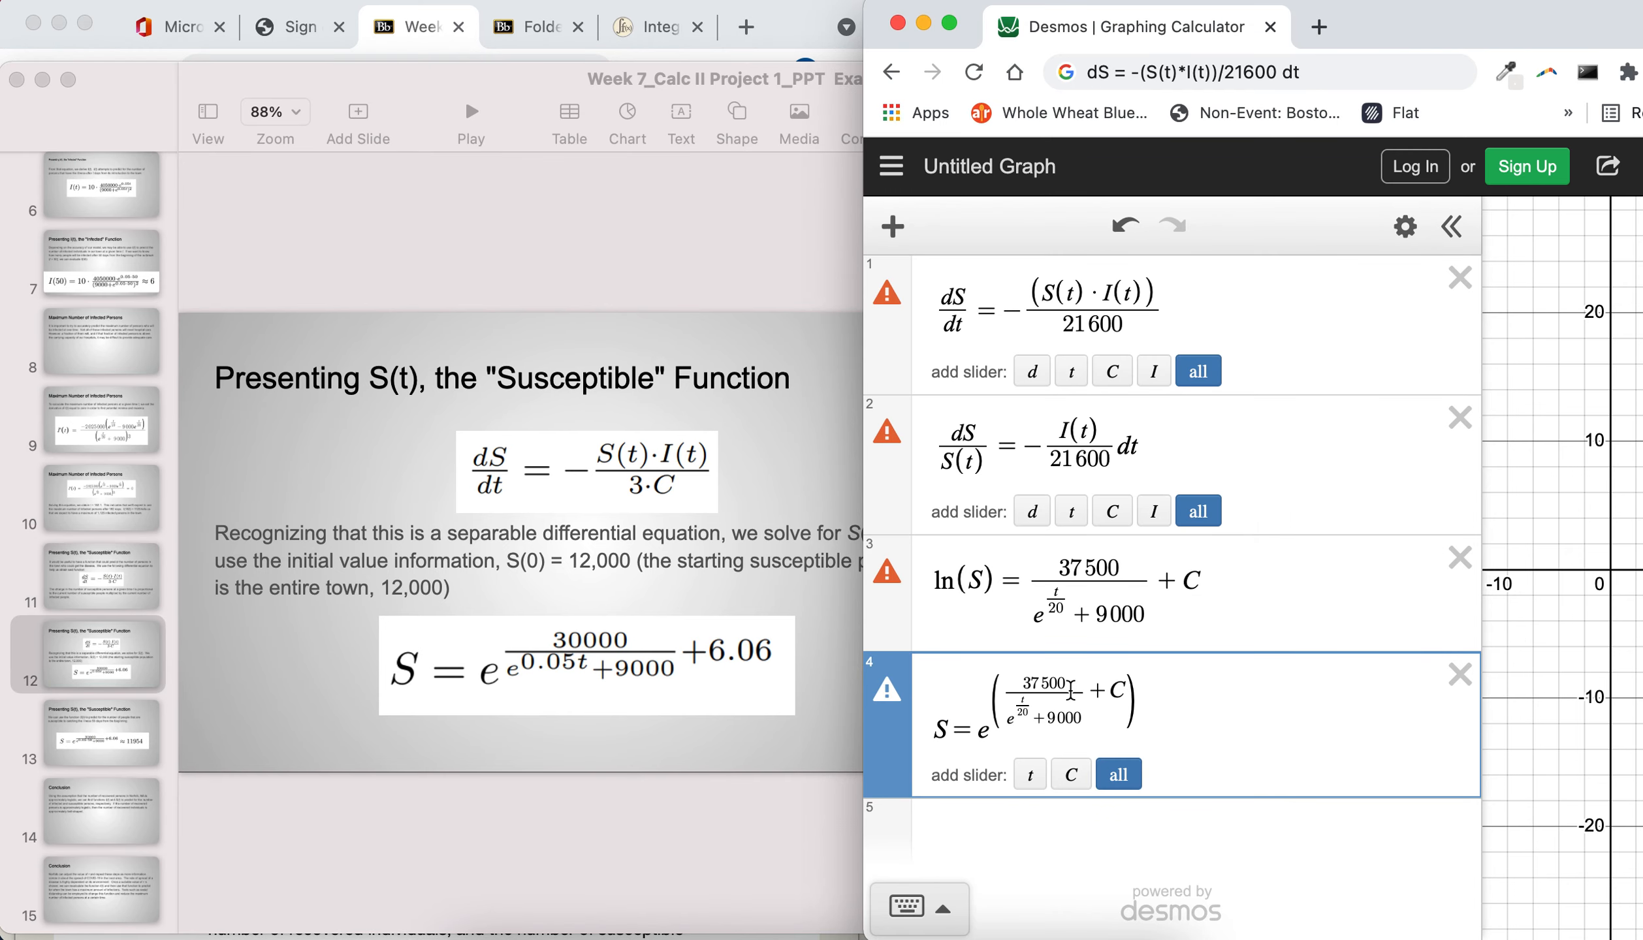
{"action": "mouse_move", "coordinate": [758, 644]}
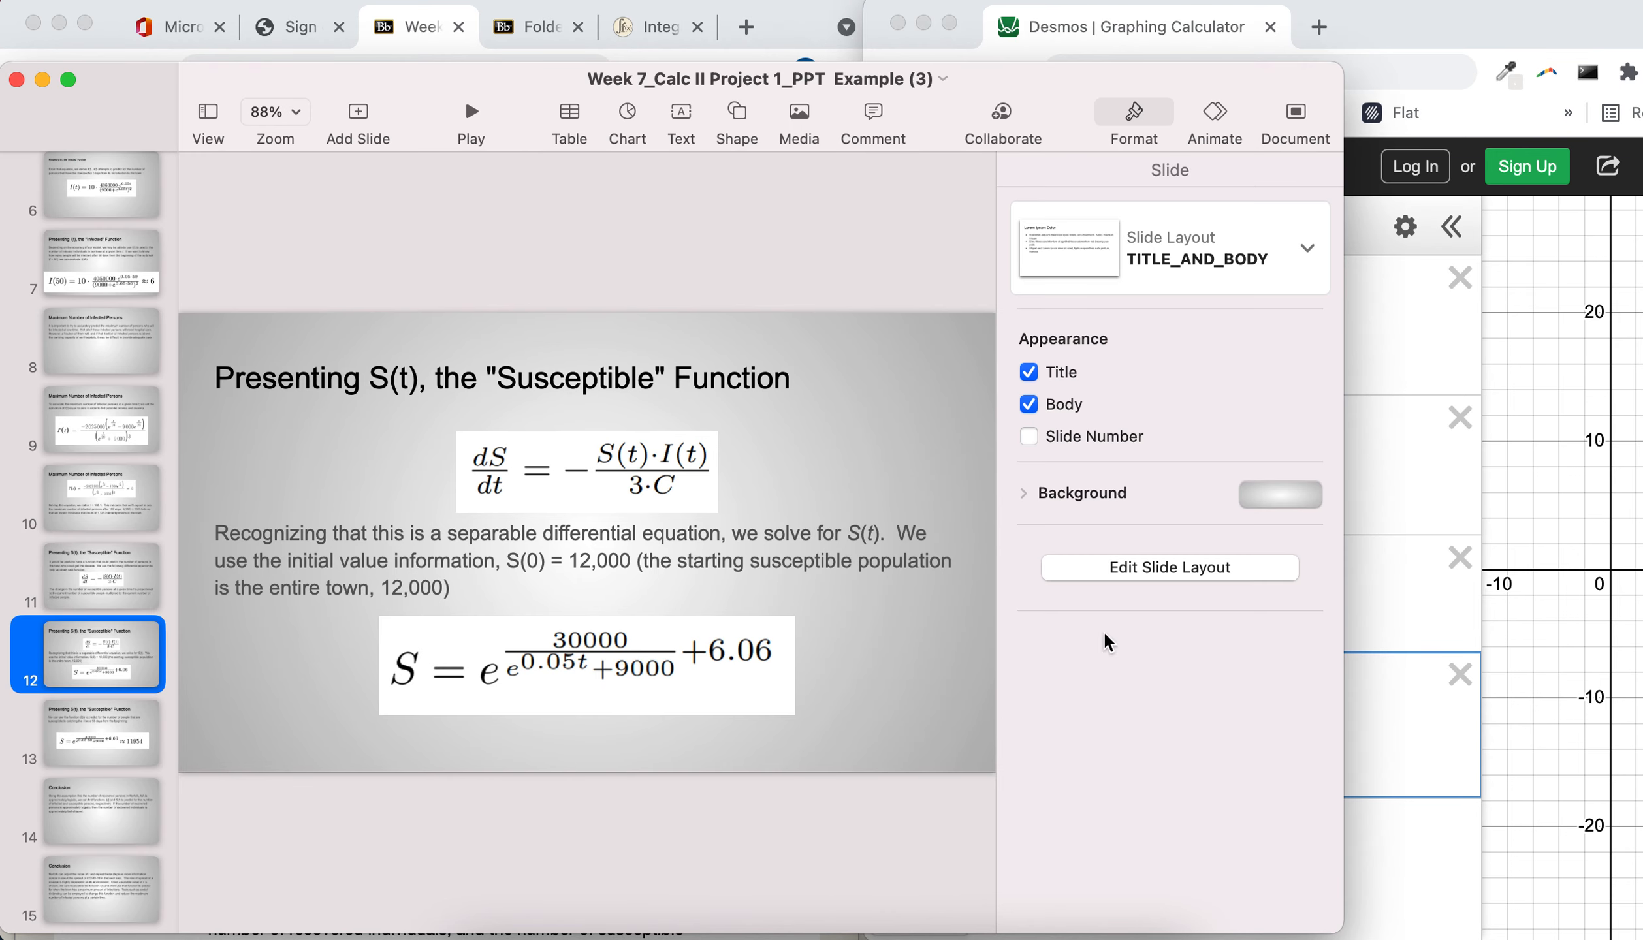
{"action": "left_click", "coordinate": [1132, 26]}
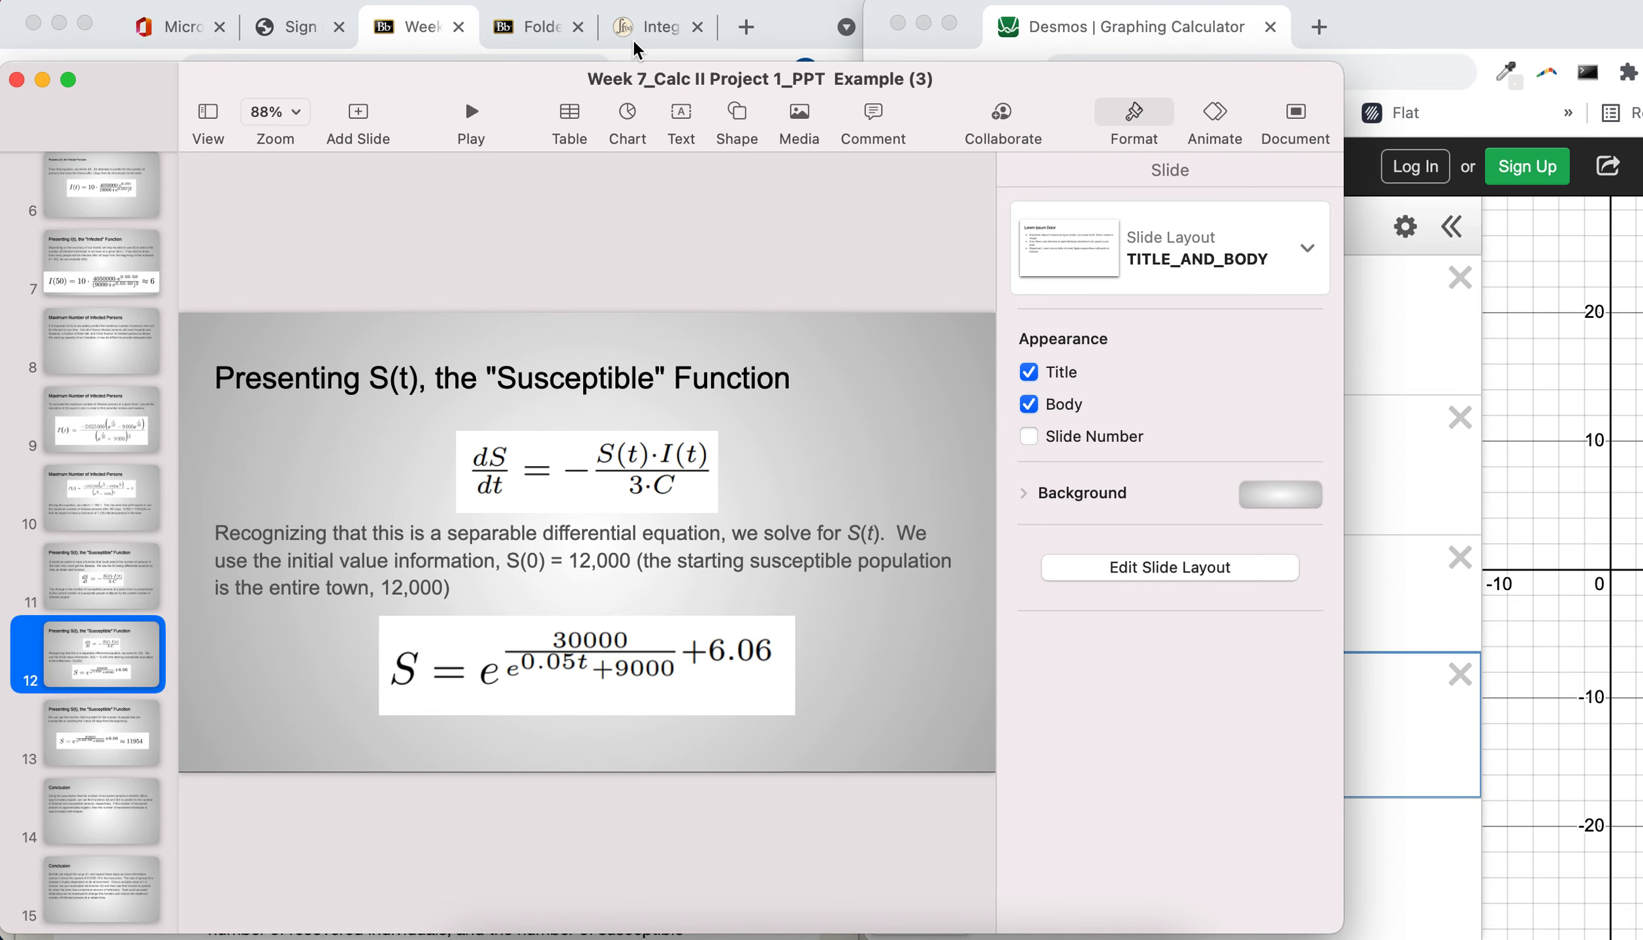
{"action": "left_click", "coordinate": [649, 26]}
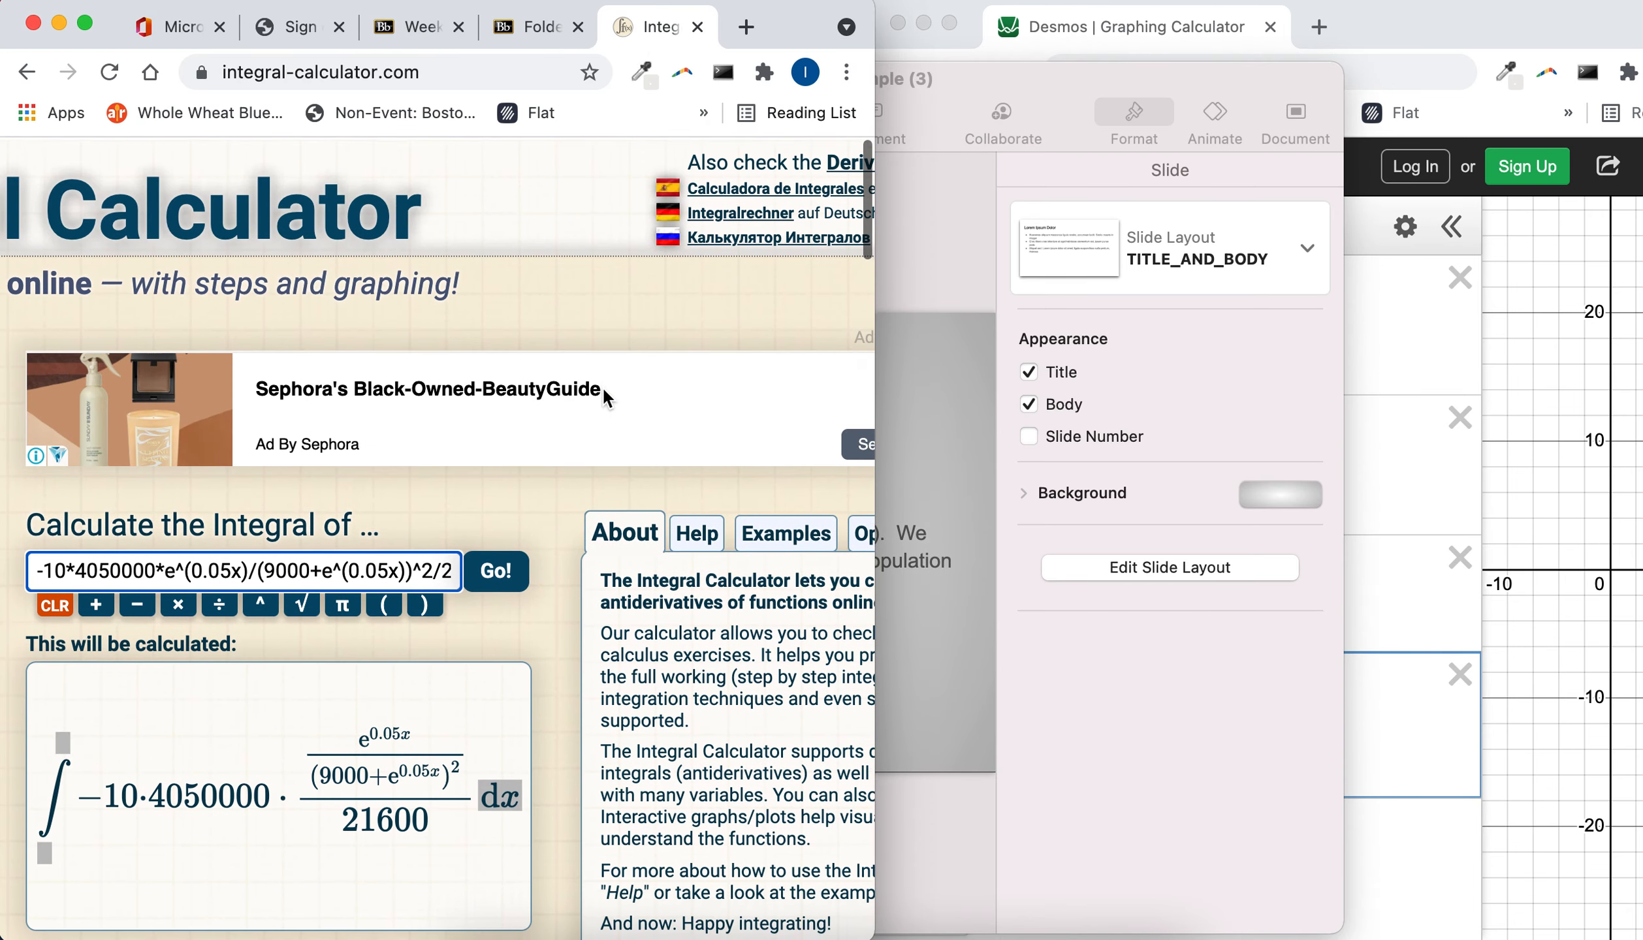